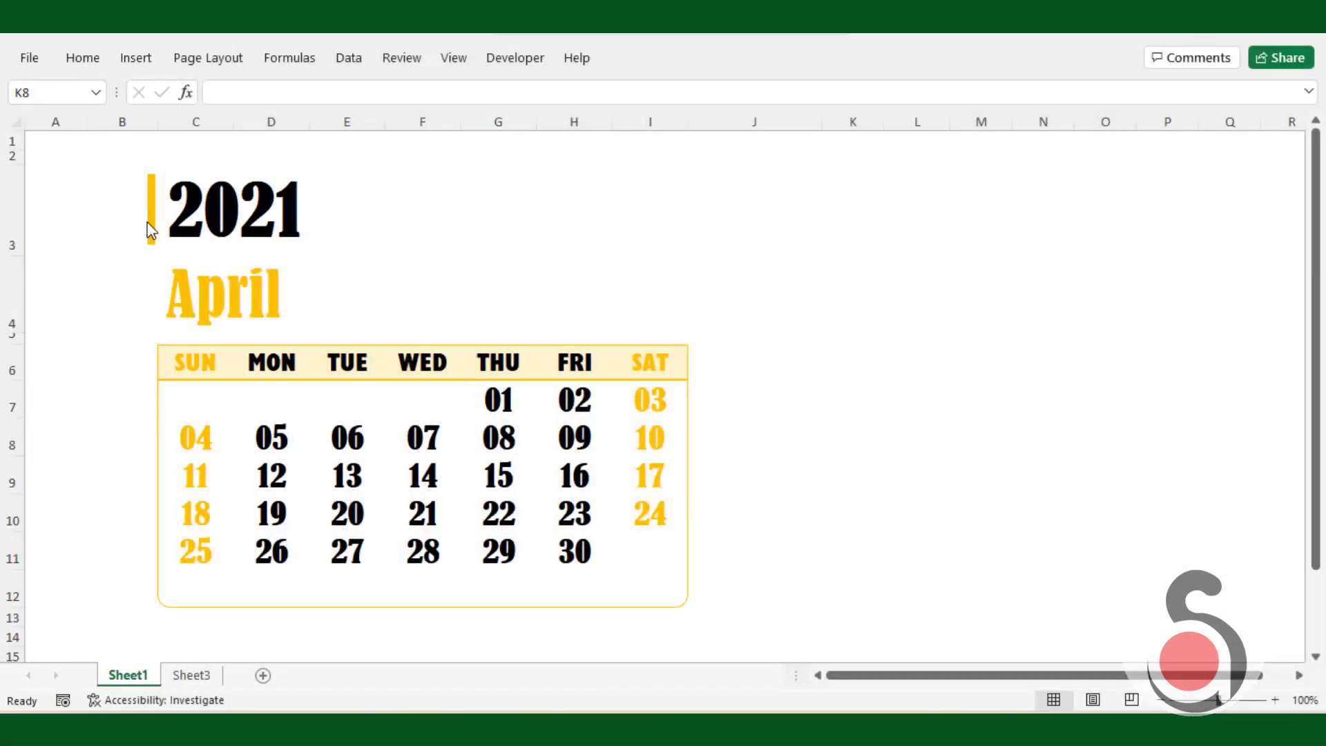
- Choose a different month from the month cell under the year on the first sheet
left_click(222, 295)
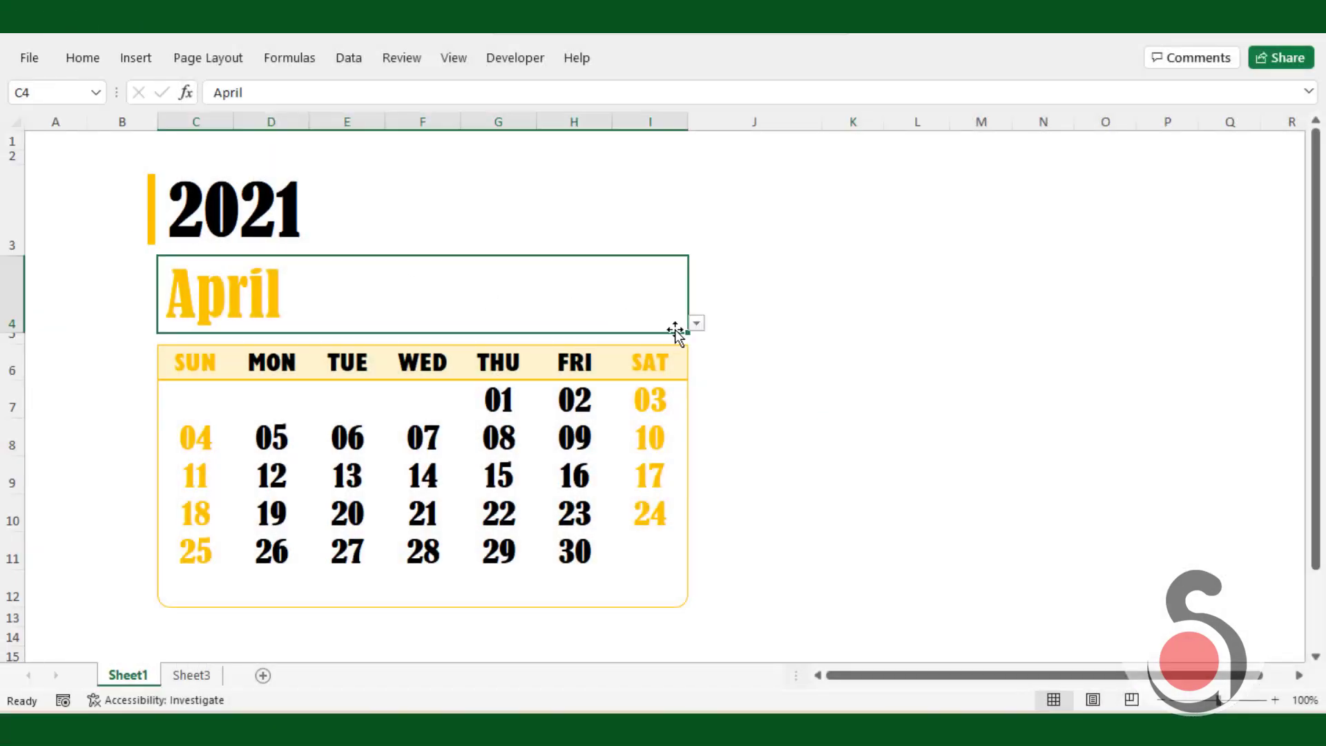
left_click(694, 322)
type("2022")
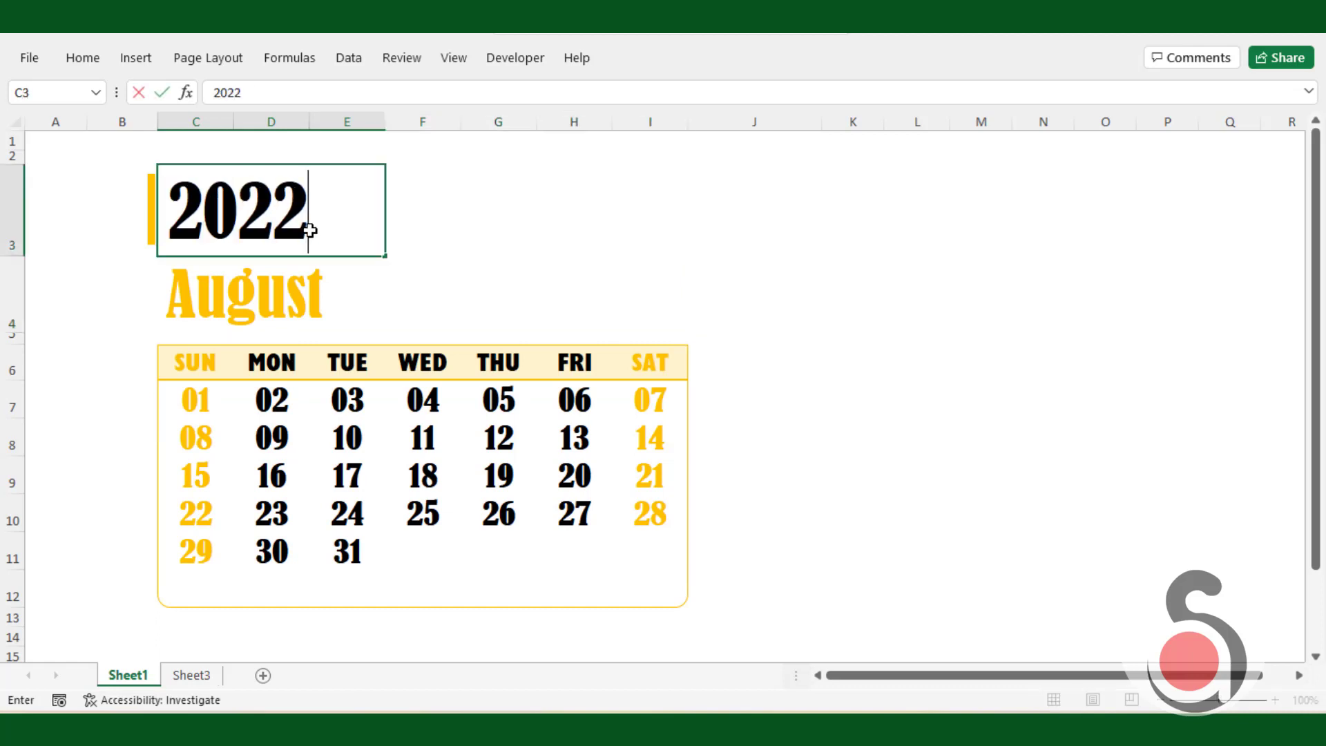
key("Enter")
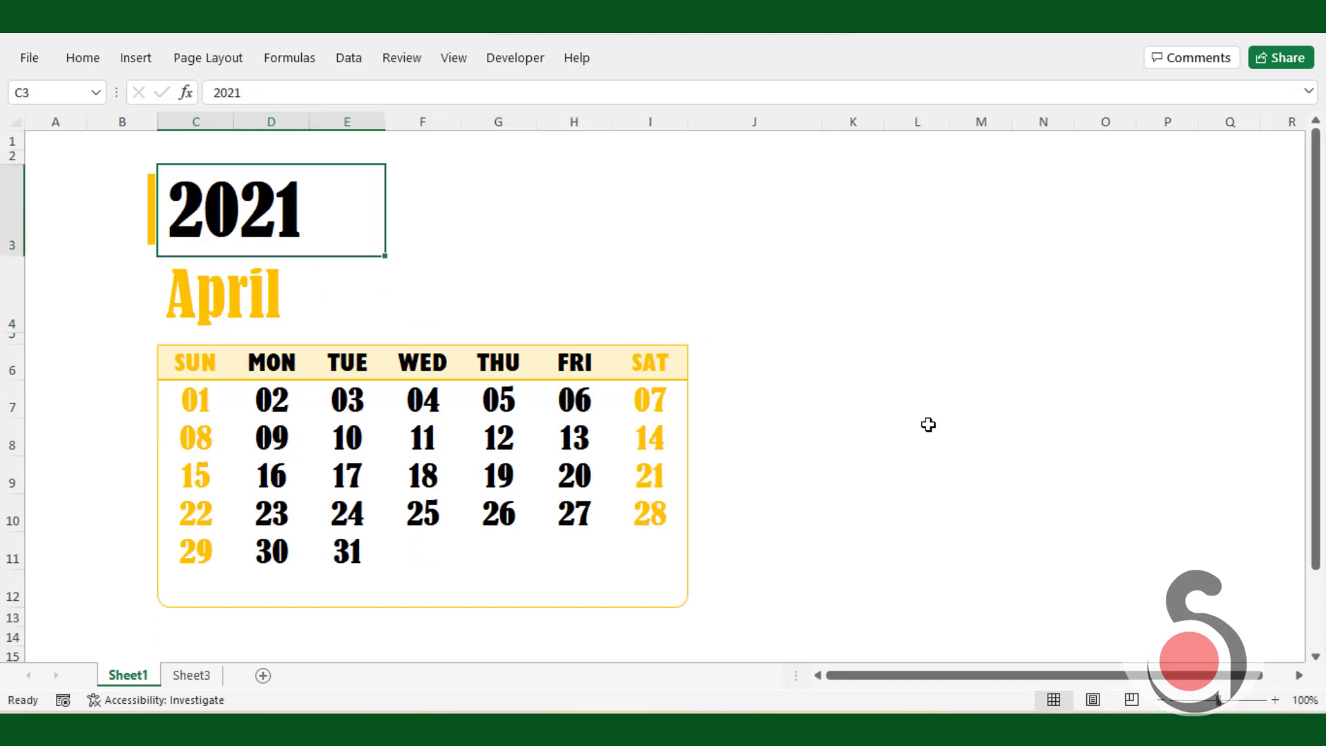
left_click(917, 438)
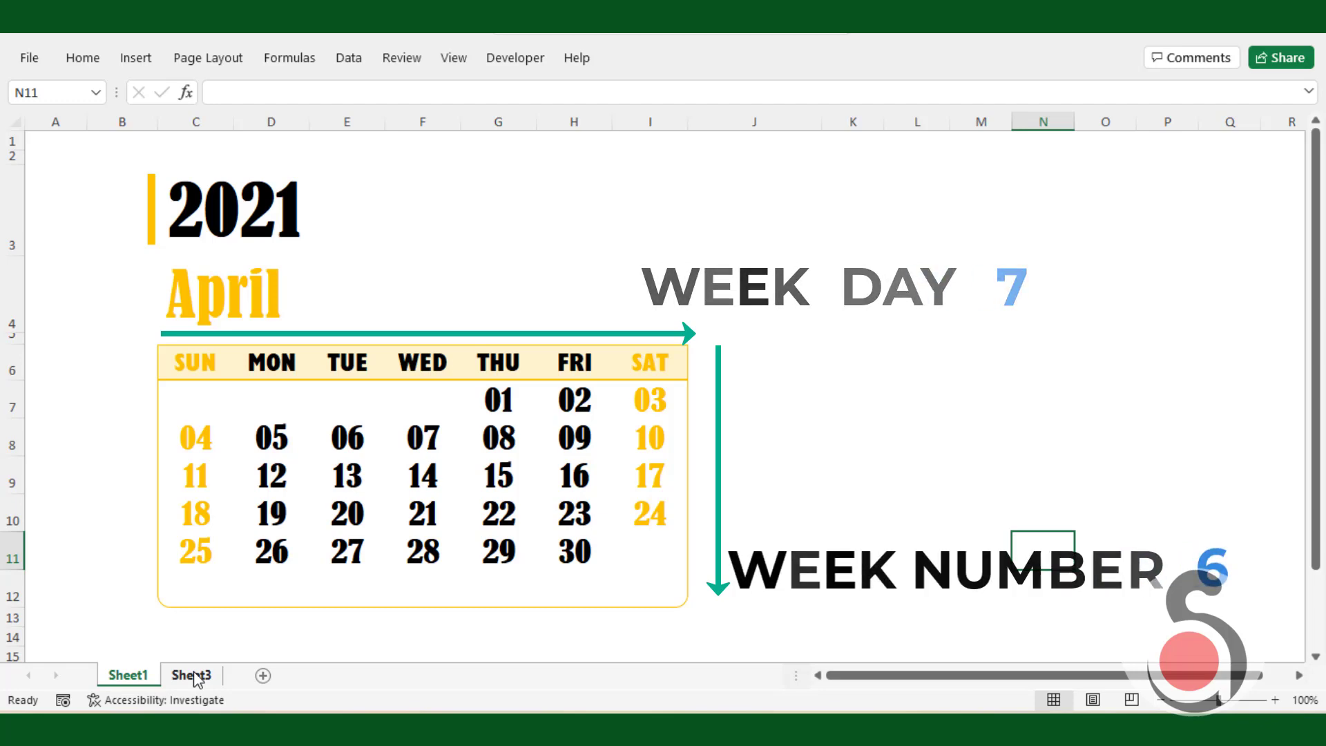
- On blank Sheet3, start =SEQUENCE(6,7 in C7 for the 6x7 day-number grid
left_click(190, 676)
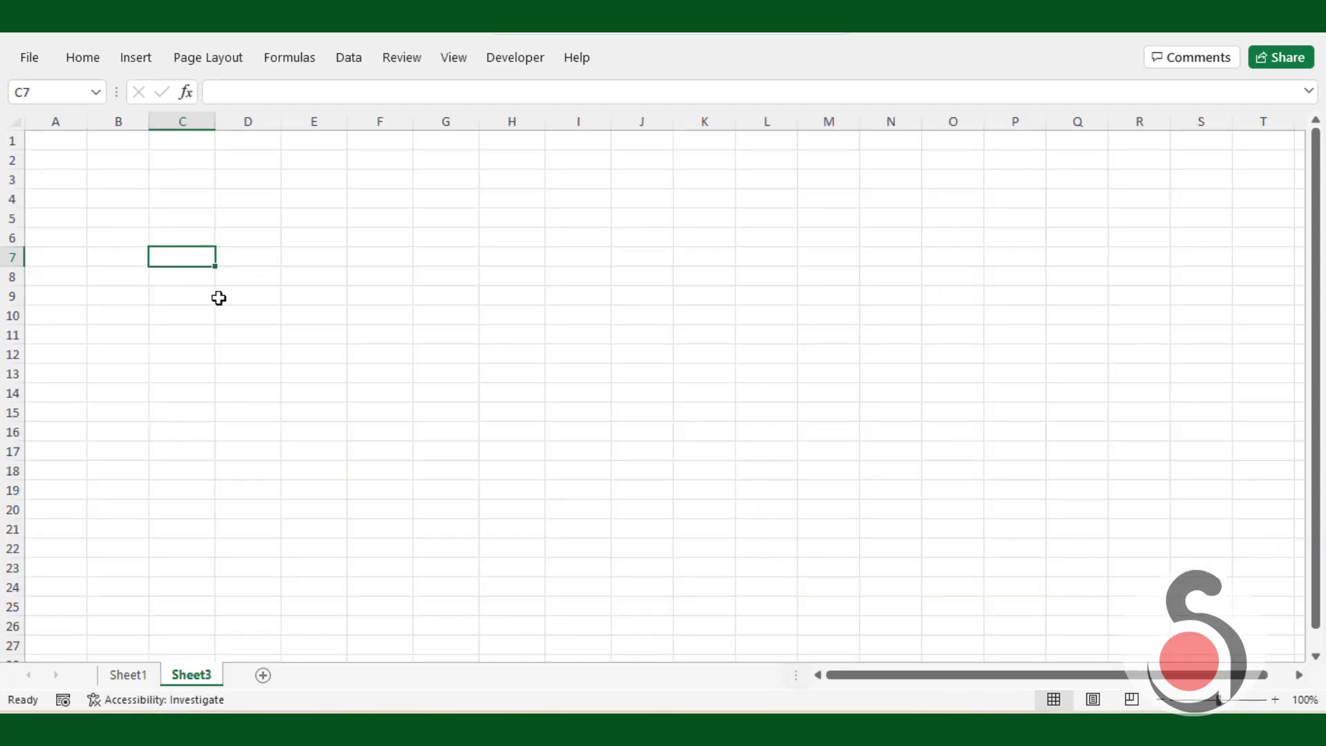
type("=")
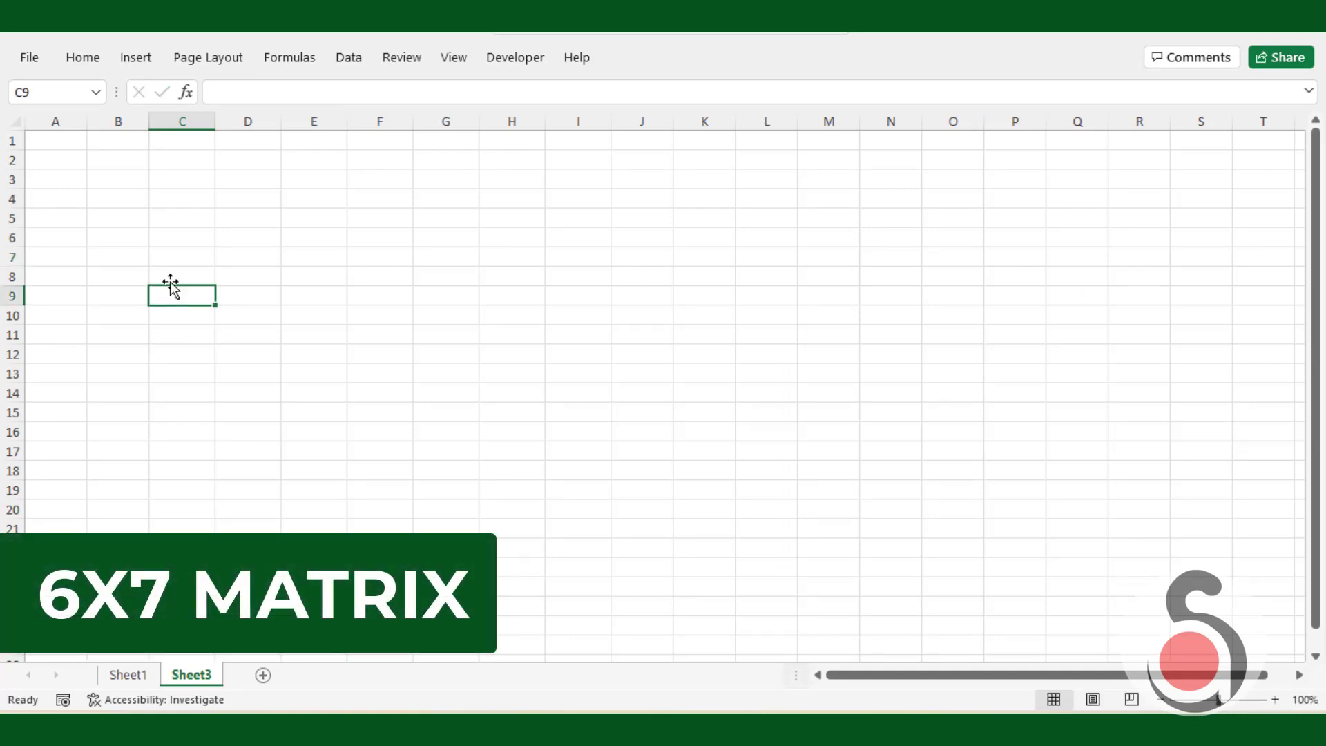
left_click(183, 257)
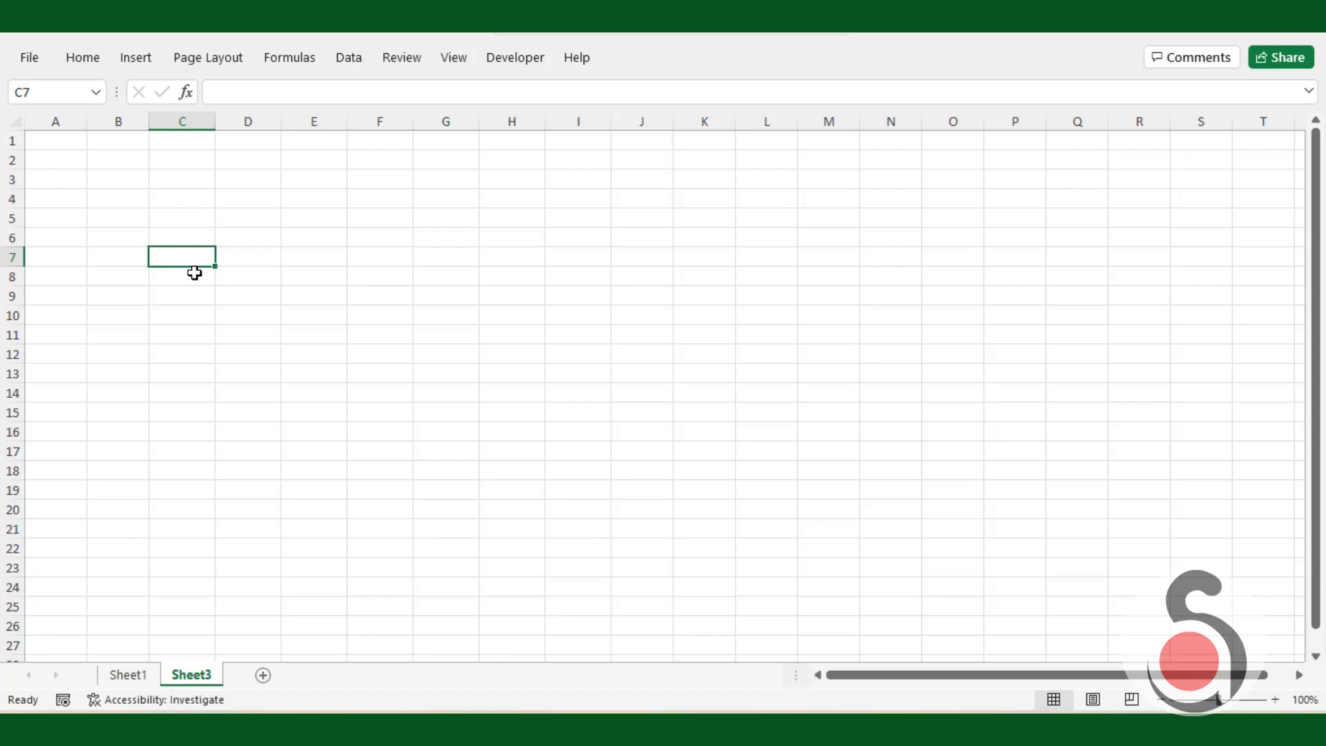
left_click(7, 122)
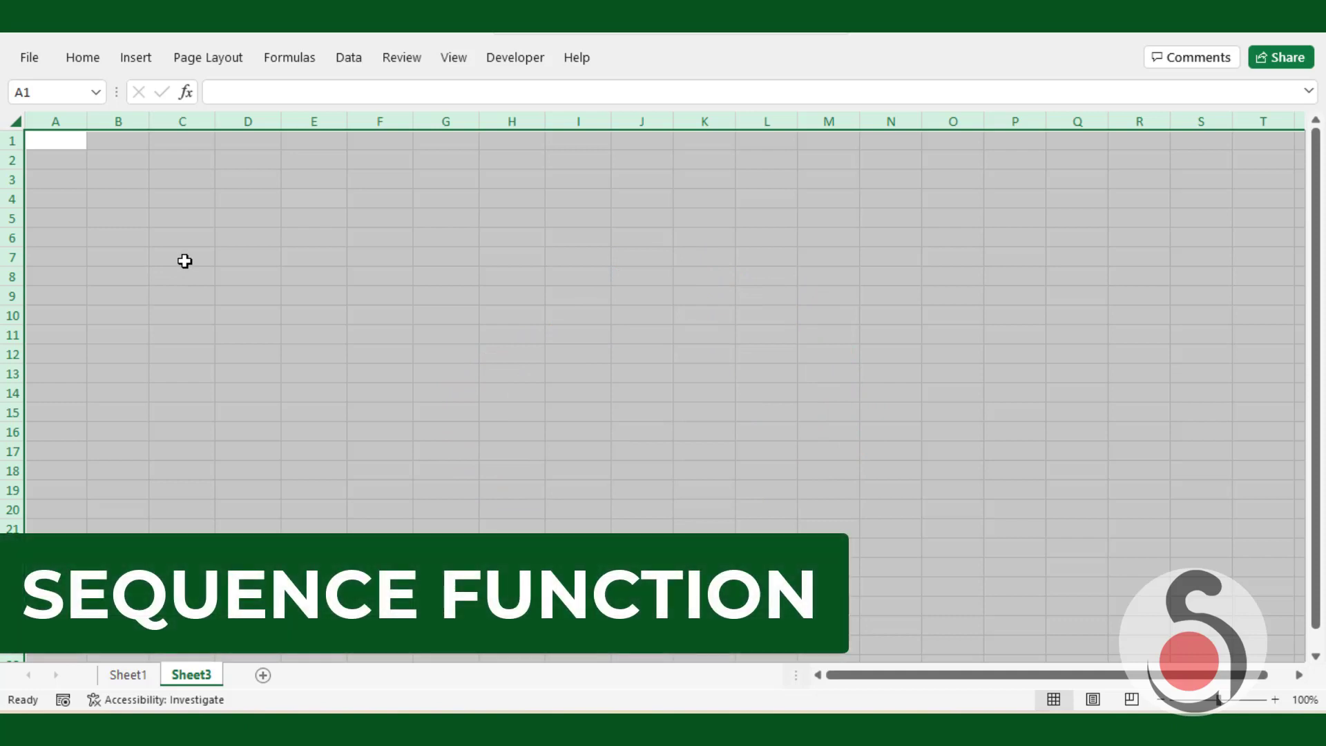
left_click(182, 258)
type("=SEQUENCE(")
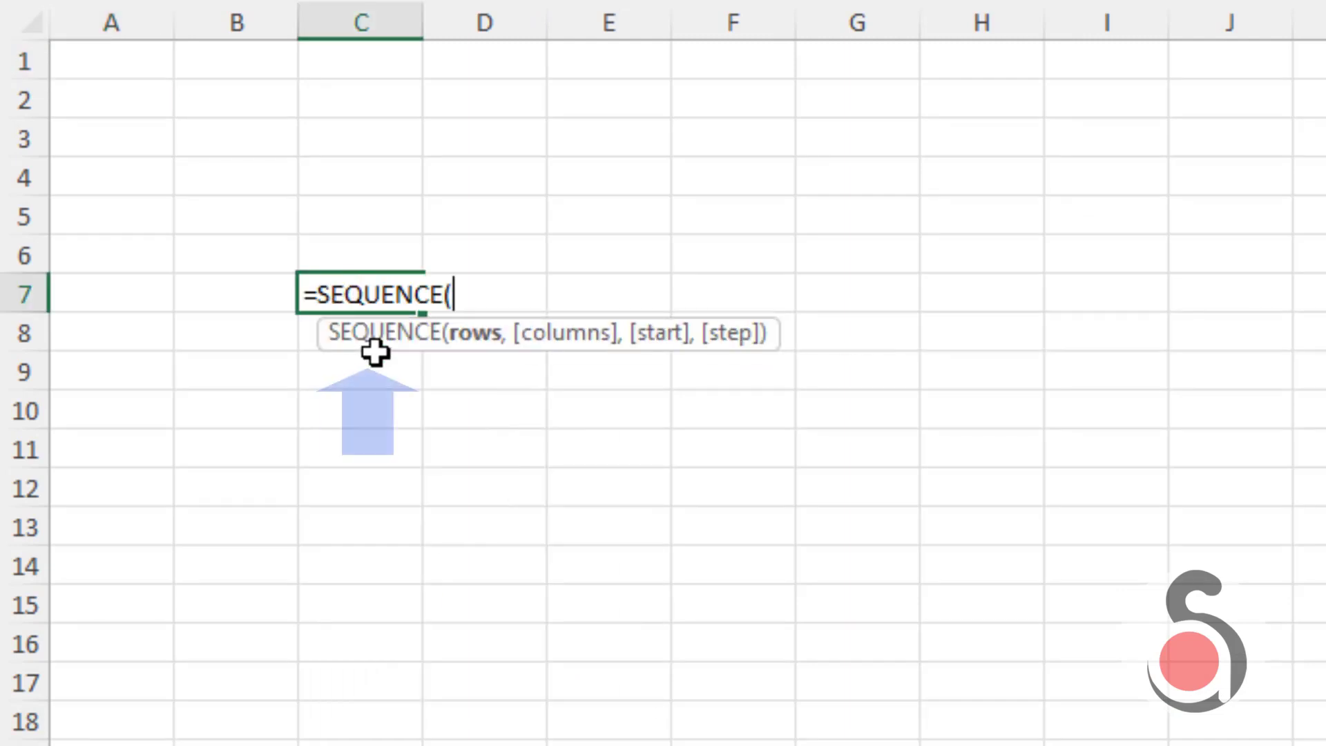
type("6,")
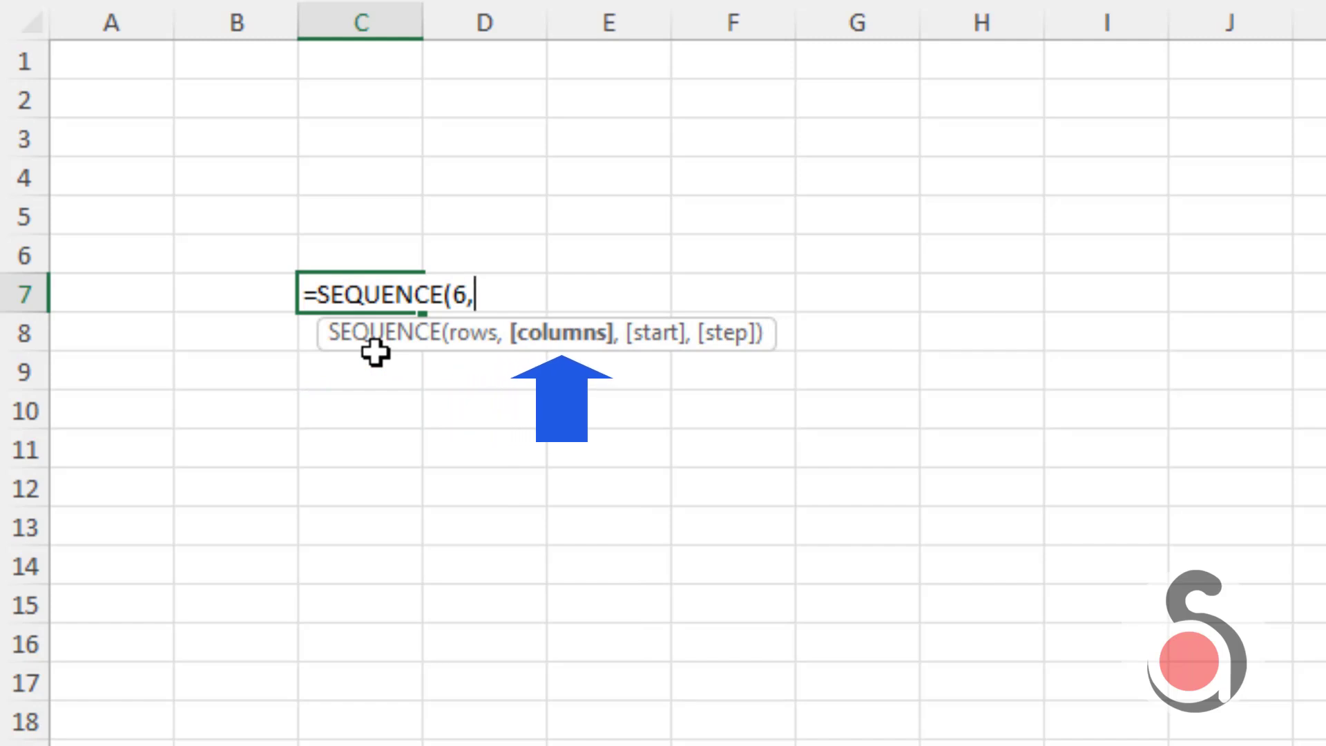
type("7")
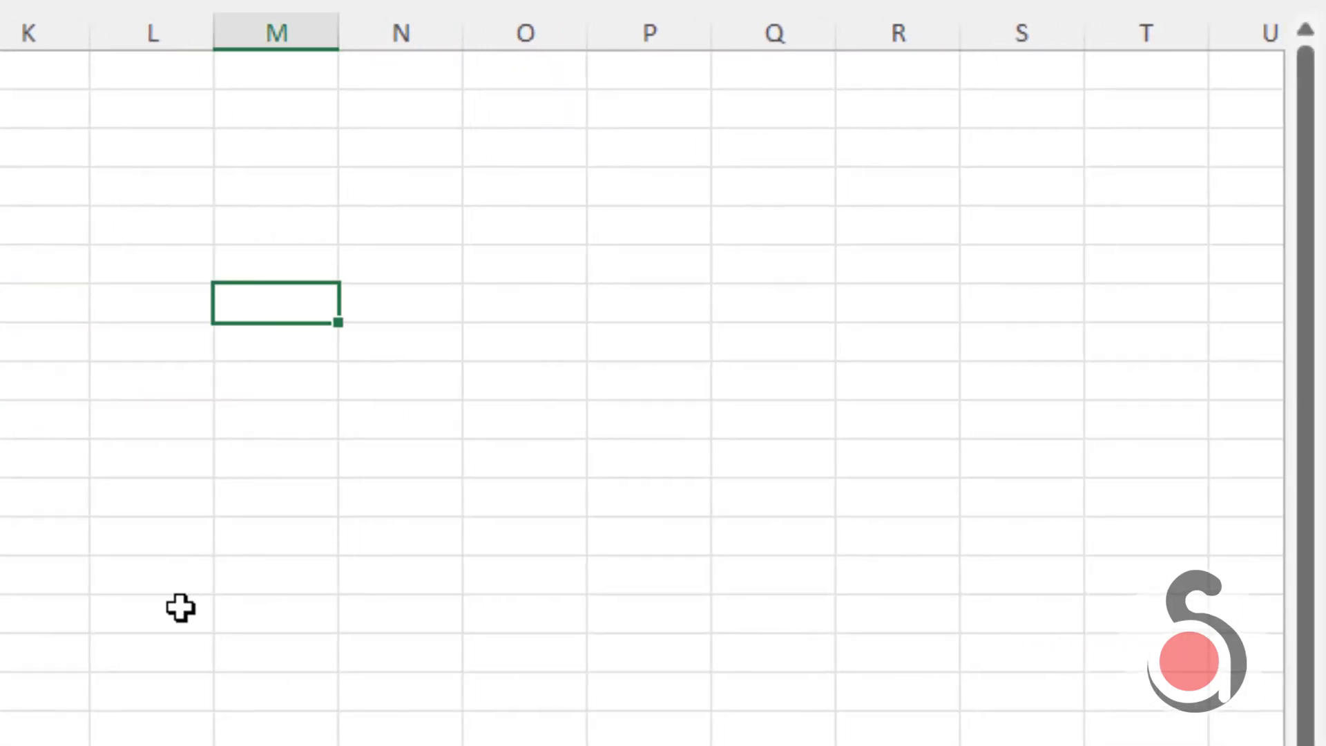
- Enter array formula ={0;1;2;3;4;5}+{1,2,3,4,5,6,7} in M7 for a second grid
type("=")
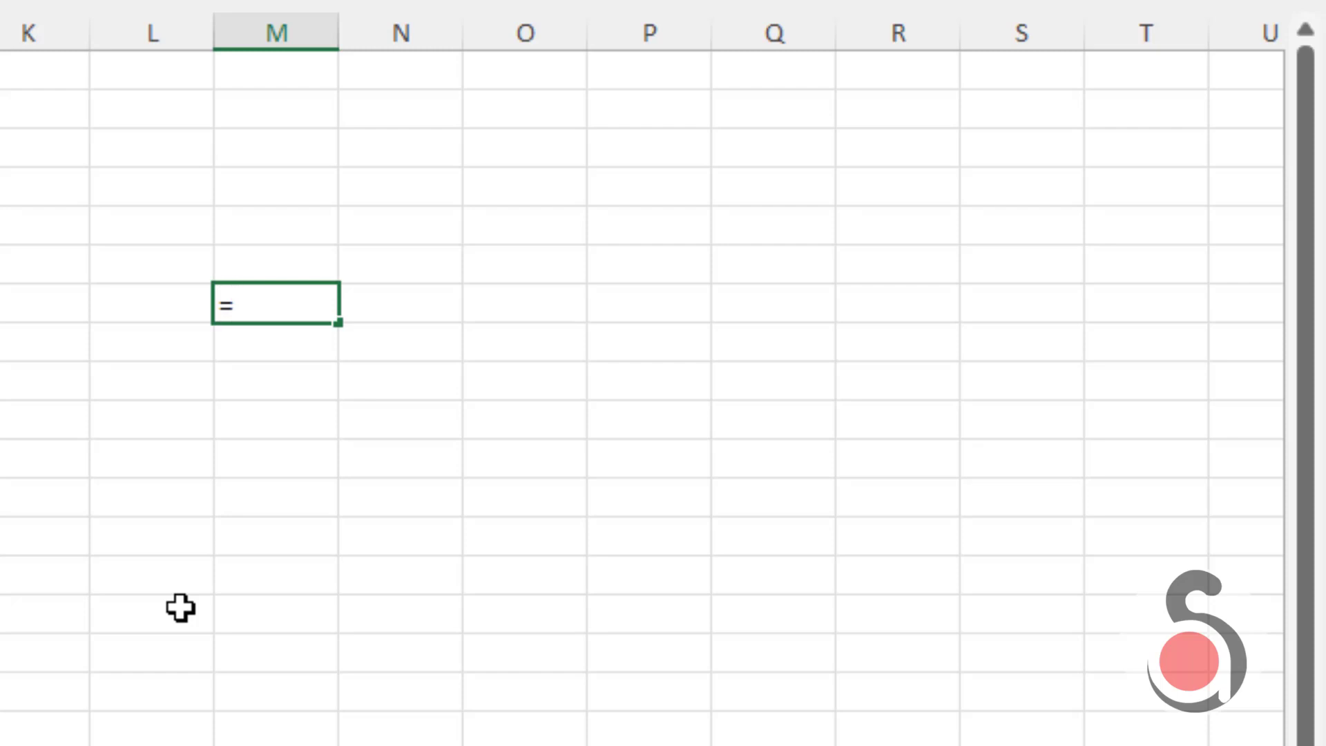
type("{0;")
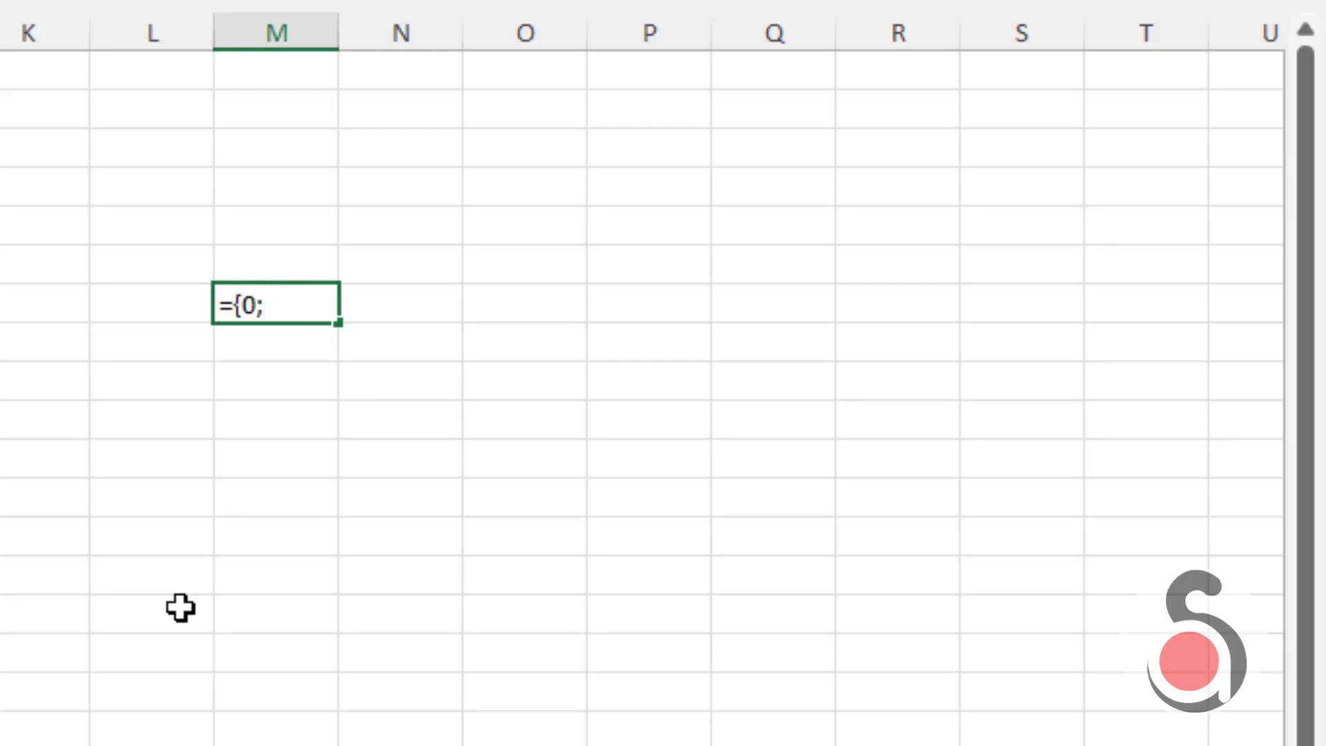
type("1;2;3")
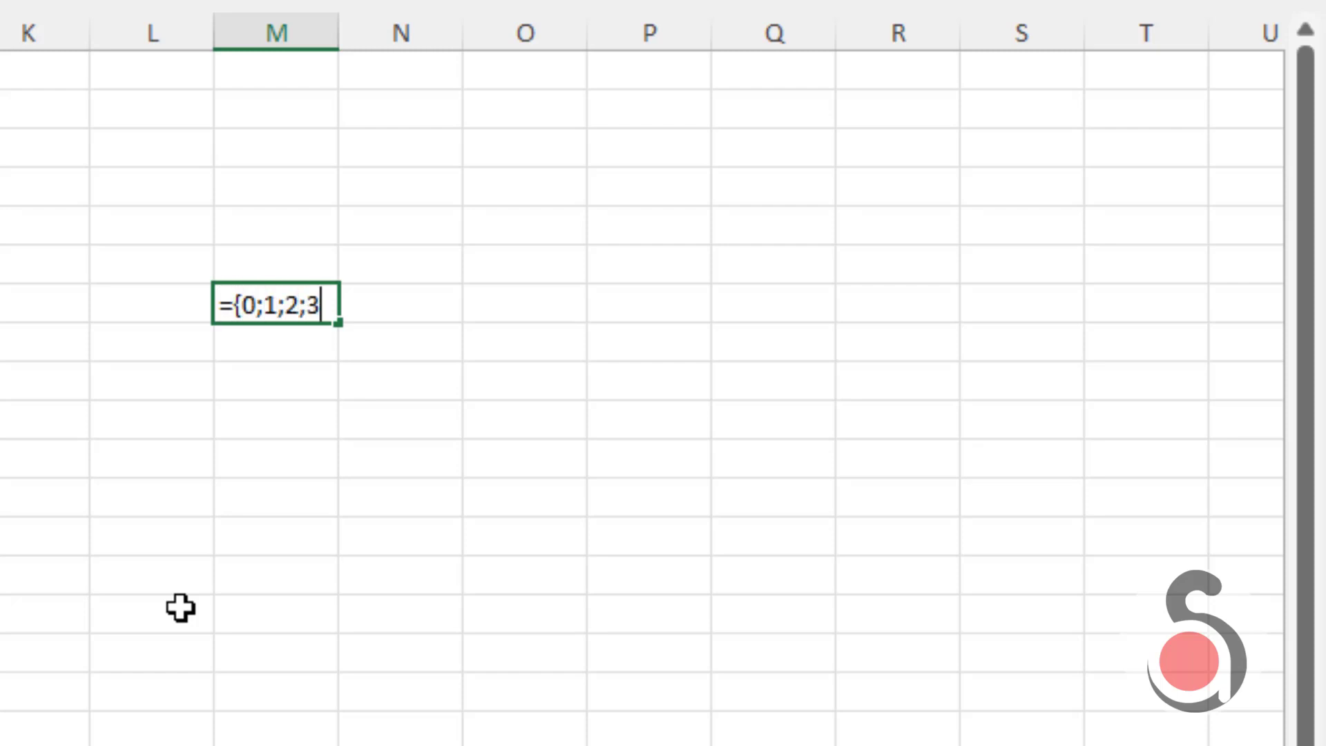
type(";4;5}+{")
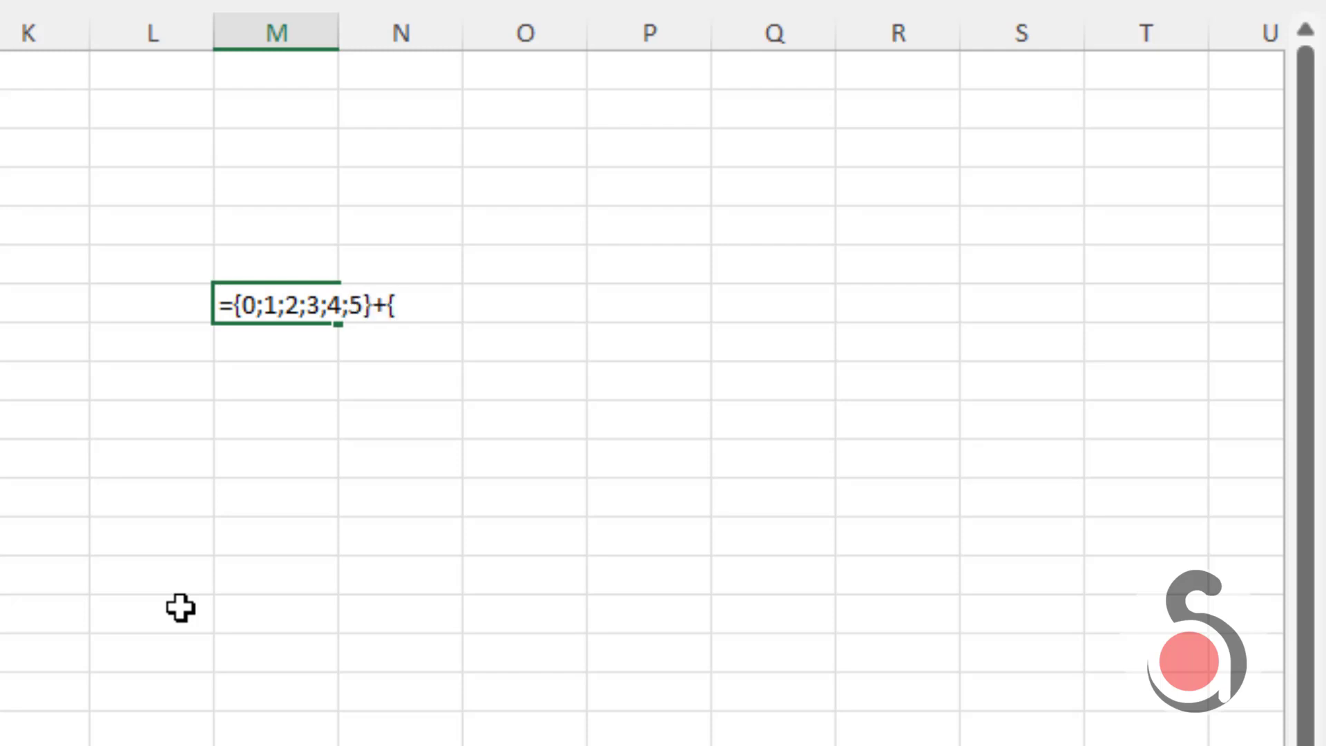
type("1,2,3,4,5,6,7")
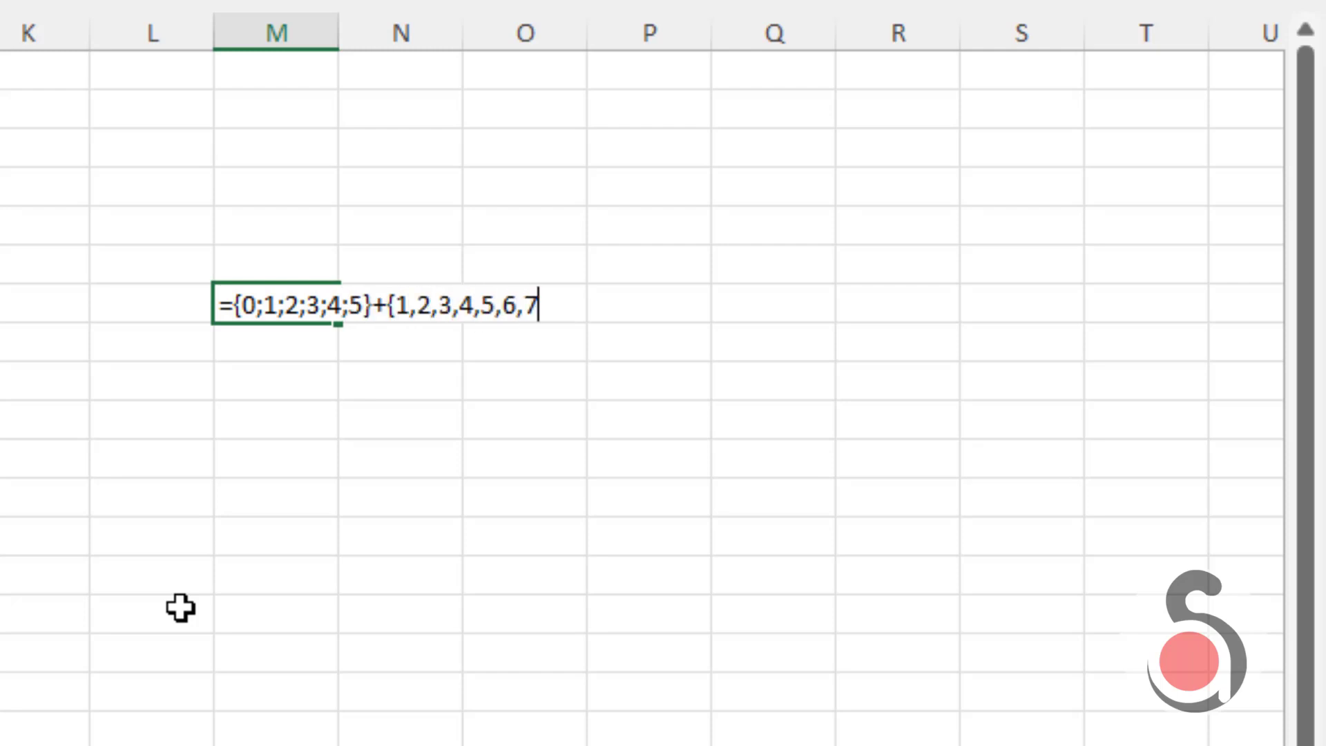
type("}")
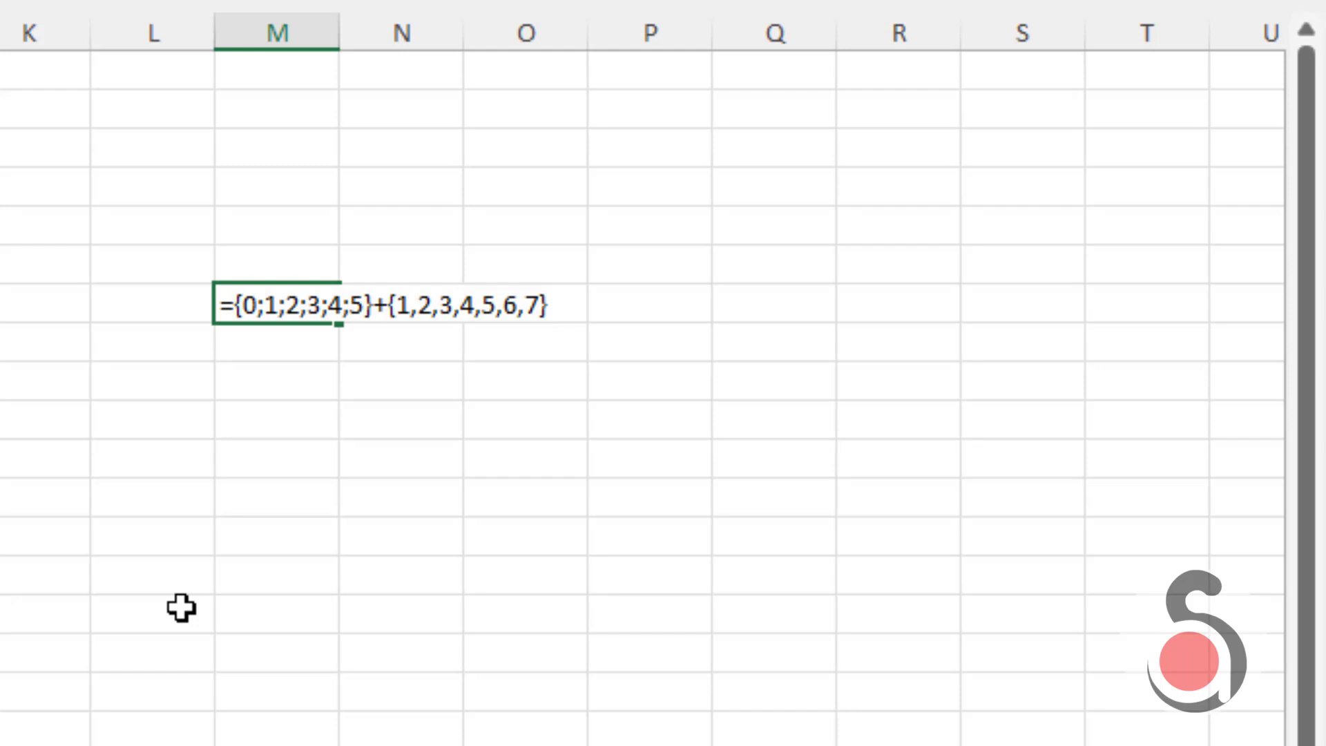
key("ctrl+shift+enter")
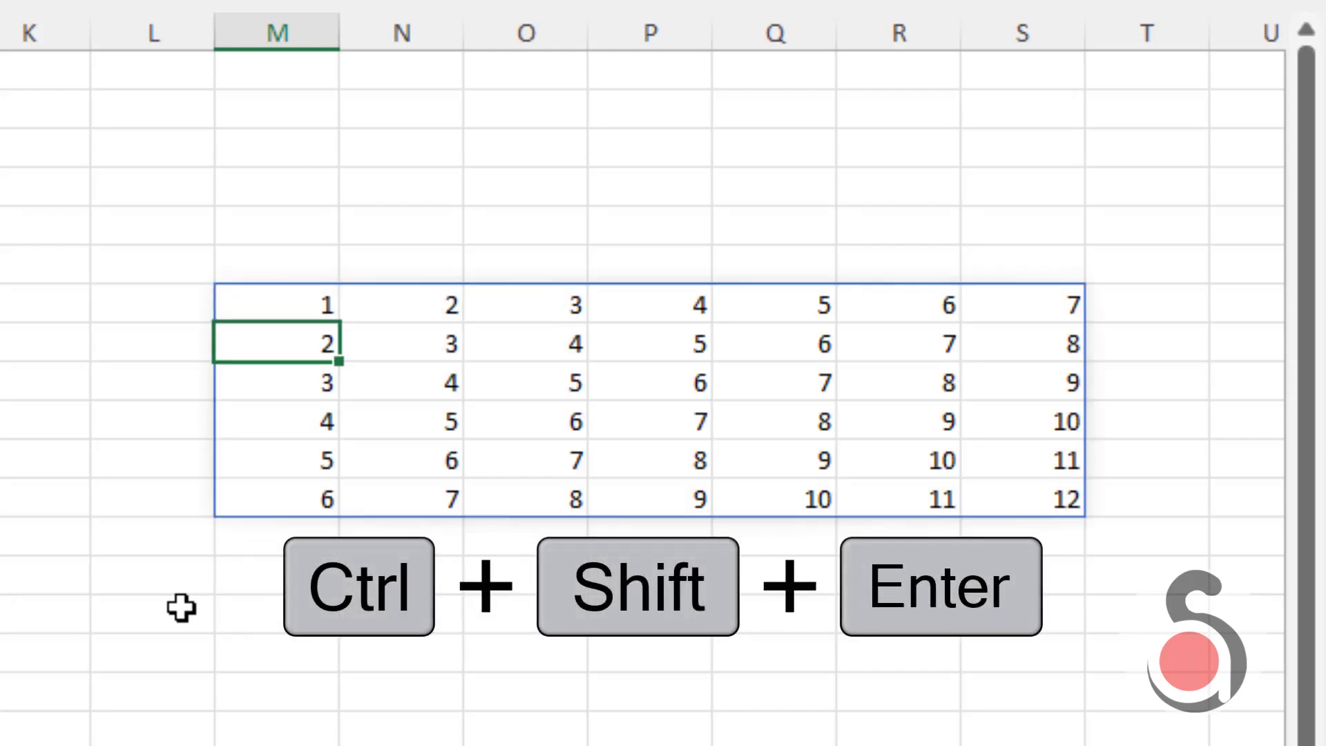
key("ctrl+shift+enter")
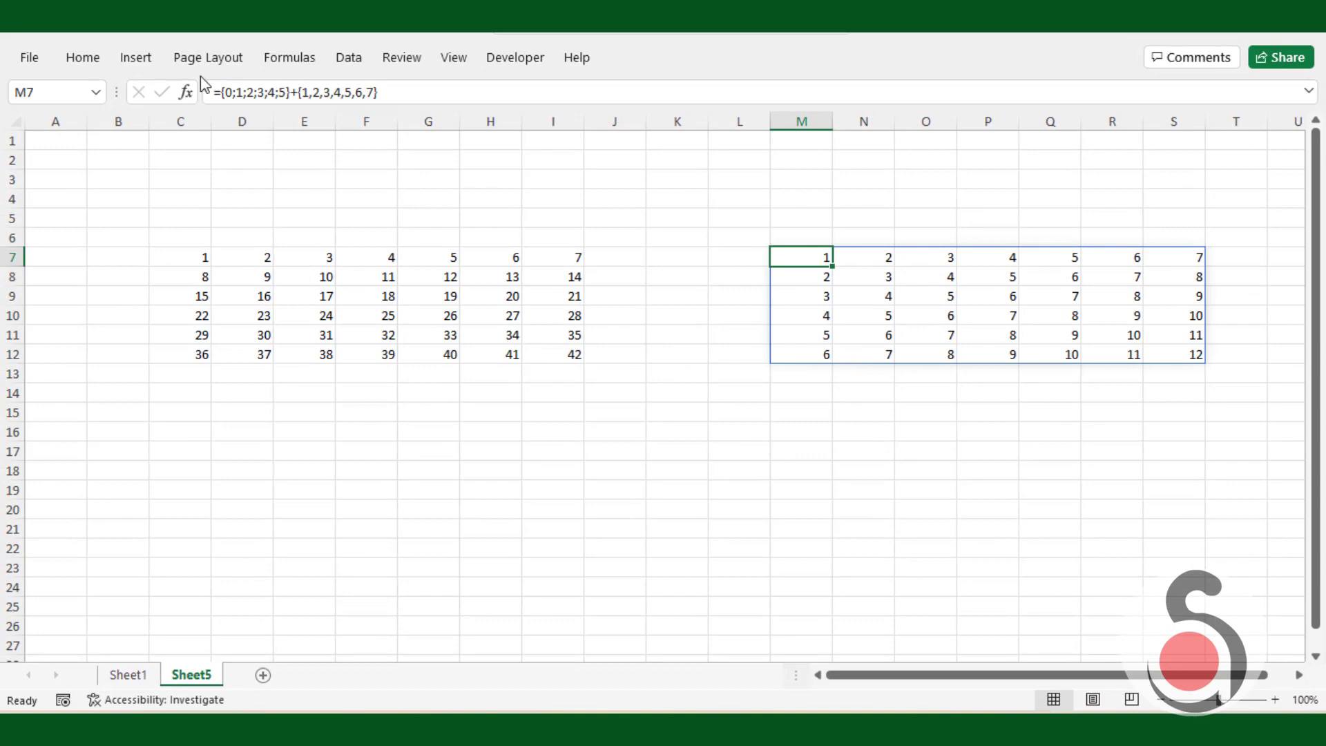
mouse_move(758, 285)
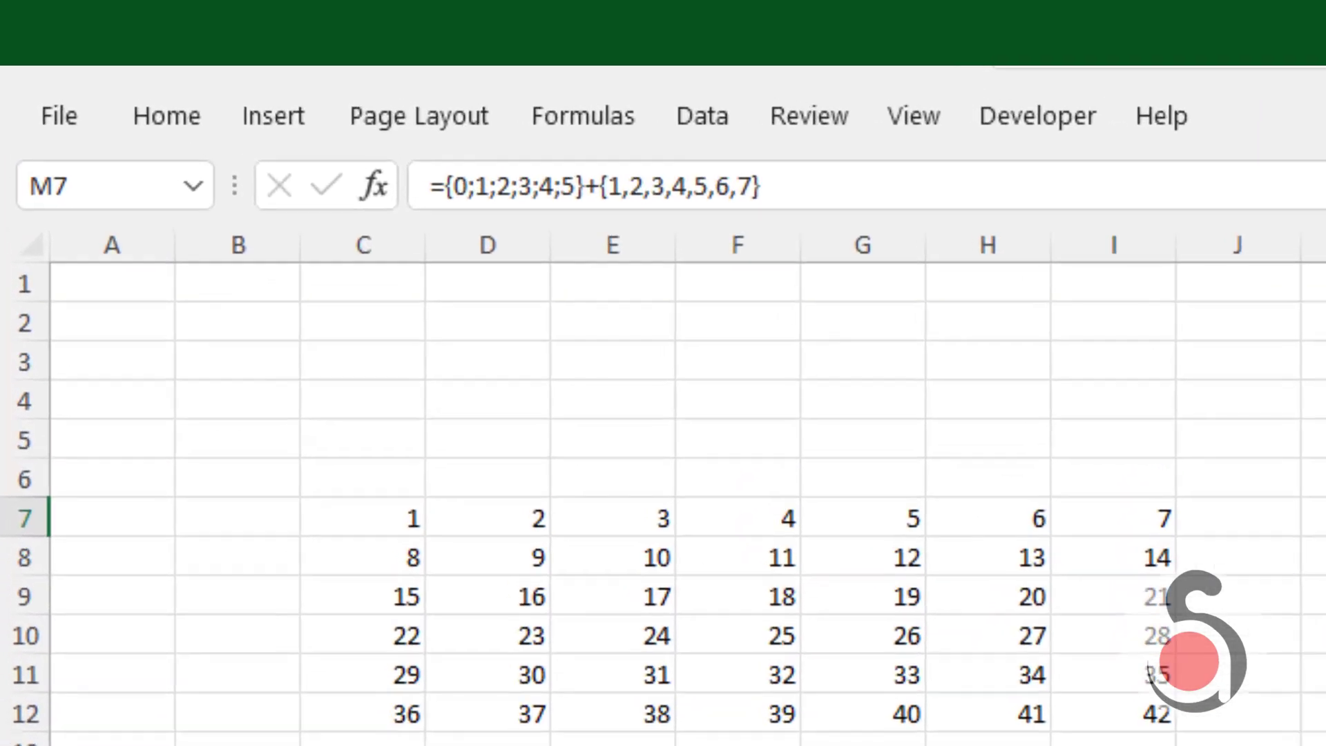
- Correct the formula with *7 on the row offsets so the grid counts 1 to 42
left_click(588, 187)
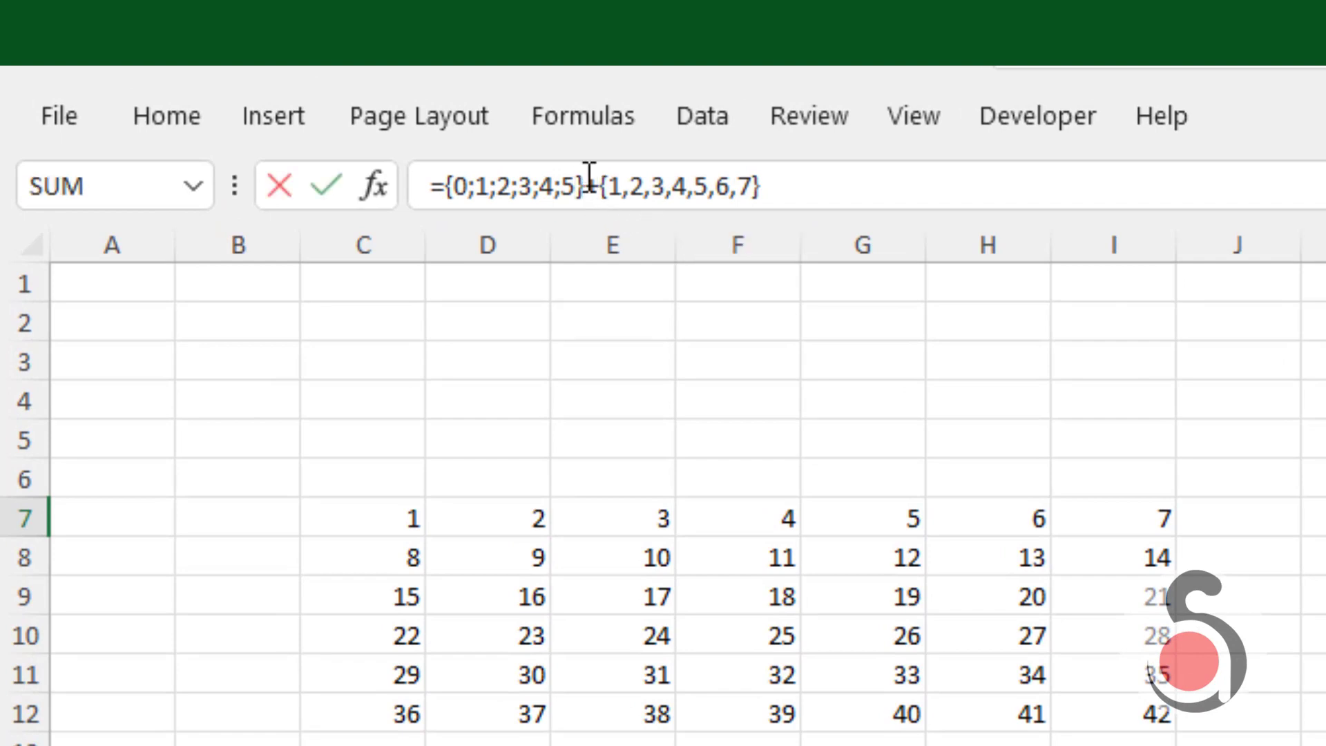
type("*7")
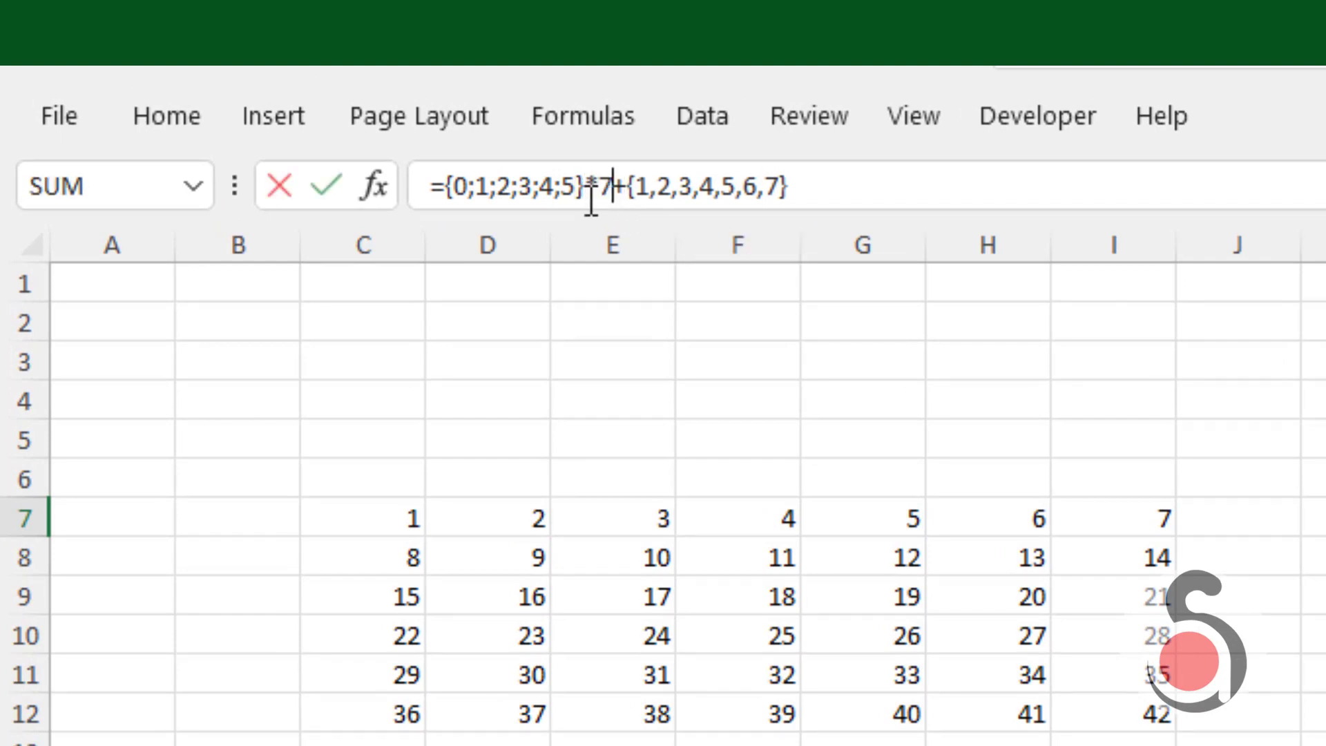
key("ctrl+shift+enter")
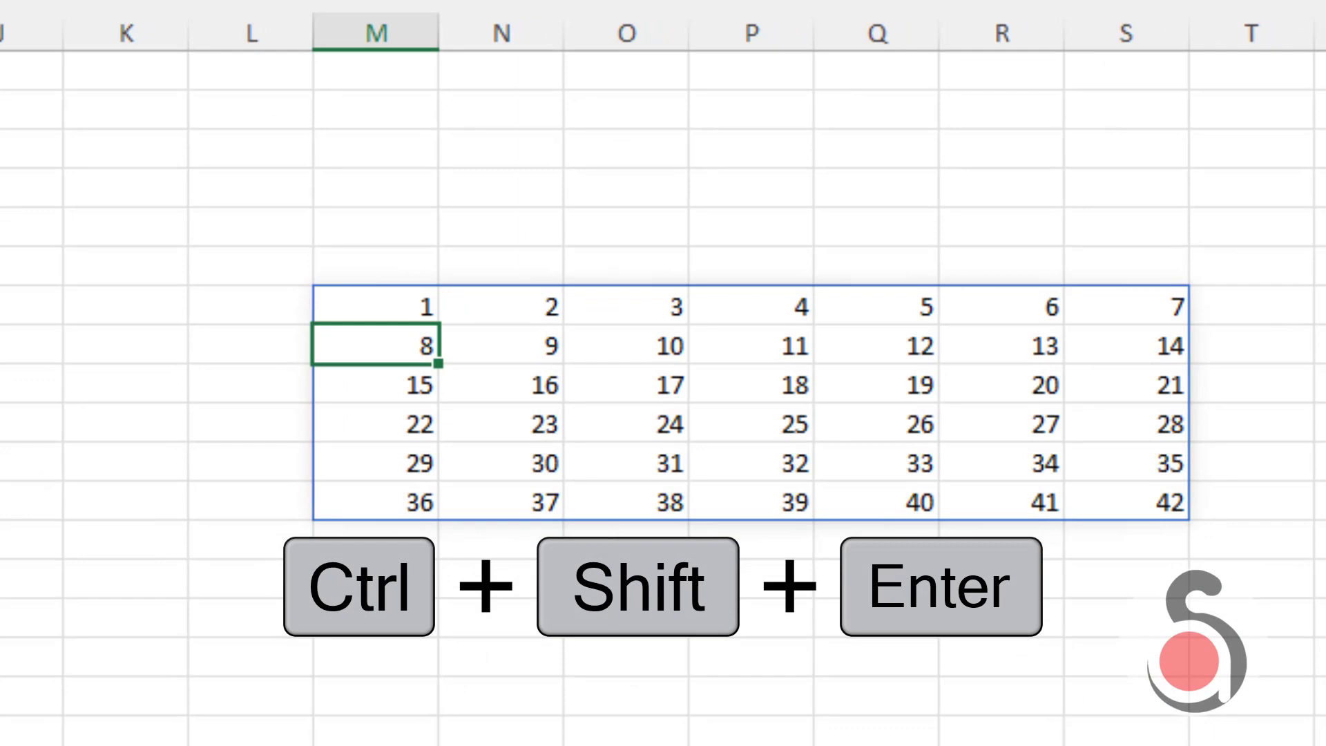
key("ctrl+shift+enter")
type("20")
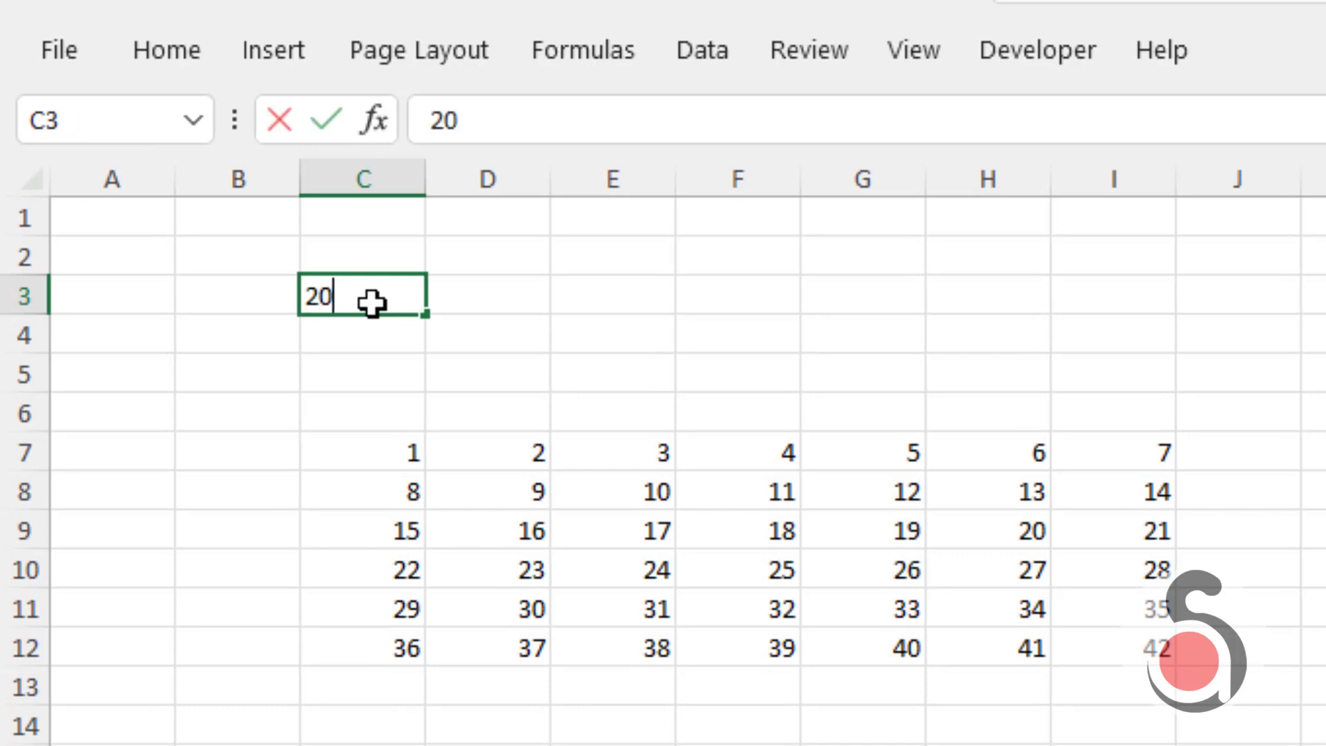
- Enter year 2022 in C3 and fill January through December down M3:M14
type("22")
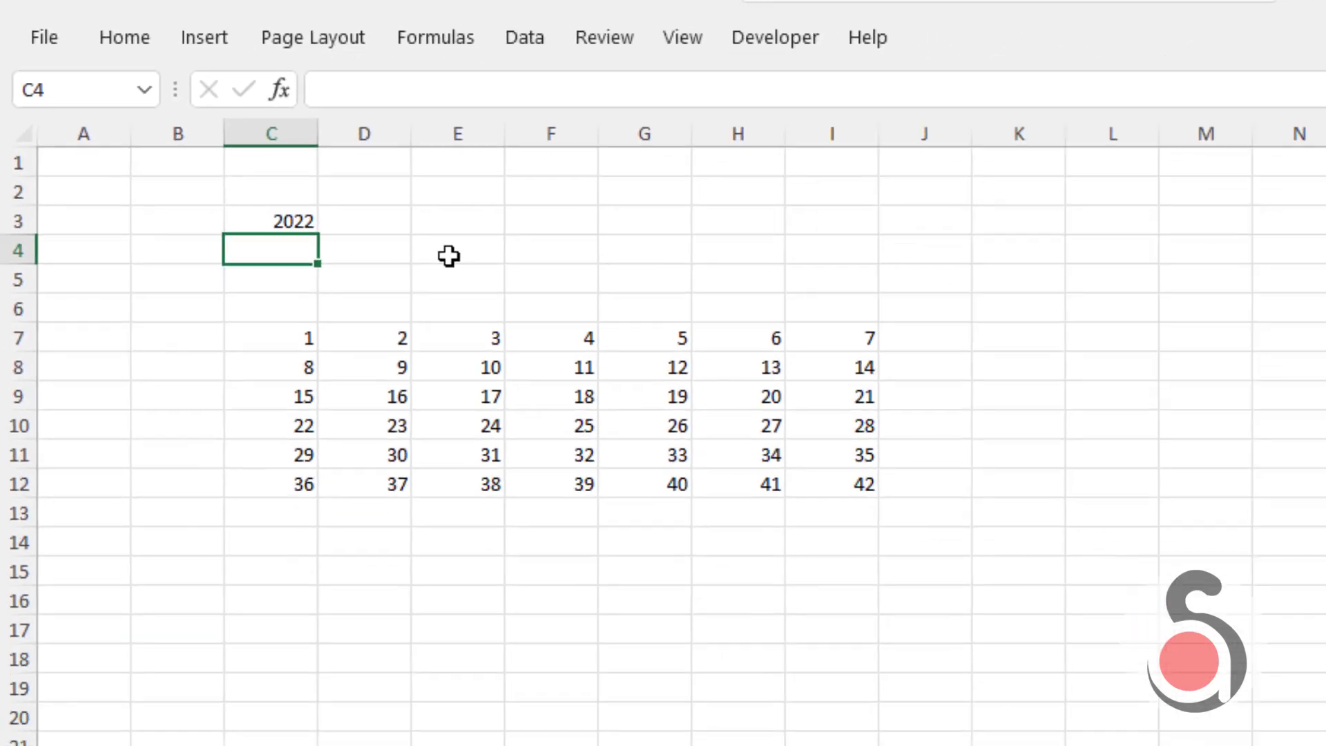
left_click(959, 175)
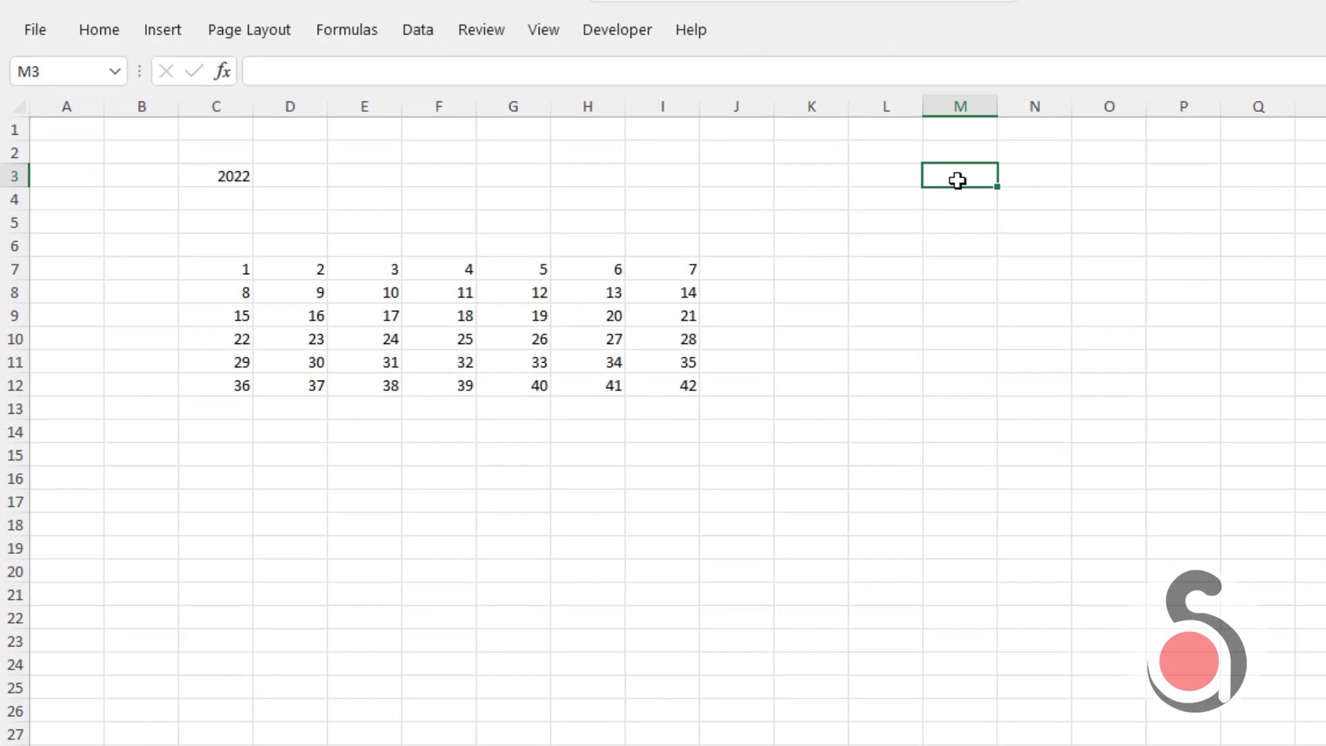
type("Jan")
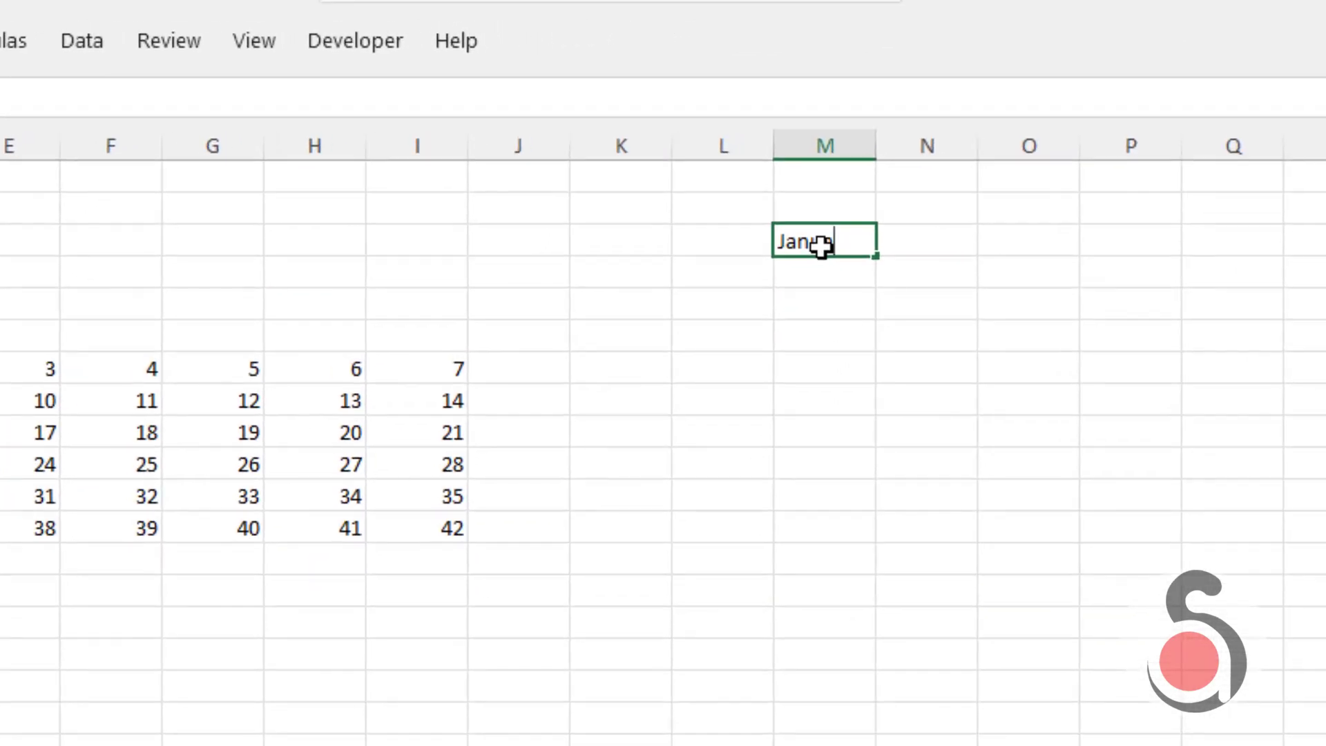
key("Return")
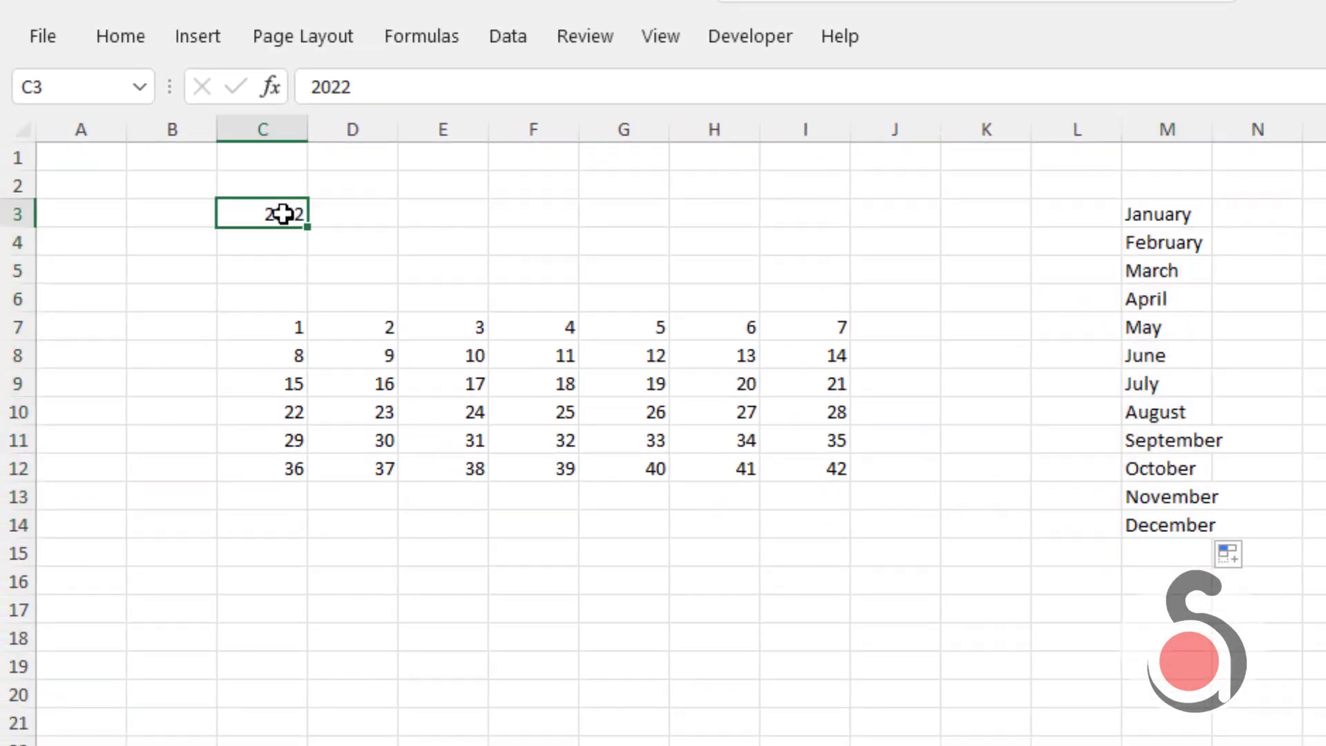
key("Return")
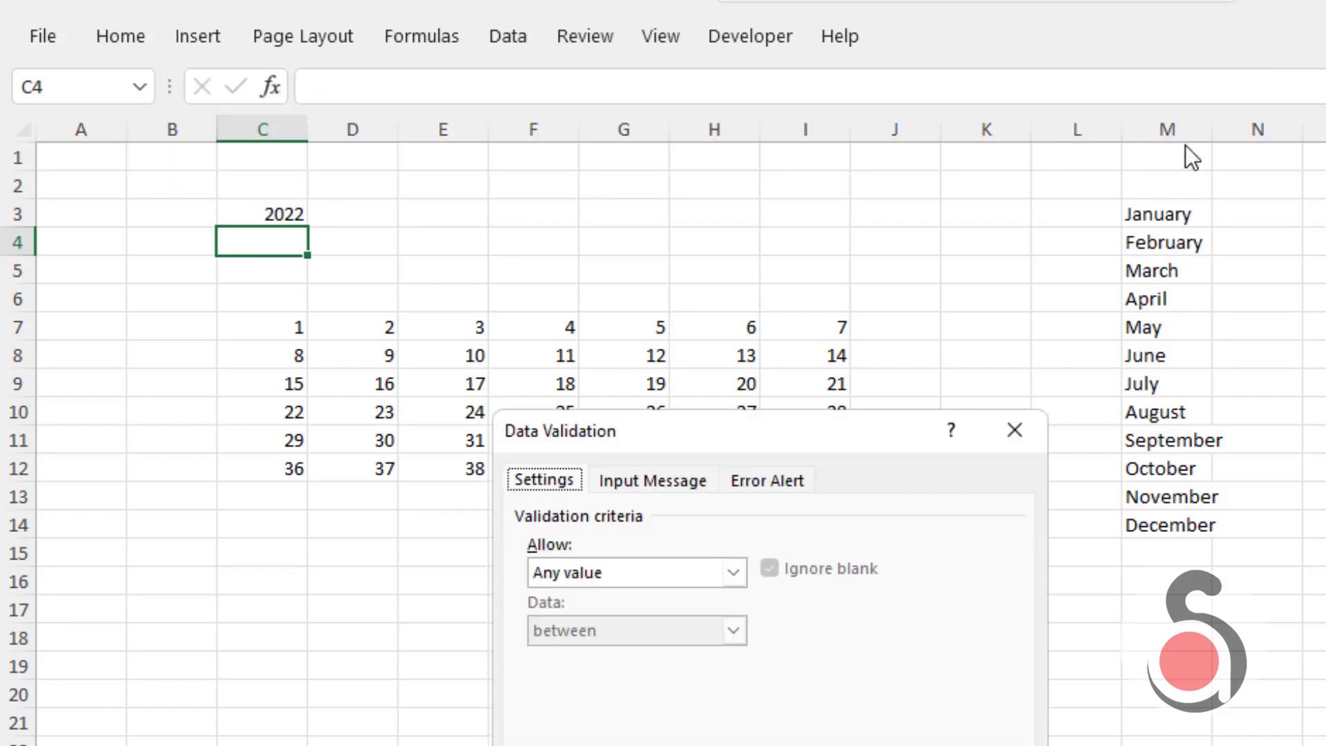
- Restrict C4 to a list validation sourced from $M$3:$M$14 as the month picker
left_click(731, 572)
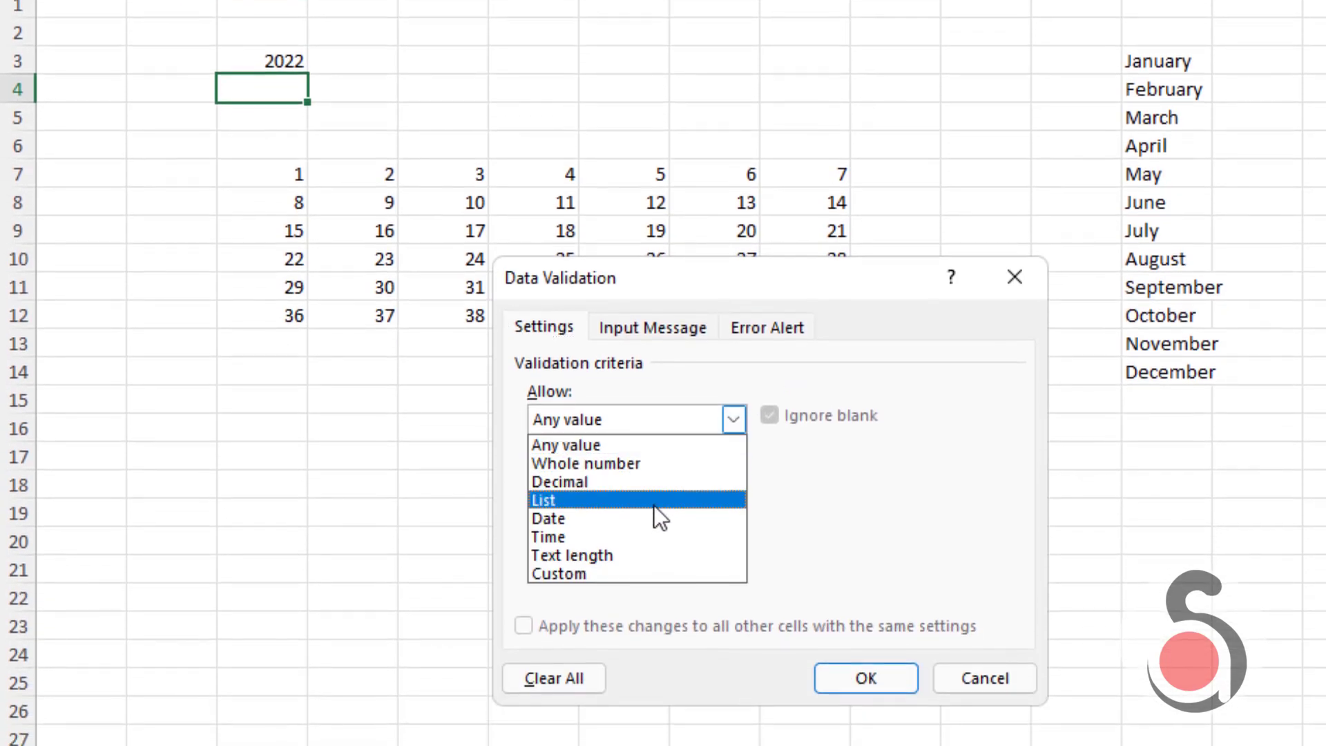
left_click(543, 500)
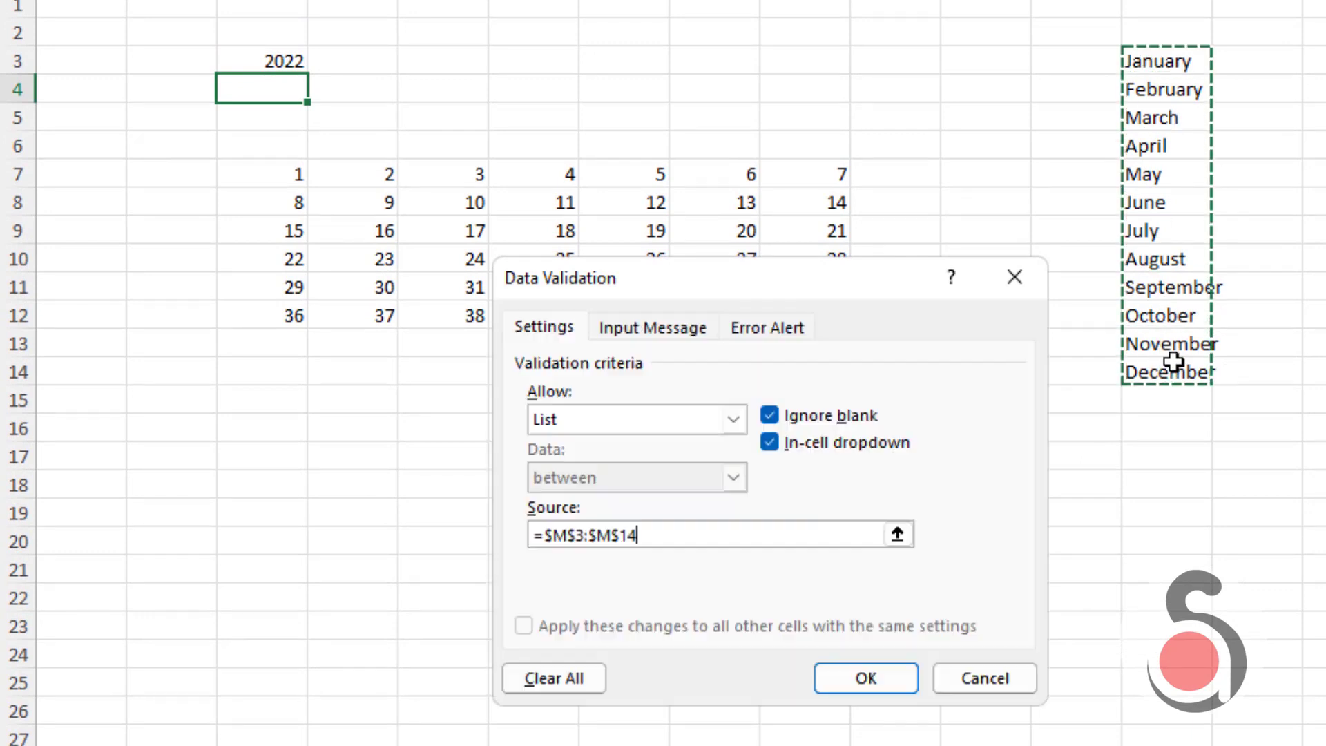
left_click(865, 679)
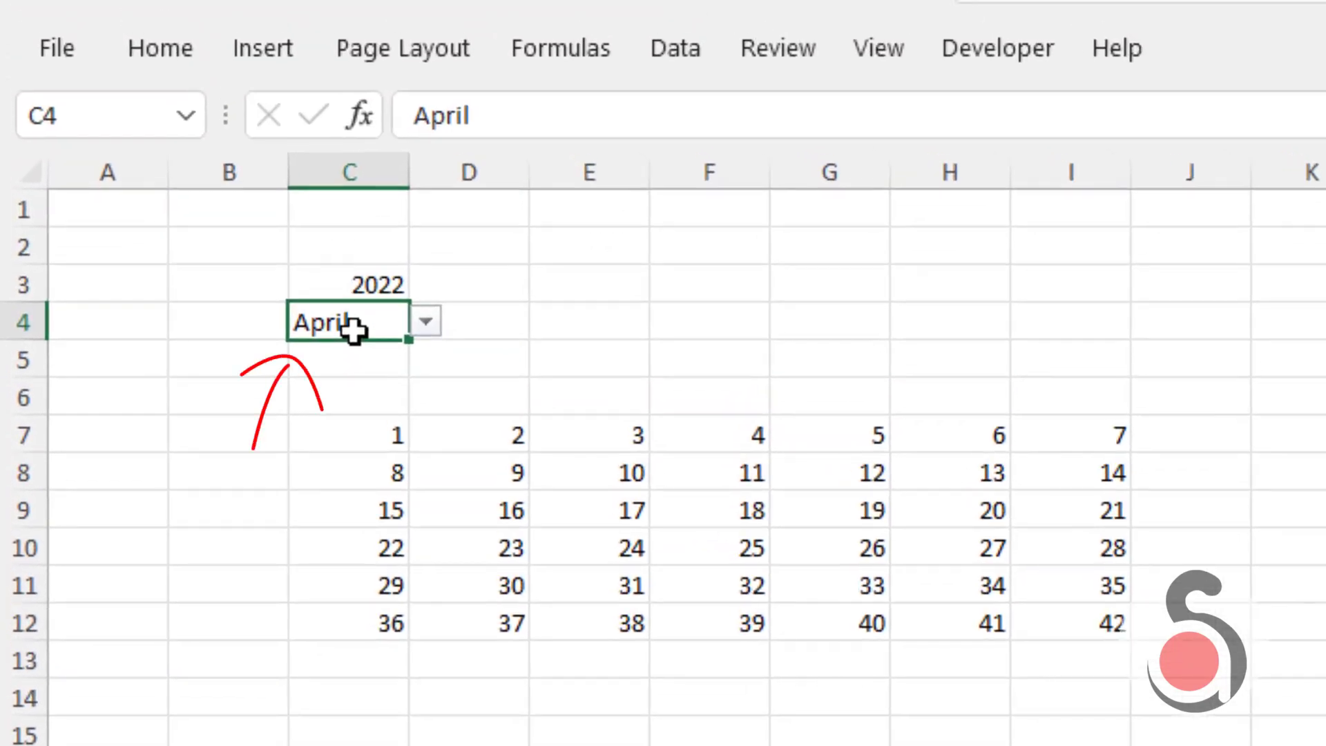
mouse_move(347, 328)
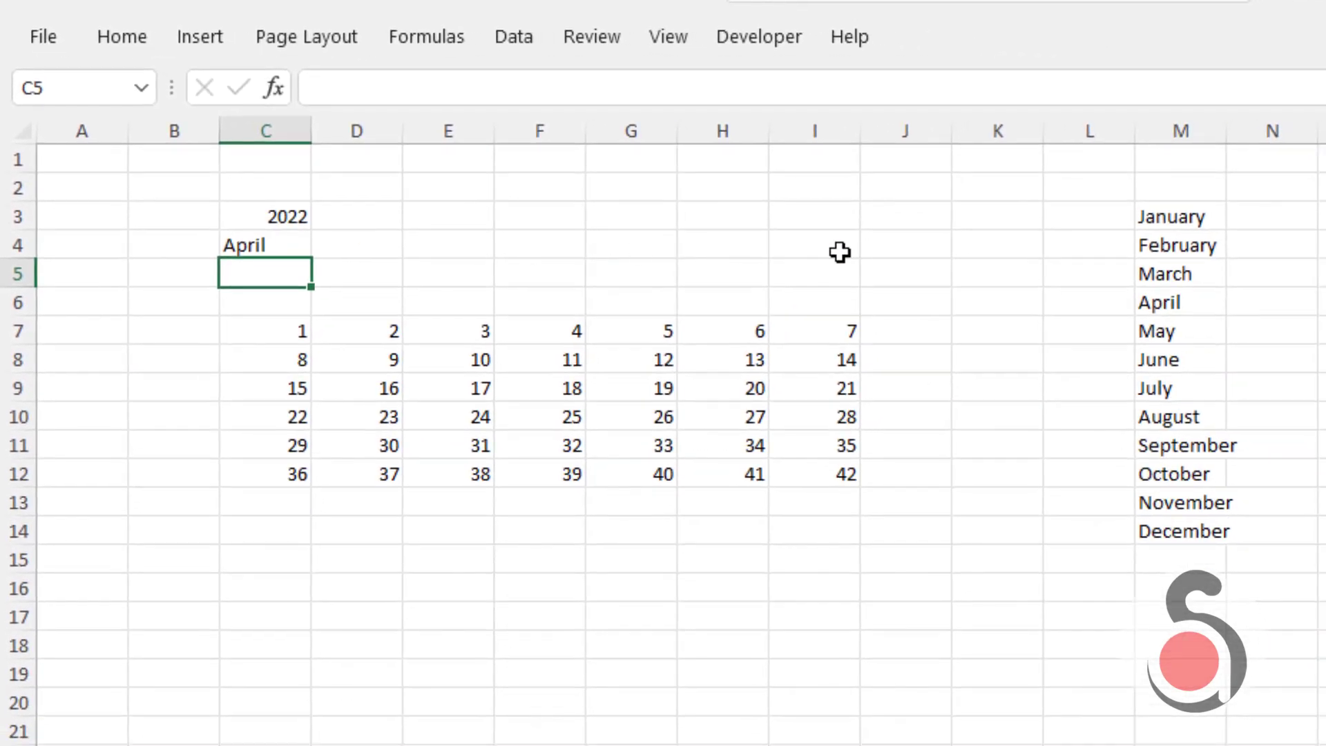
- Enter =DATE(C3,MONTH(DATEVALUE(C4&"1")),1) in J4, giving 4/1/2022
type("=da")
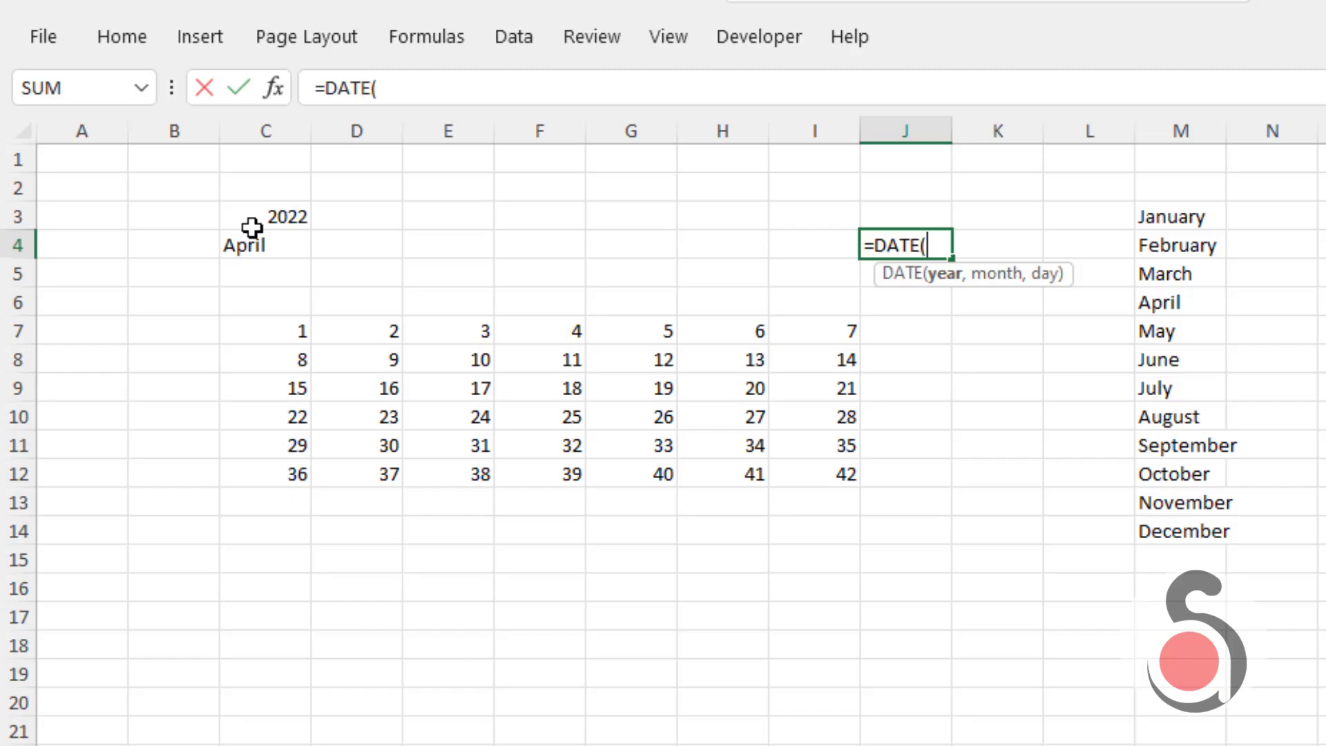
left_click(265, 217)
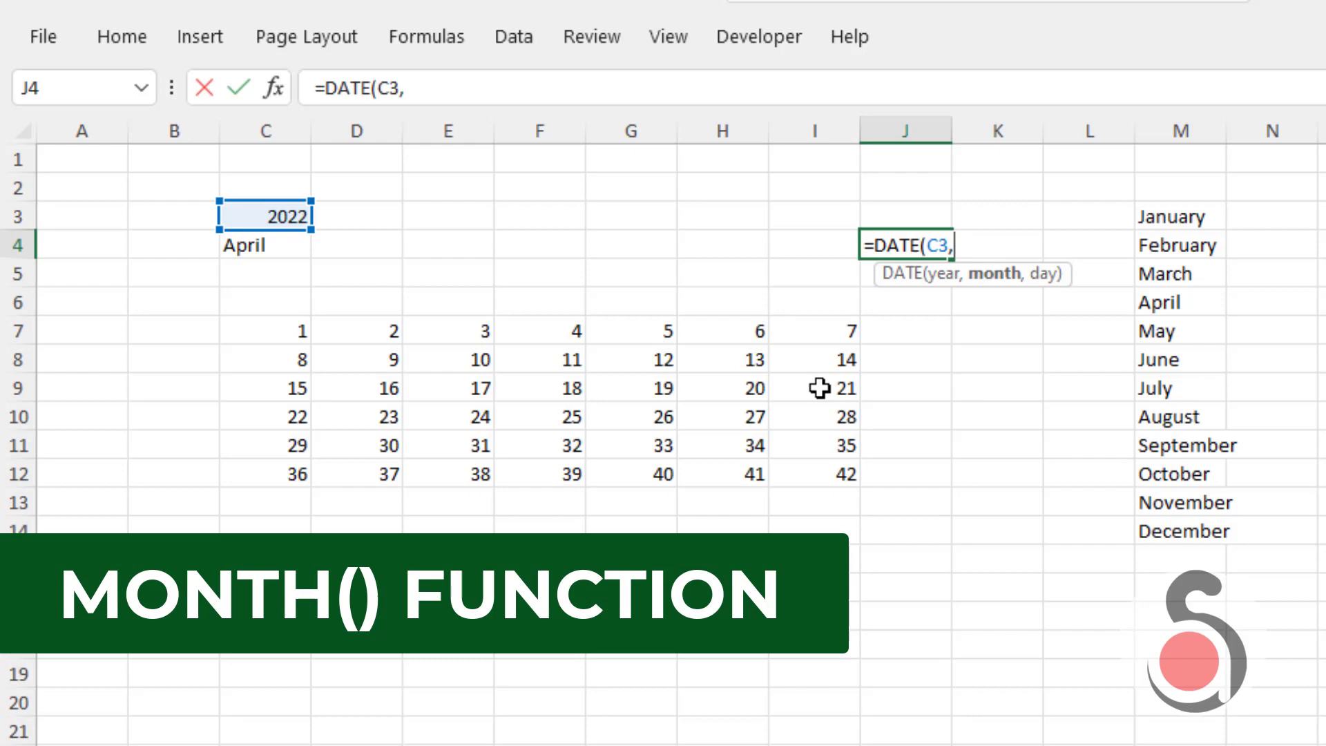
type("mont")
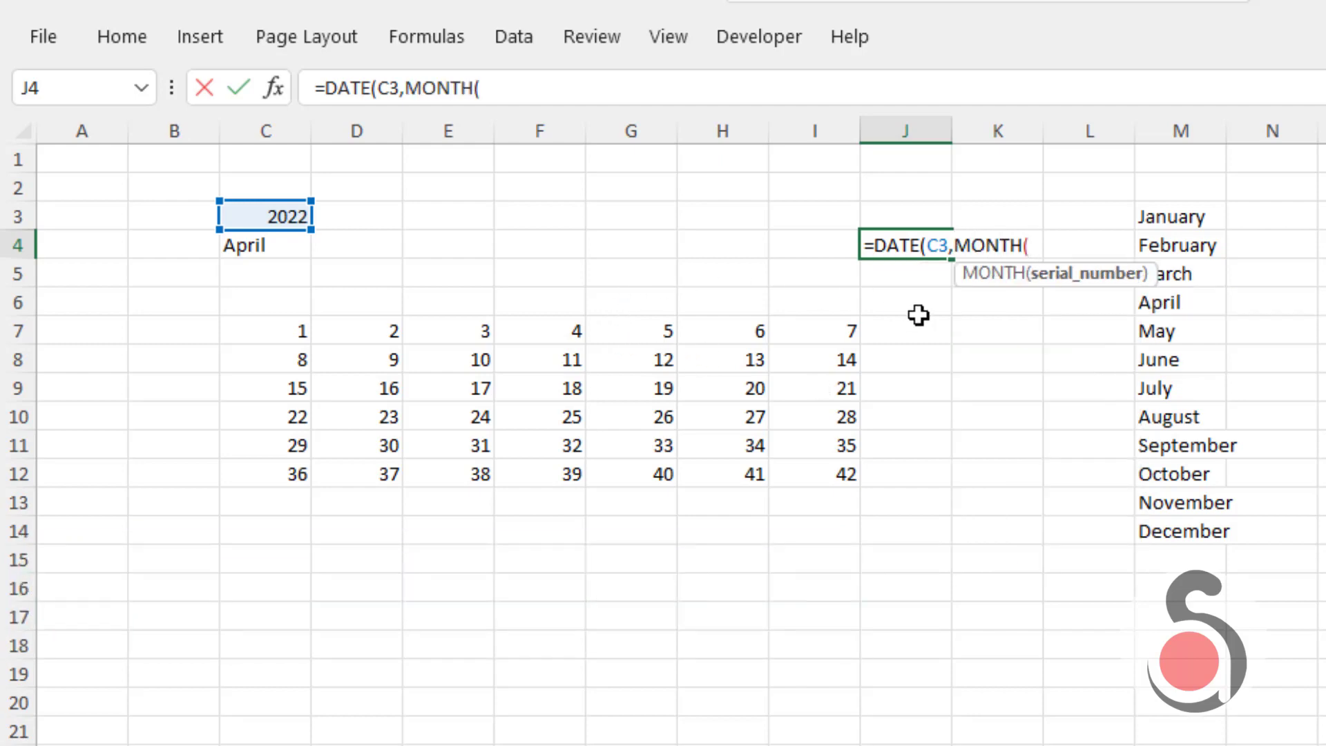
type("da")
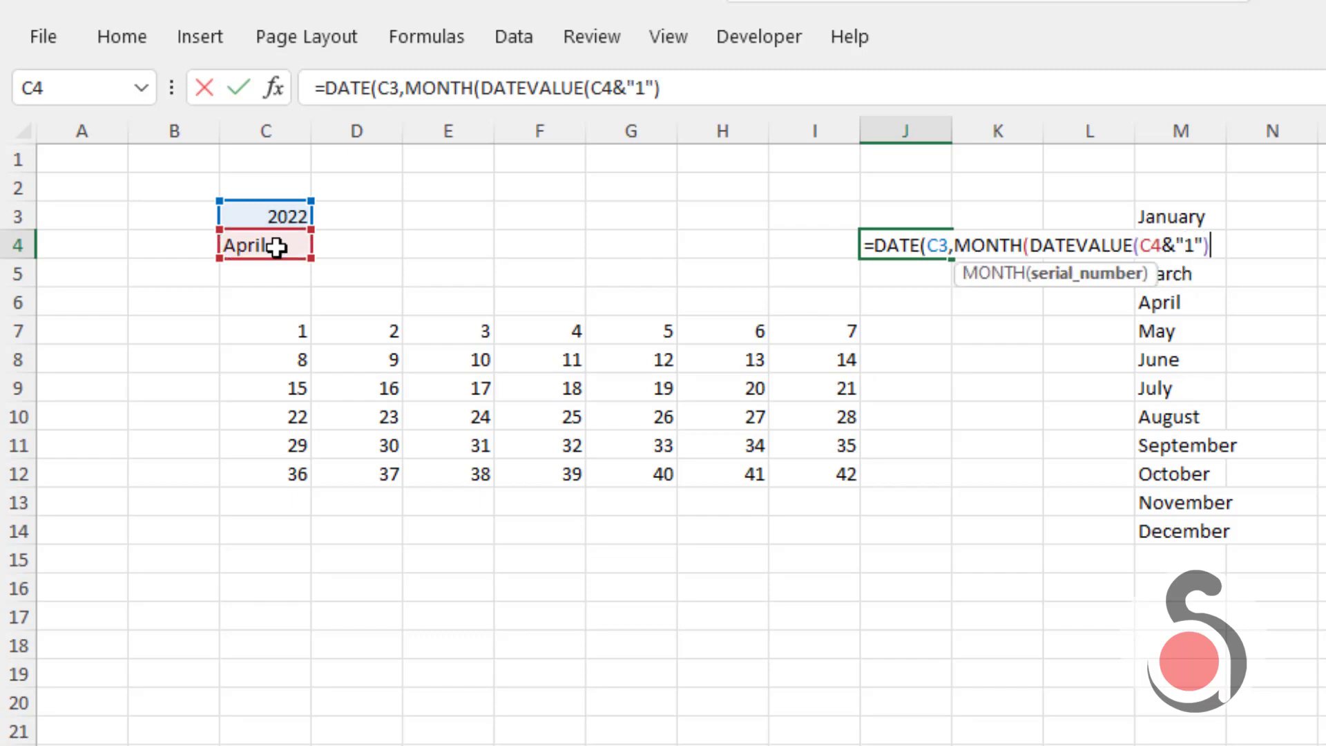
type(")")
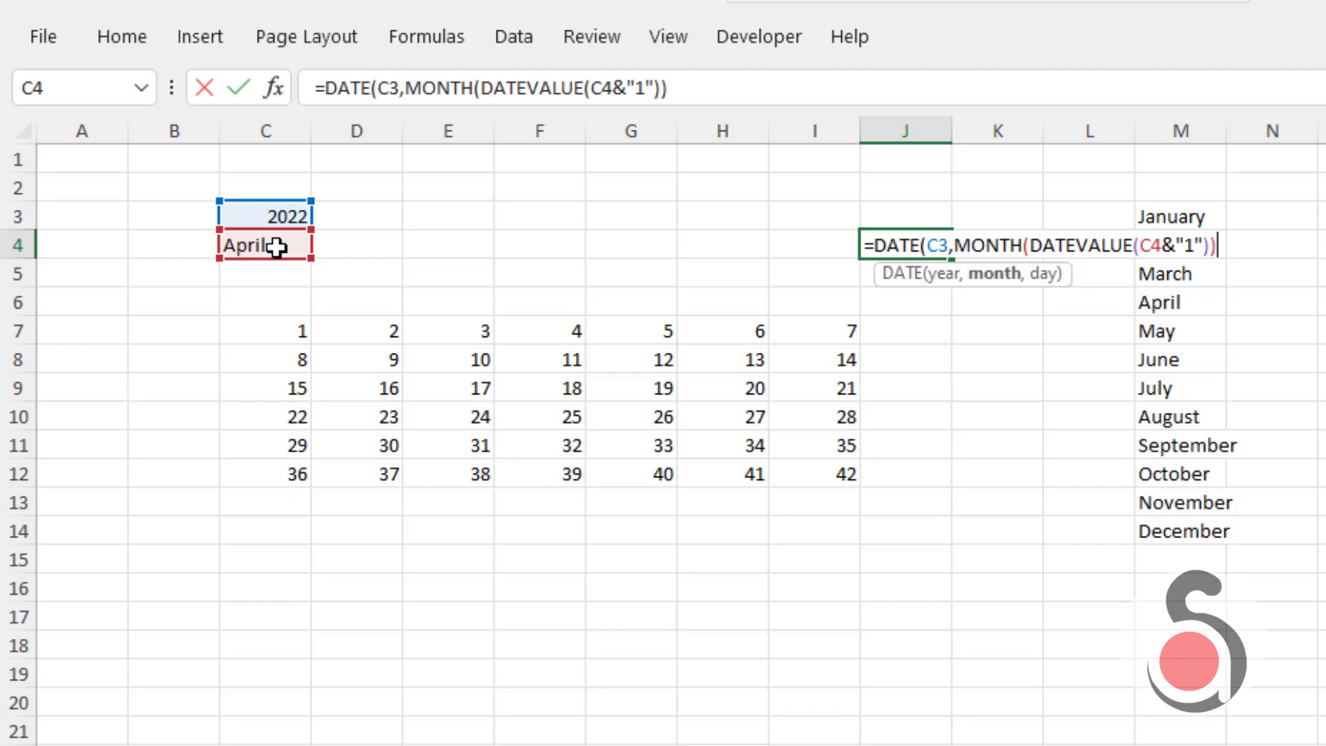
type(",1)")
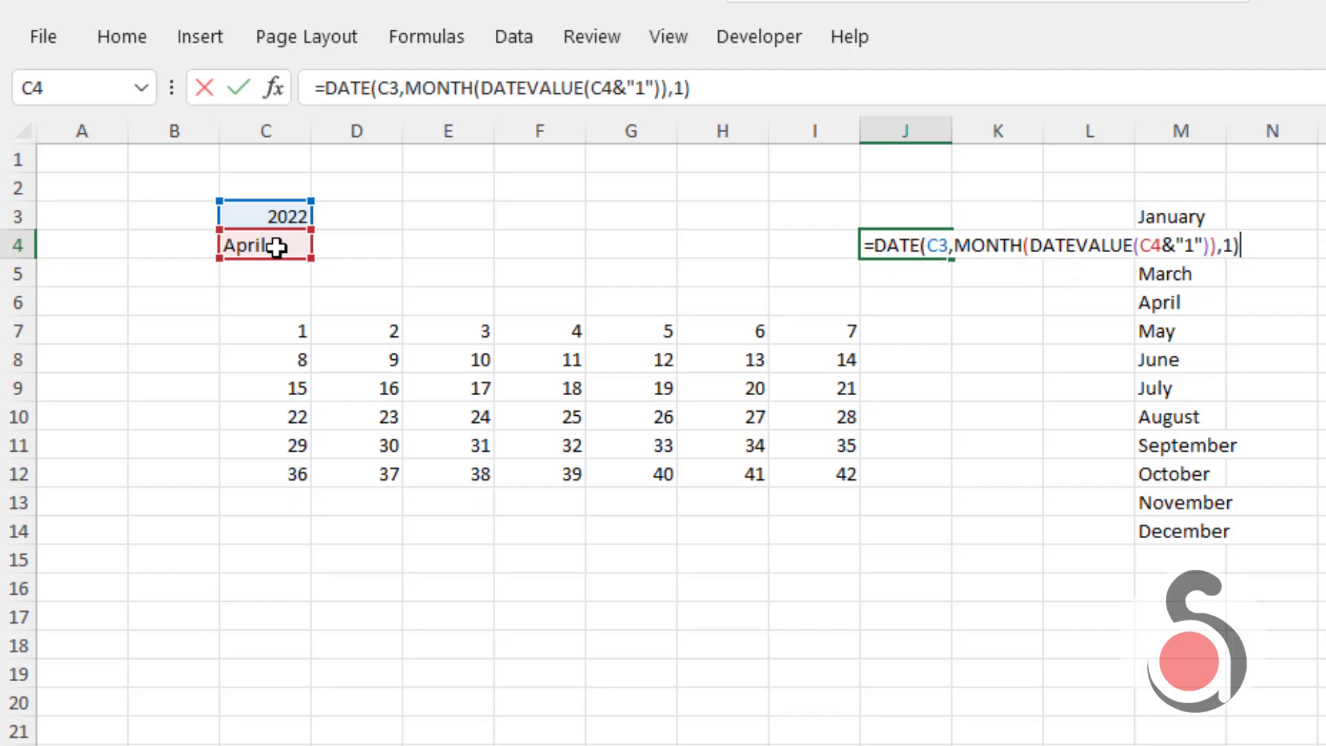
key("Return")
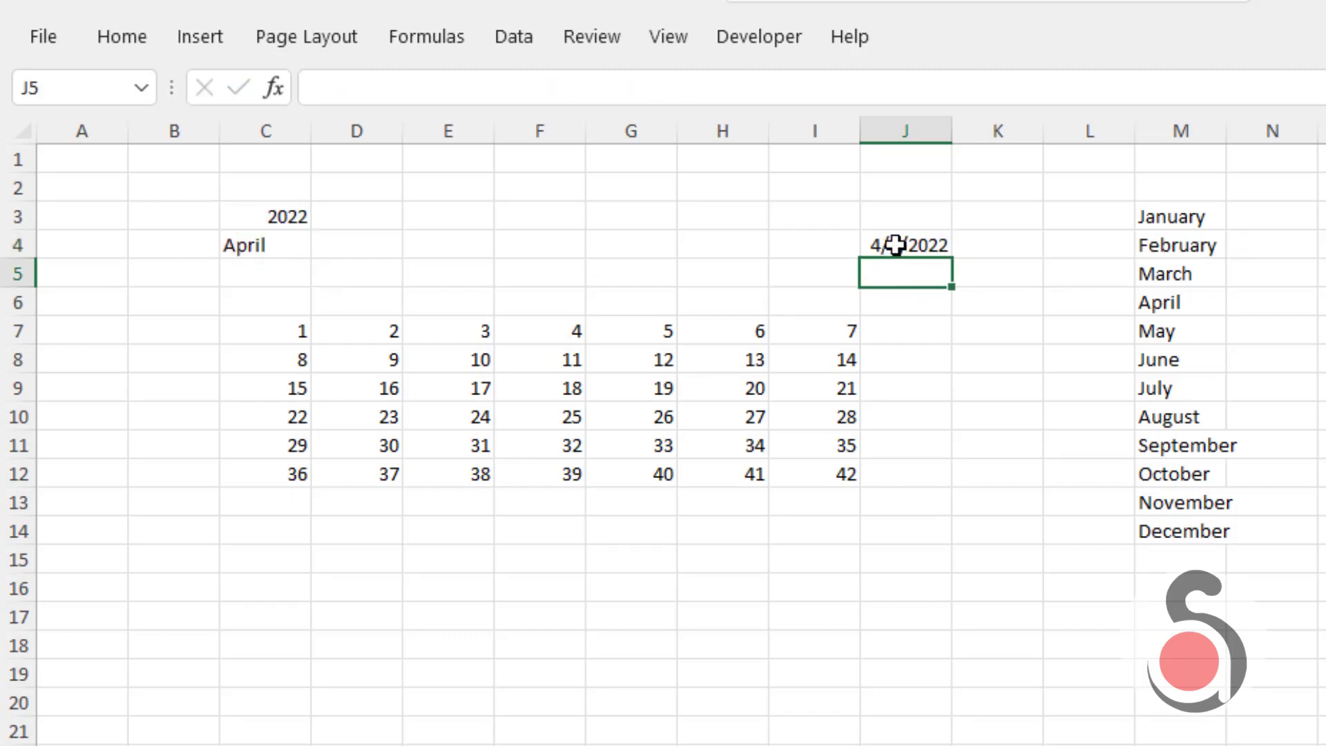
left_click(265, 330)
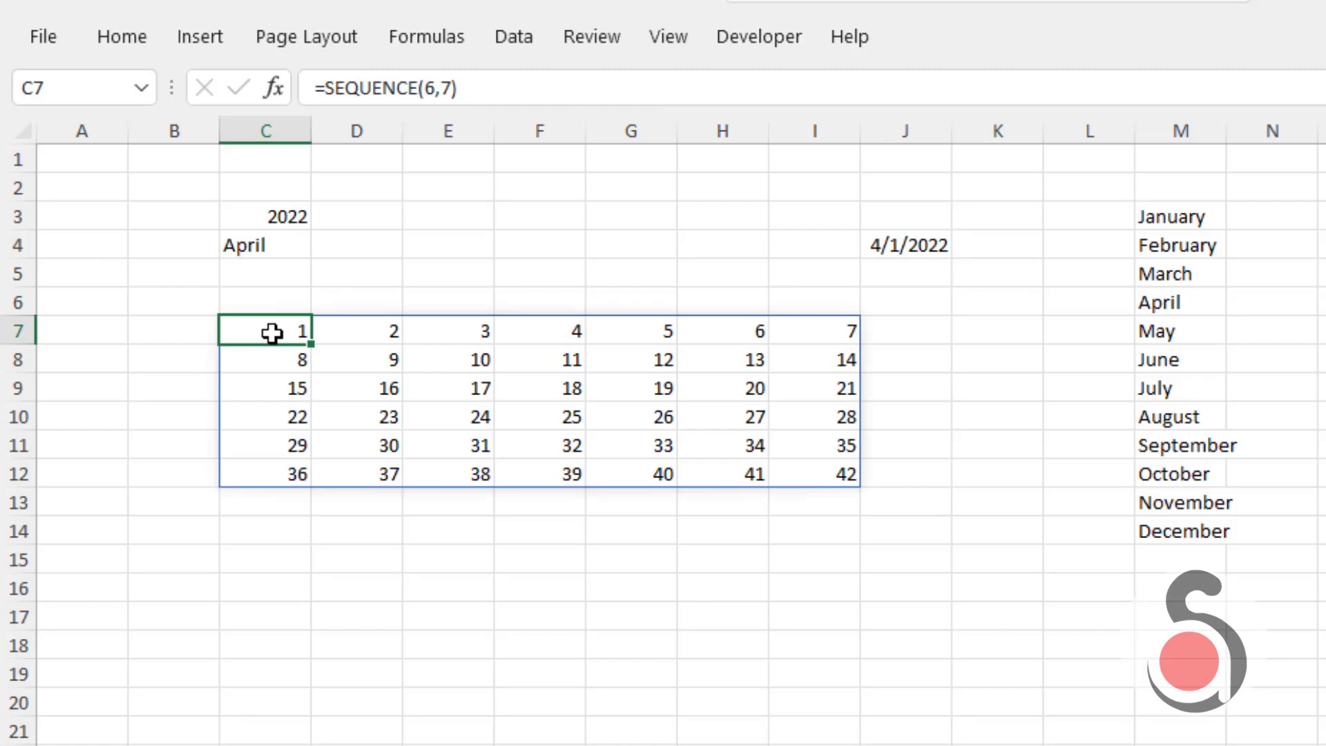
- Add +J4 to the C7 SEQUENCE formula and format the spill range as Short Date
type("+J4")
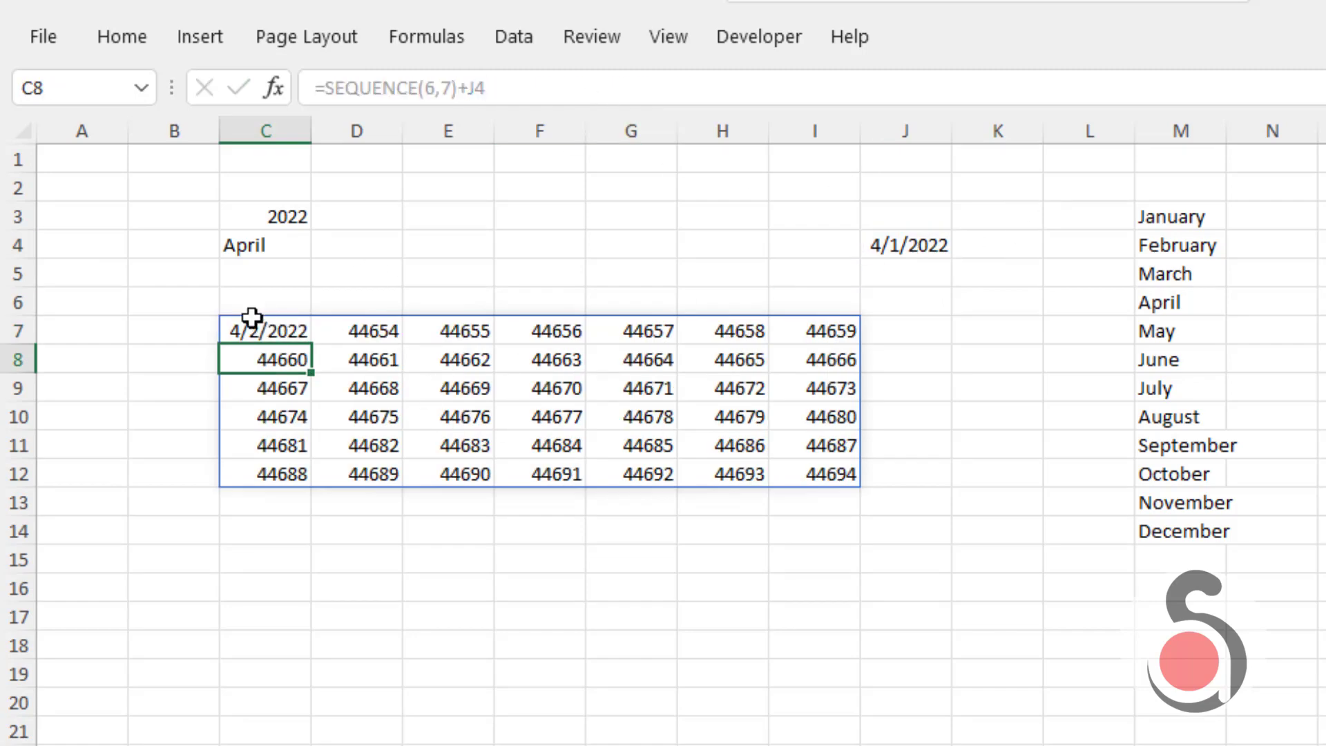
left_click(121, 36)
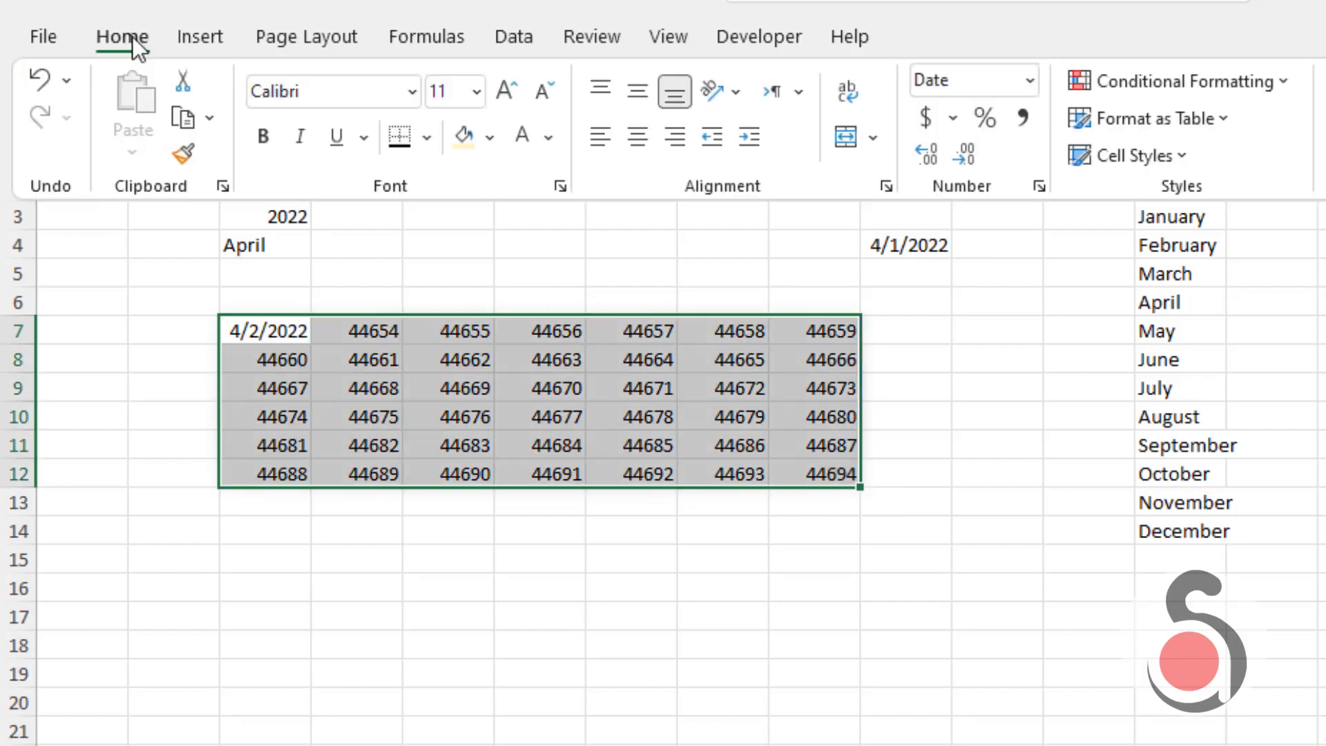
left_click(1027, 80)
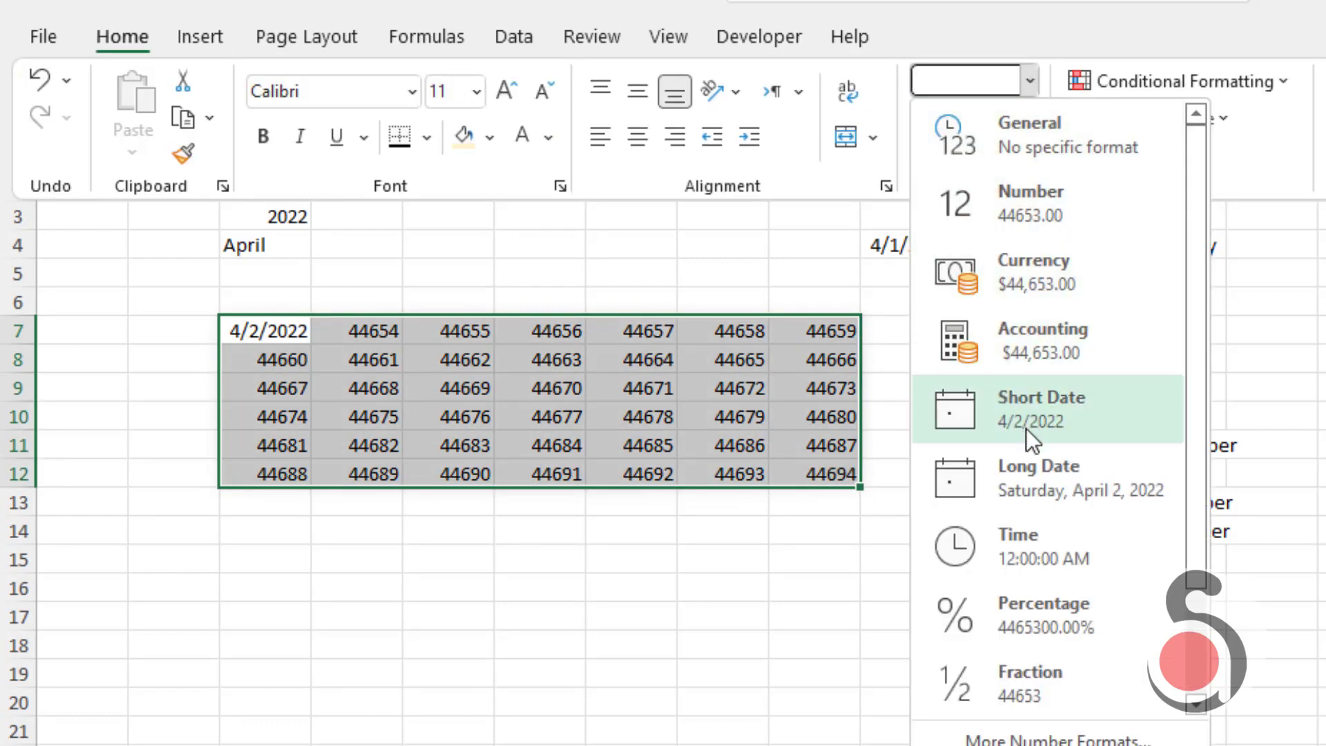
left_click(1042, 408)
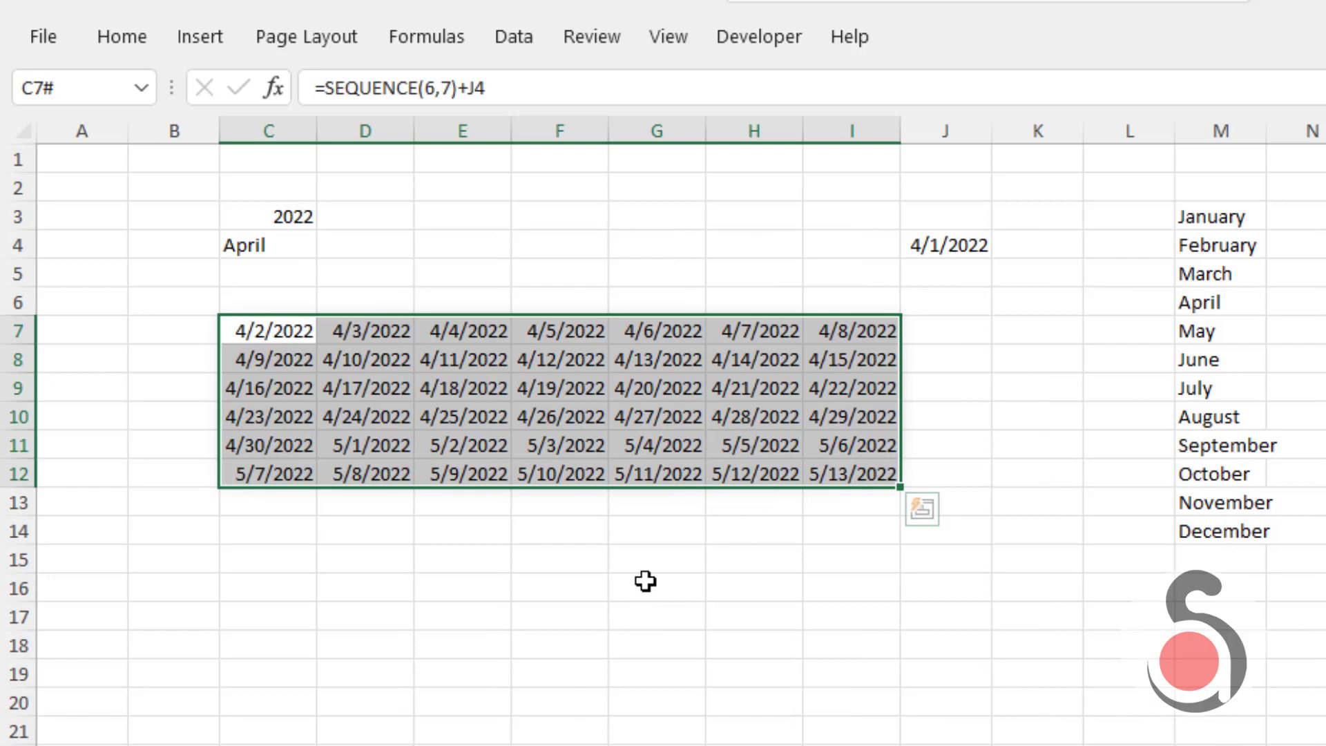
mouse_move(307, 329)
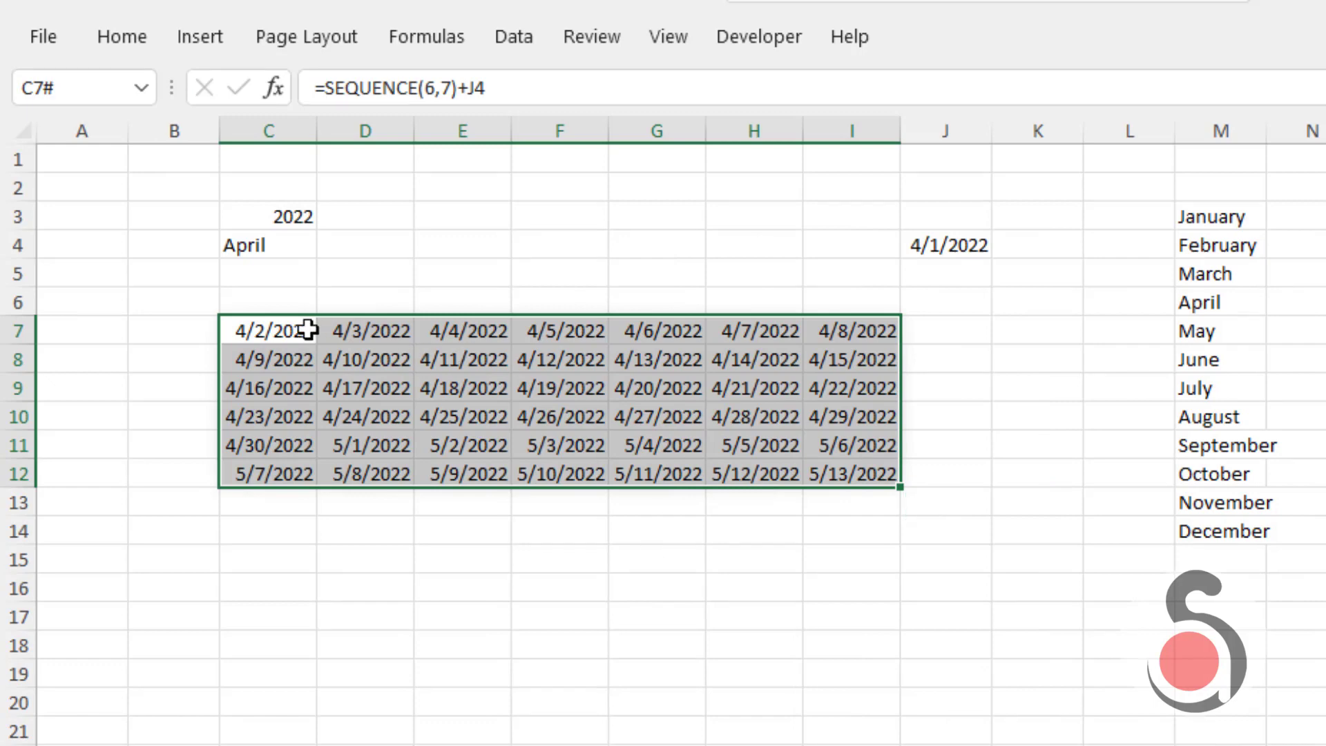
left_click(945, 558)
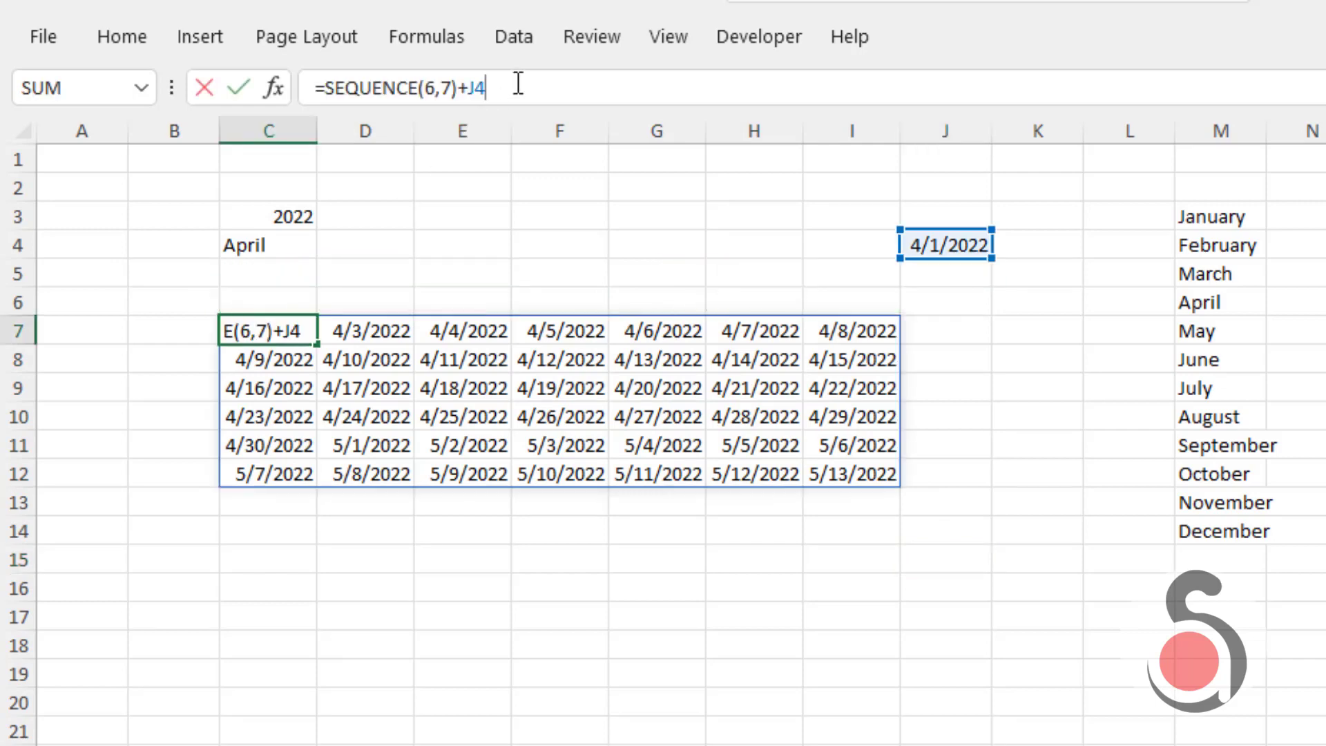
- Subtract WEEKDAY(J4,1) in C7 so the grid starts on Sunday 3/27/2022
type("-WEEKDAY(")
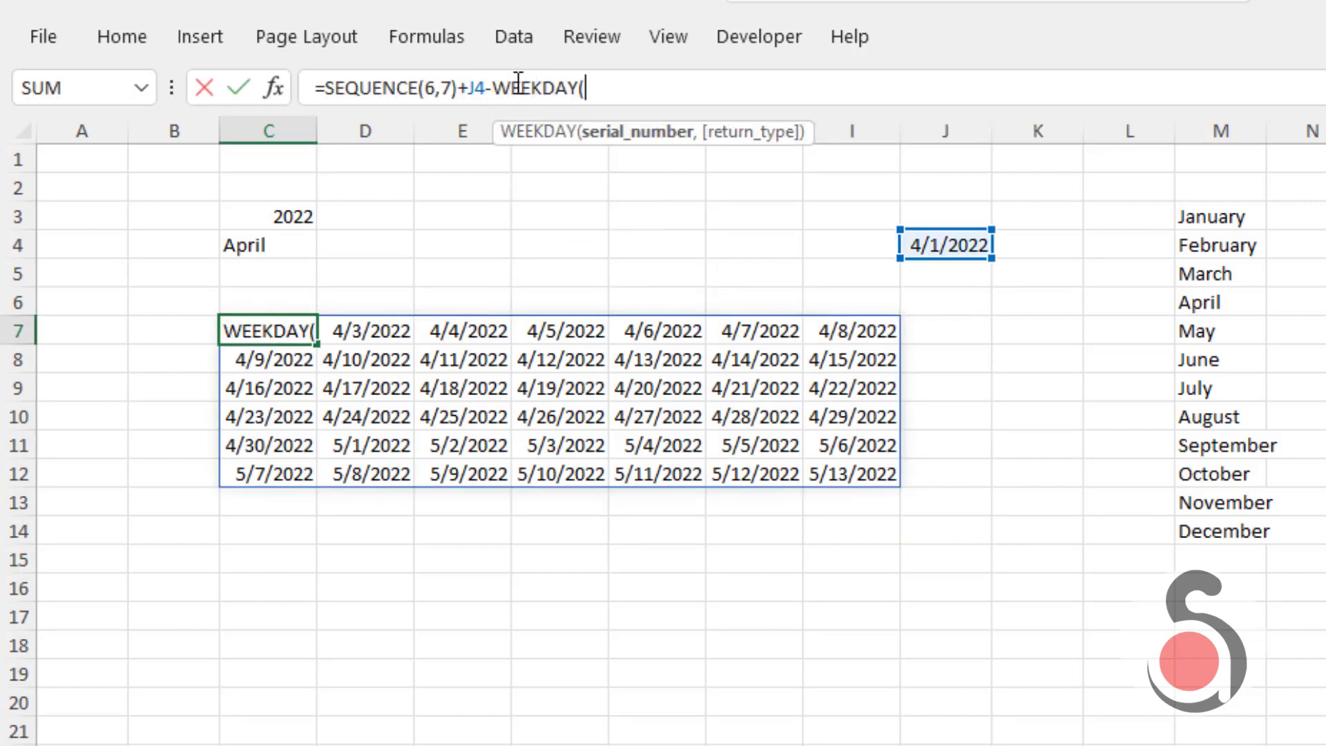
left_click(945, 244)
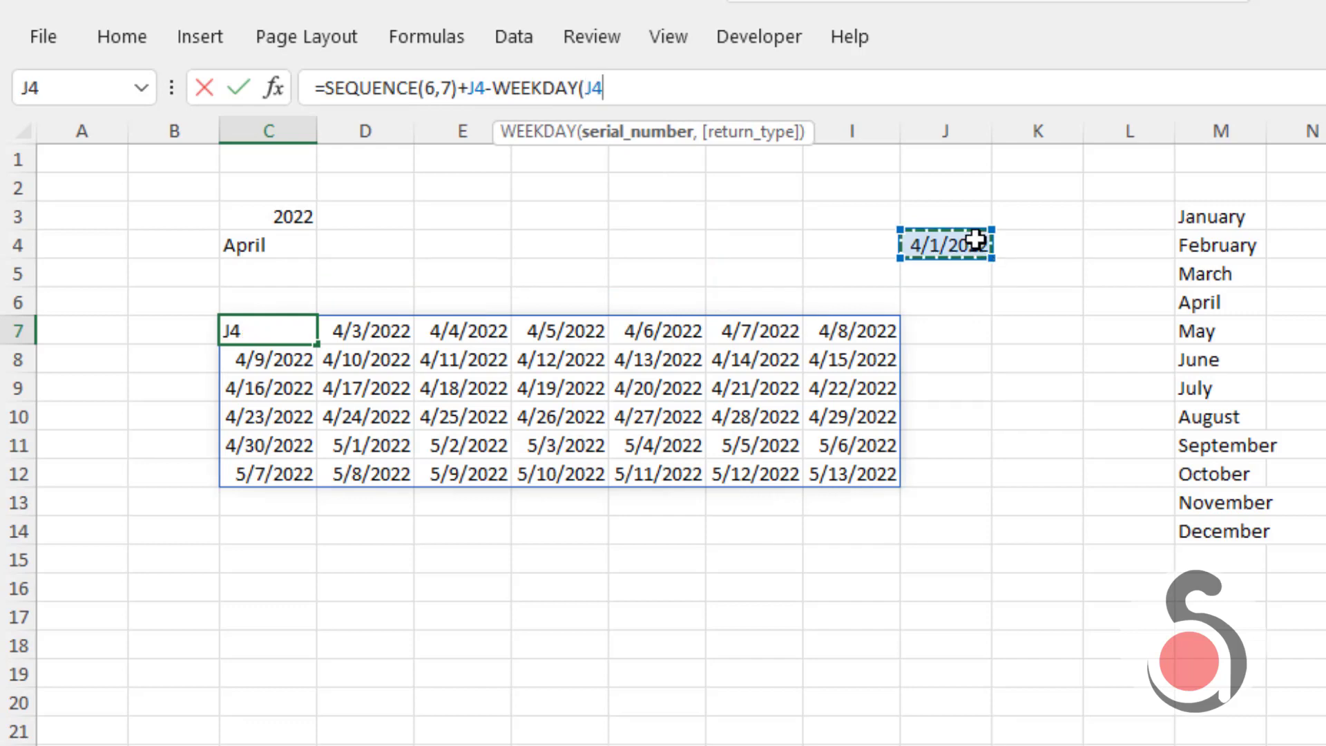
type(",1")
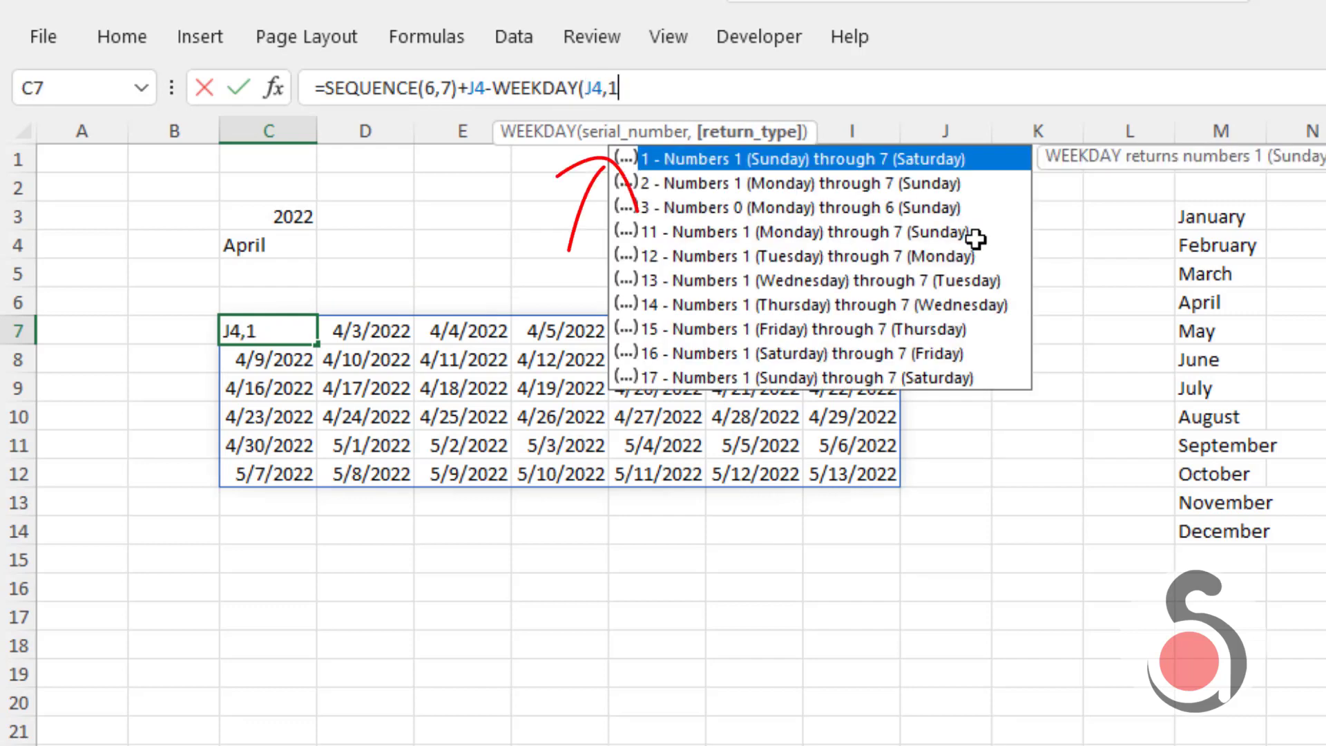
type(")")
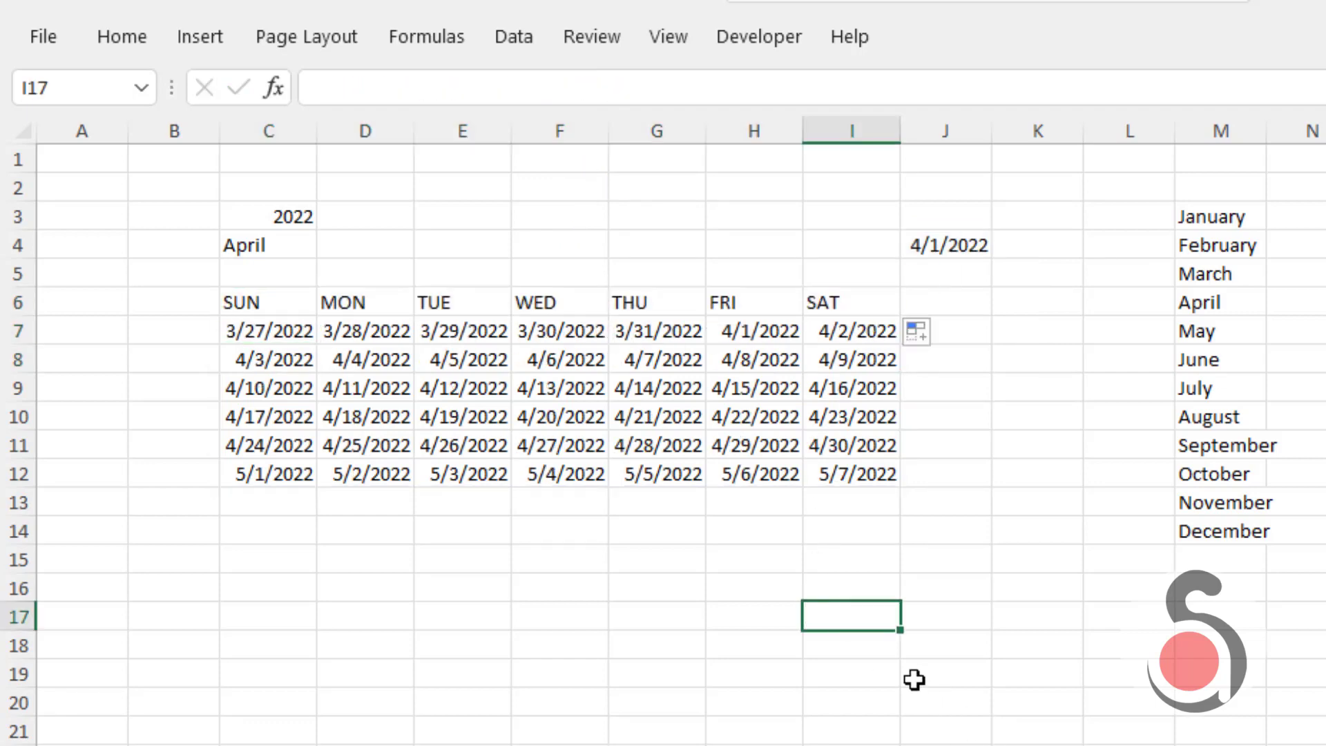
mouse_move(250, 306)
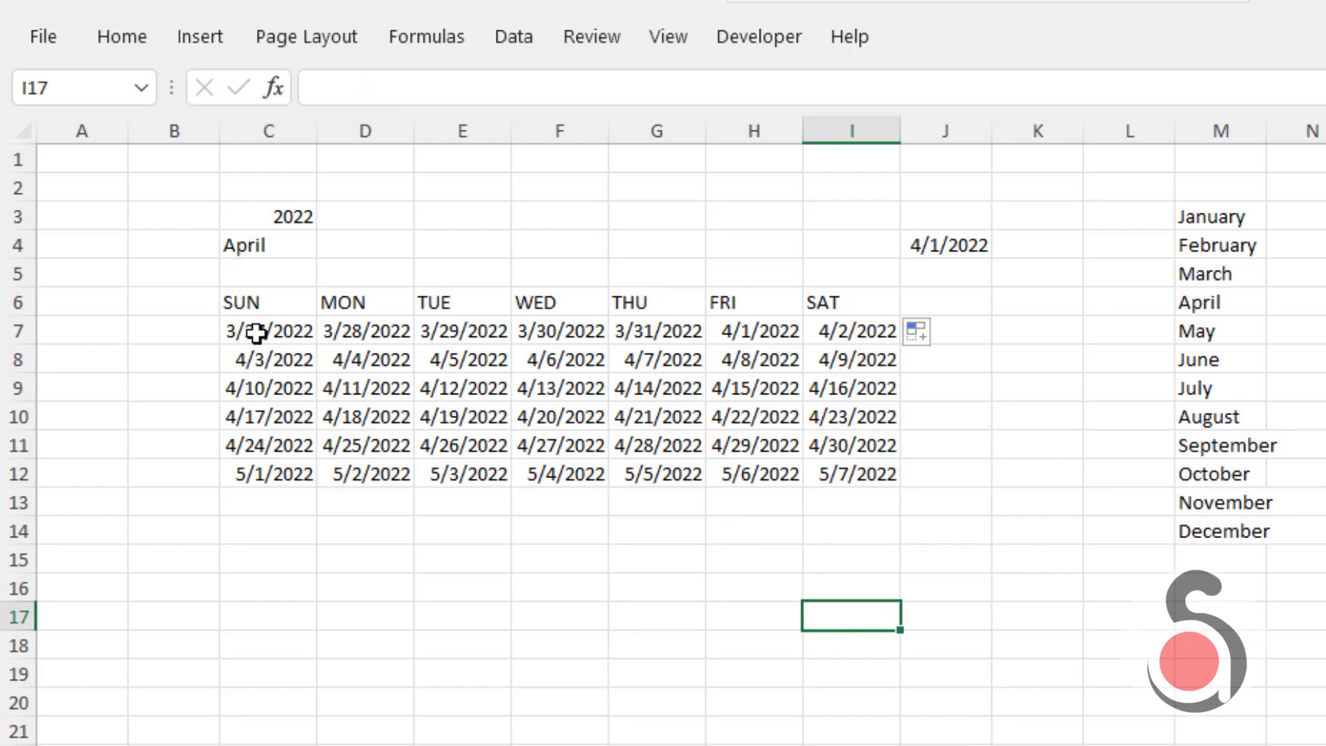
left_click(268, 330)
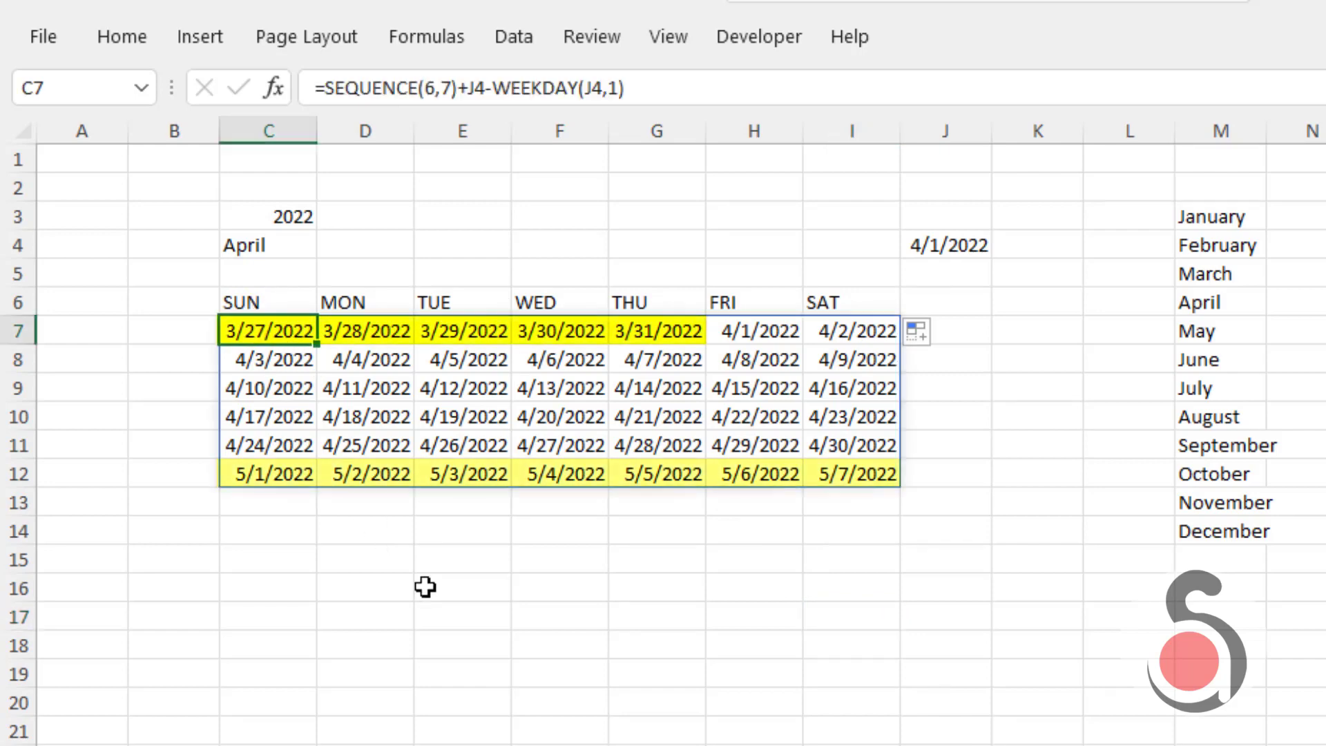
mouse_move(353, 383)
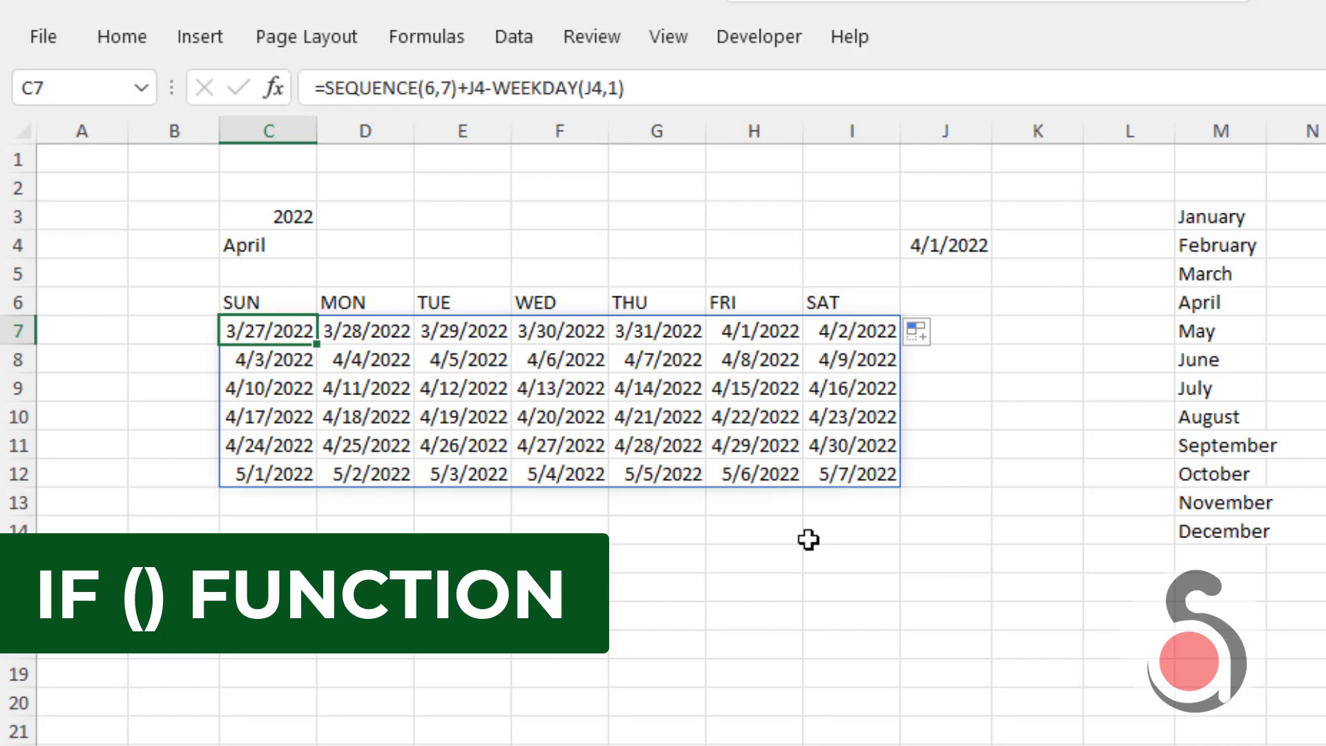
- Wrap C7 in IF(MONTH(...)=MONTH(J4), ..., "") to blank out-of-month days, leaving April 1–30
type("if")
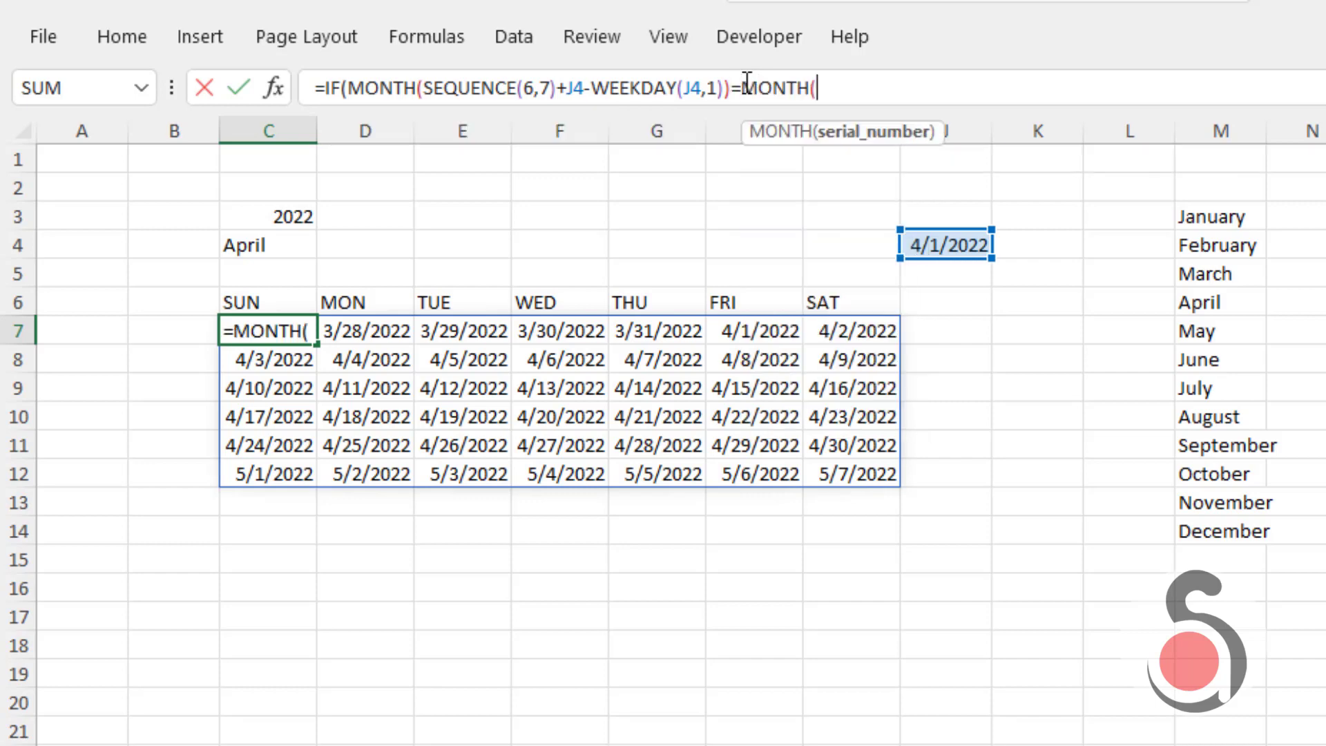
left_click(945, 245)
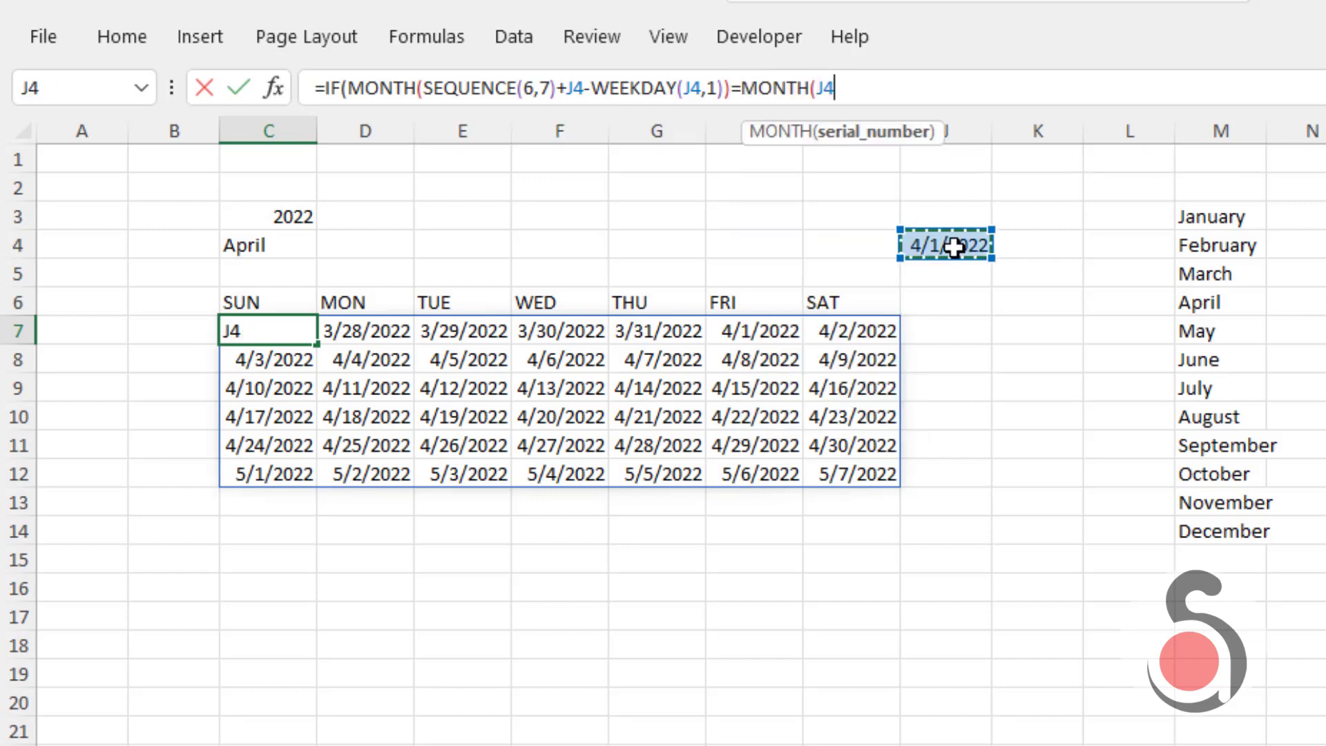
type("),")
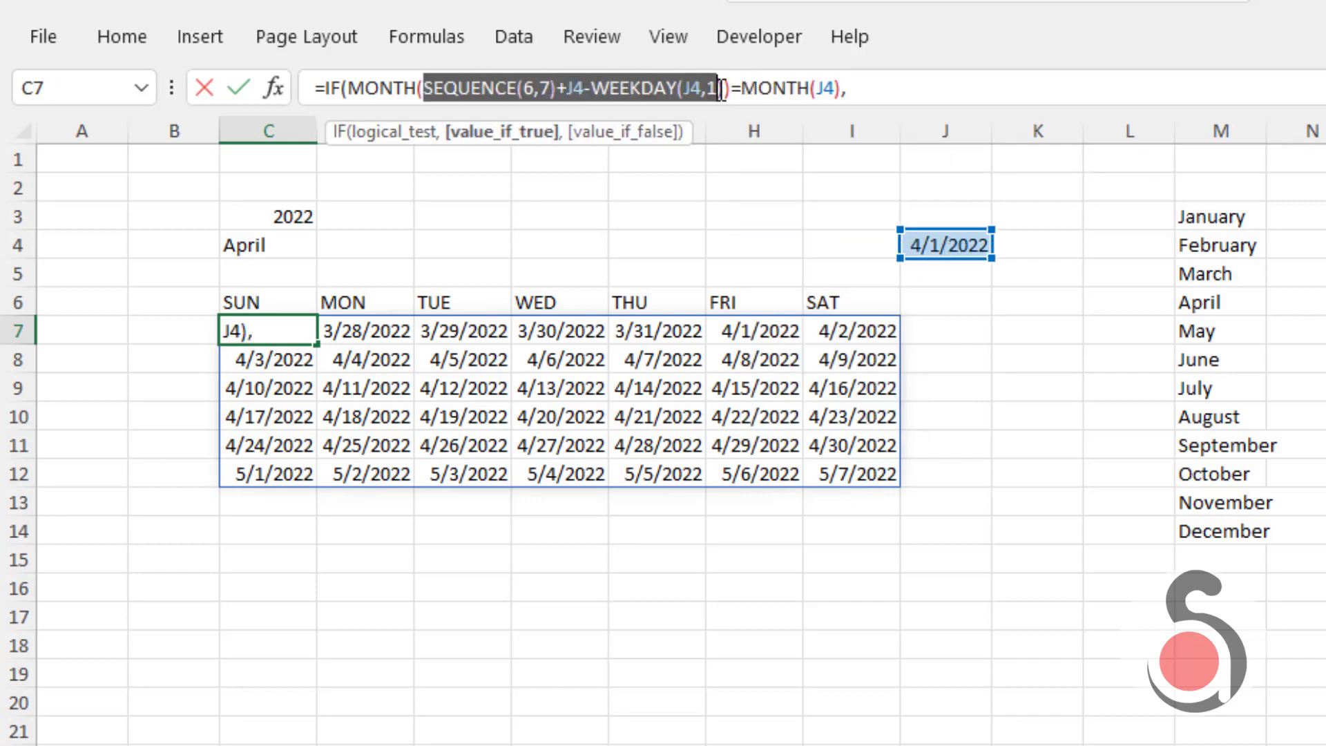
type(")")
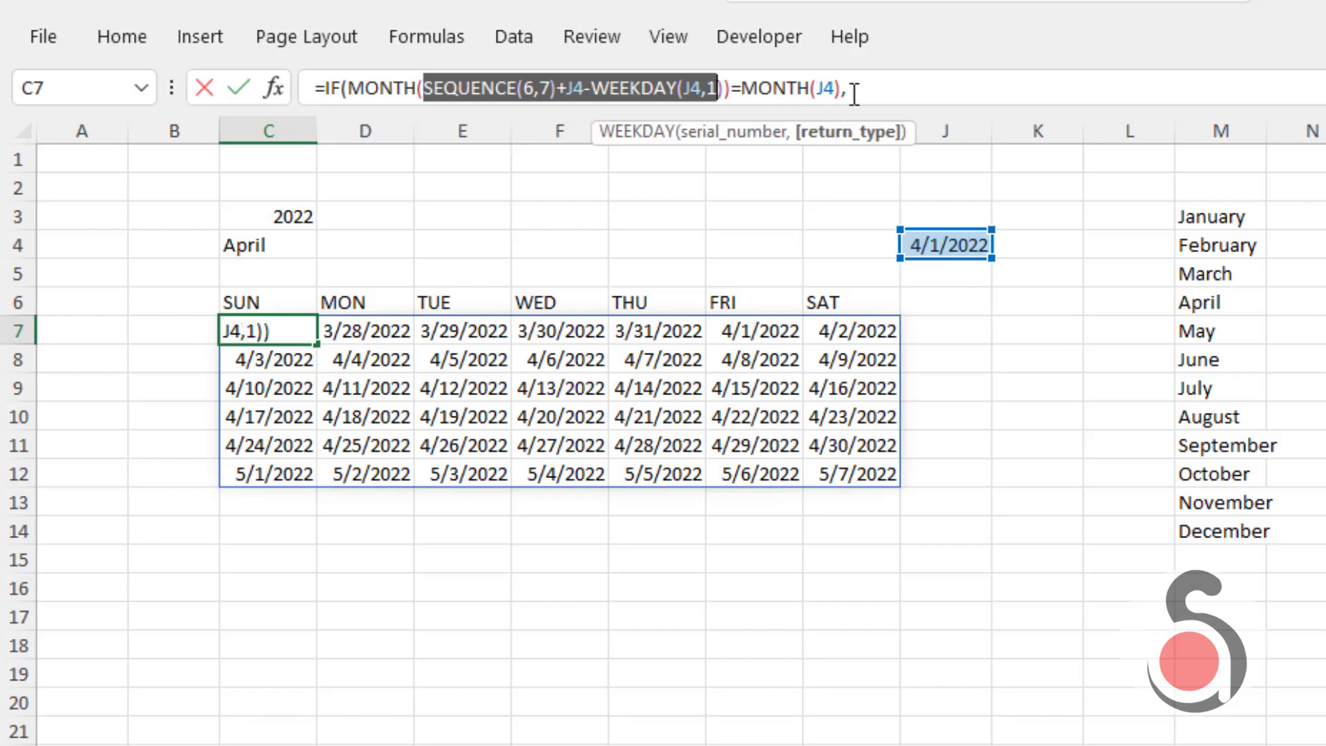
type("SEQUENCE(6,7)+J4-WEEKDAY(J4,1),")
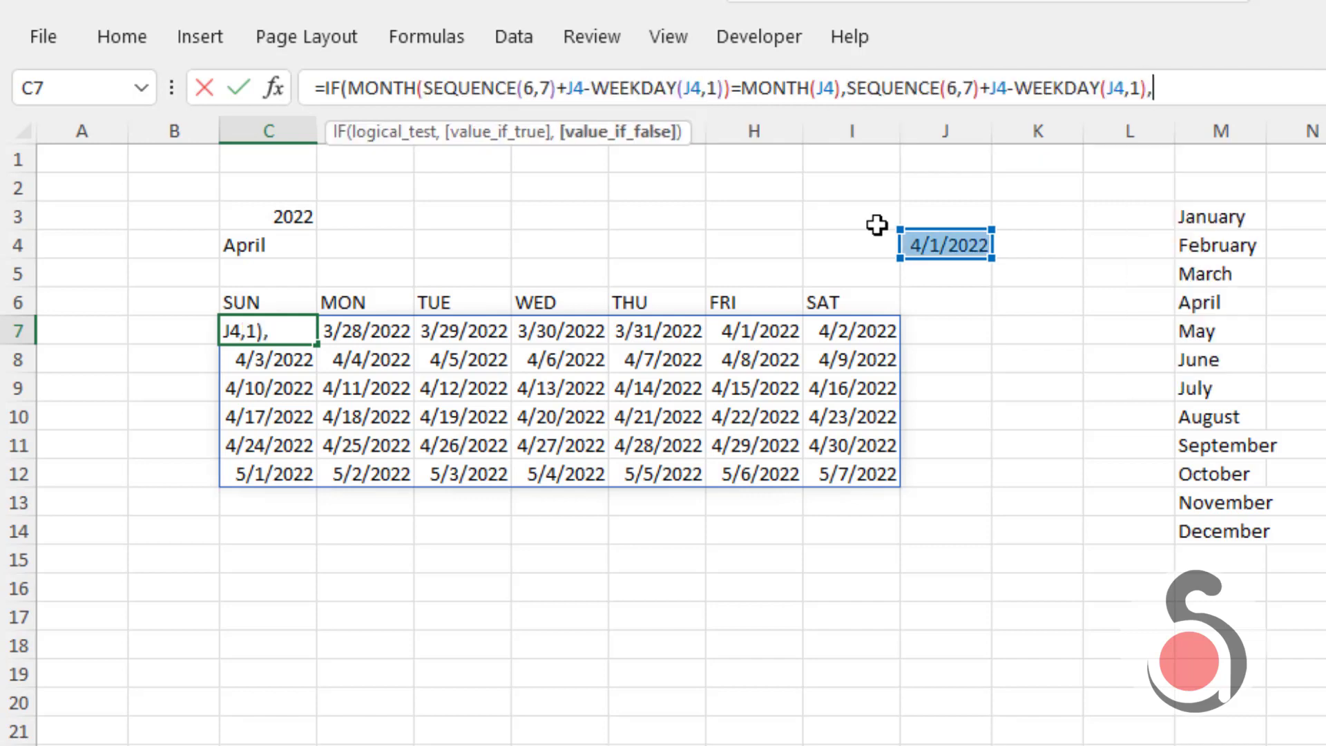
type("\"\")")
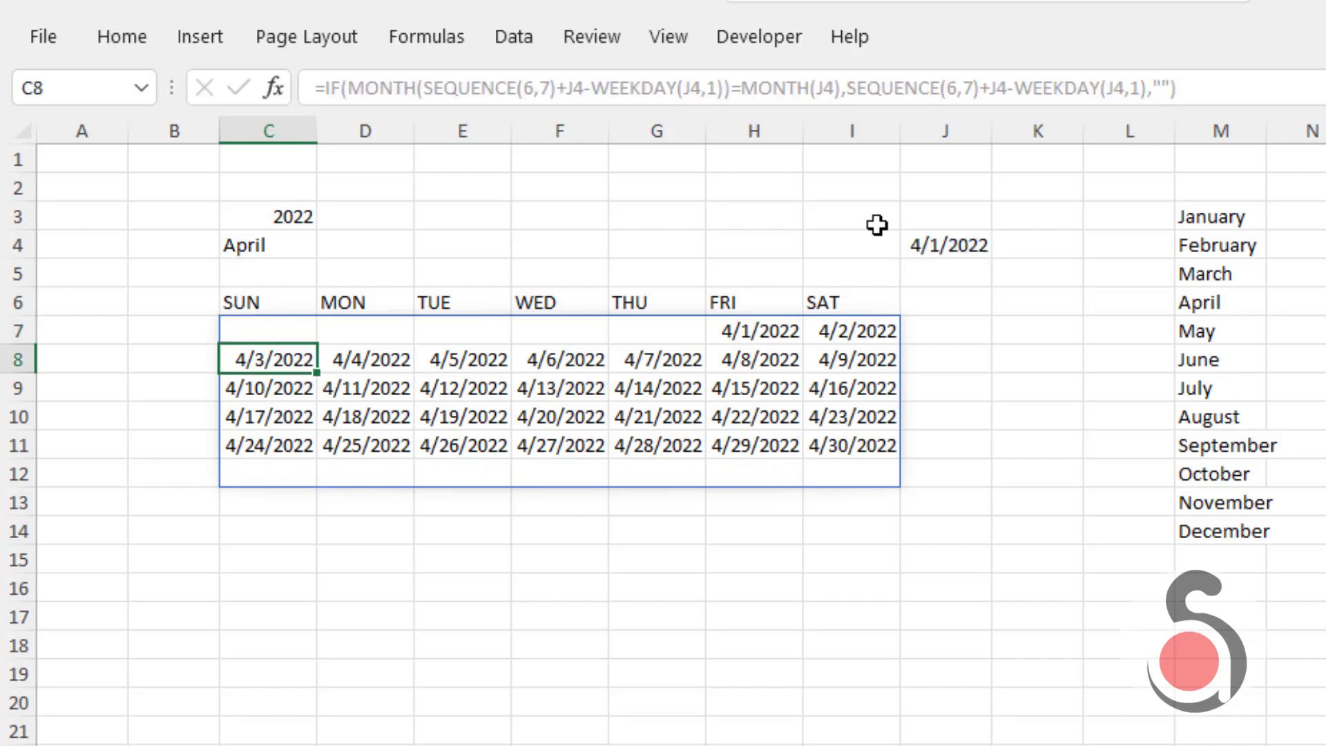
left_click(851, 615)
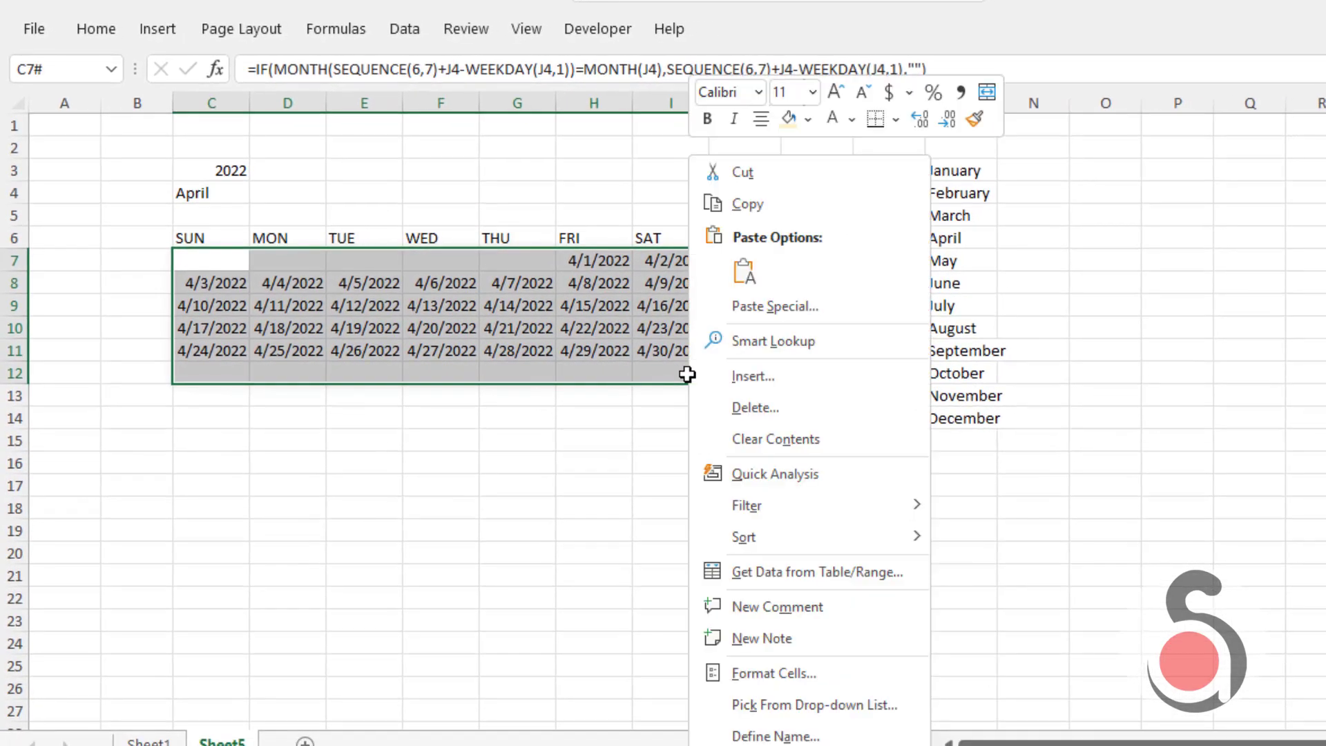
- Format the day grid as custom 'dd' and enlarge the year and month headings to size 42
left_click(772, 672)
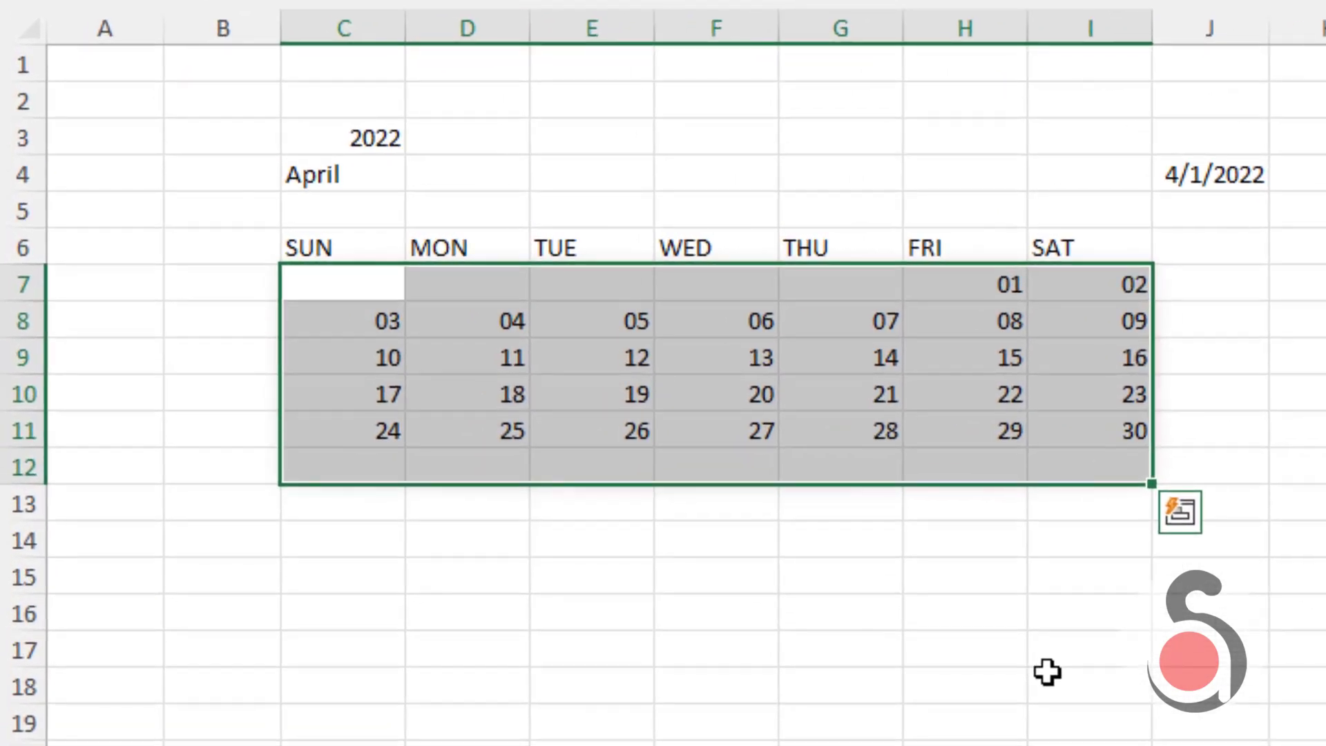
left_click(343, 174)
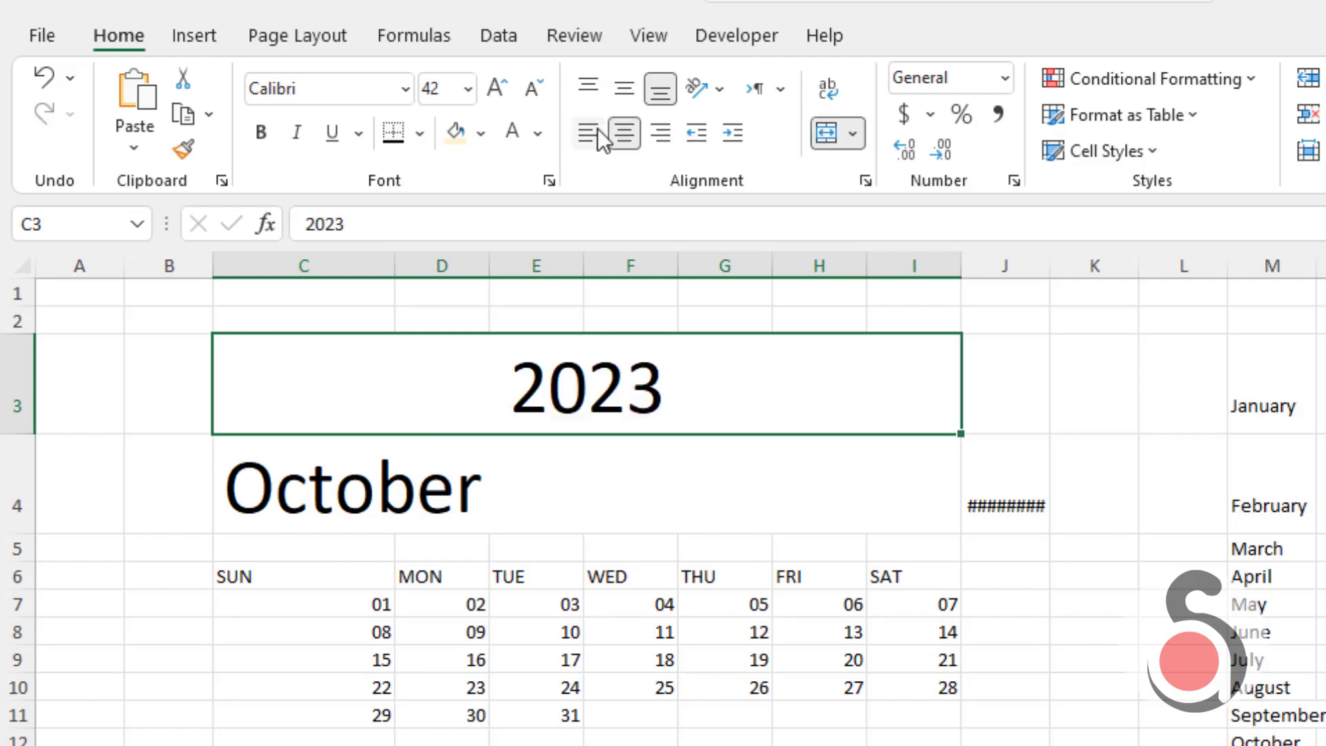
- Left-align and enlarge the headings in 18 Khebrat Musamim font and shorten the year row
left_click(587, 136)
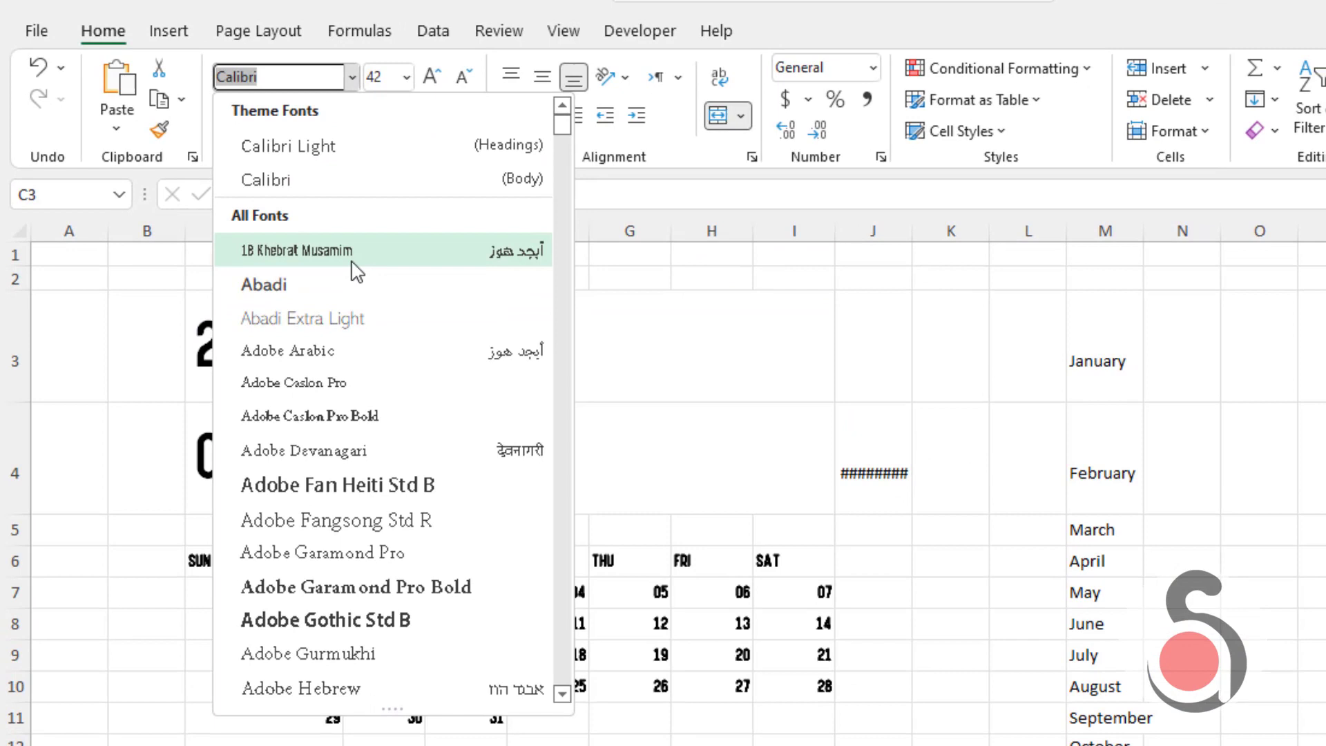
left_click(296, 250)
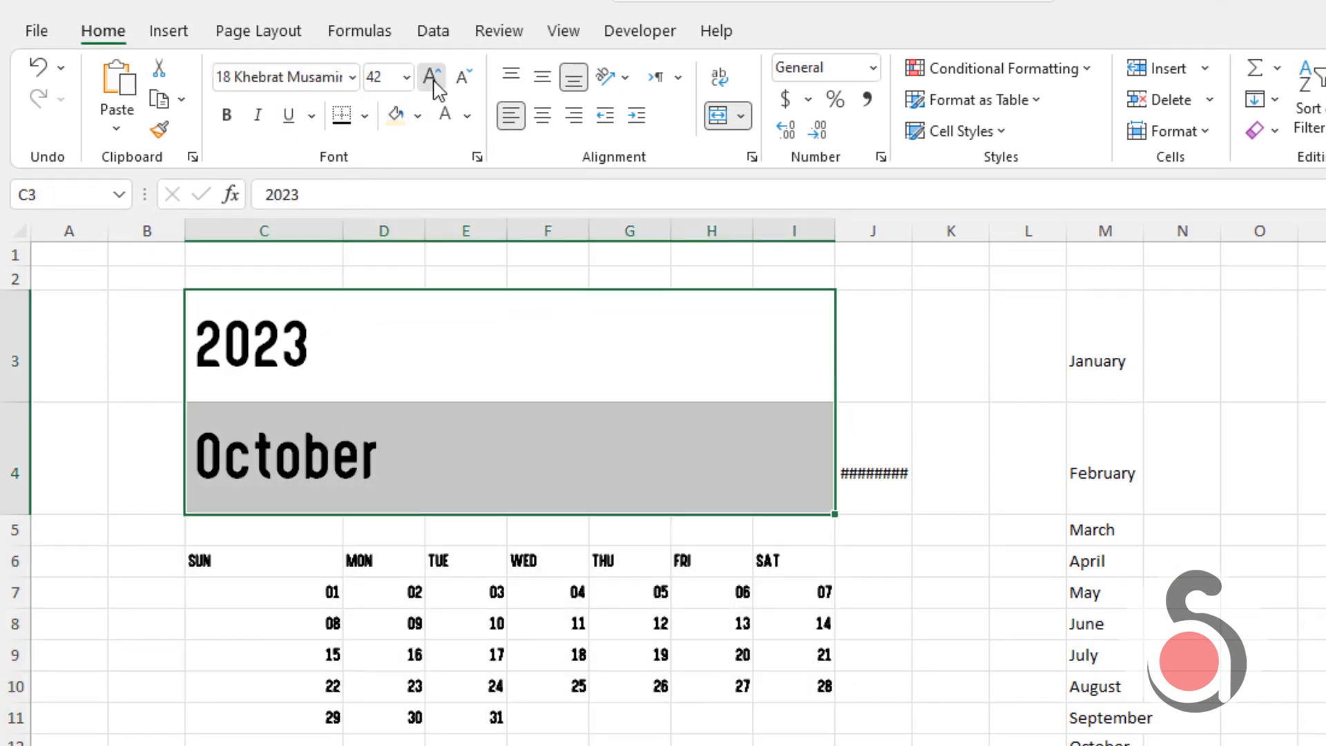
left_click(145, 482)
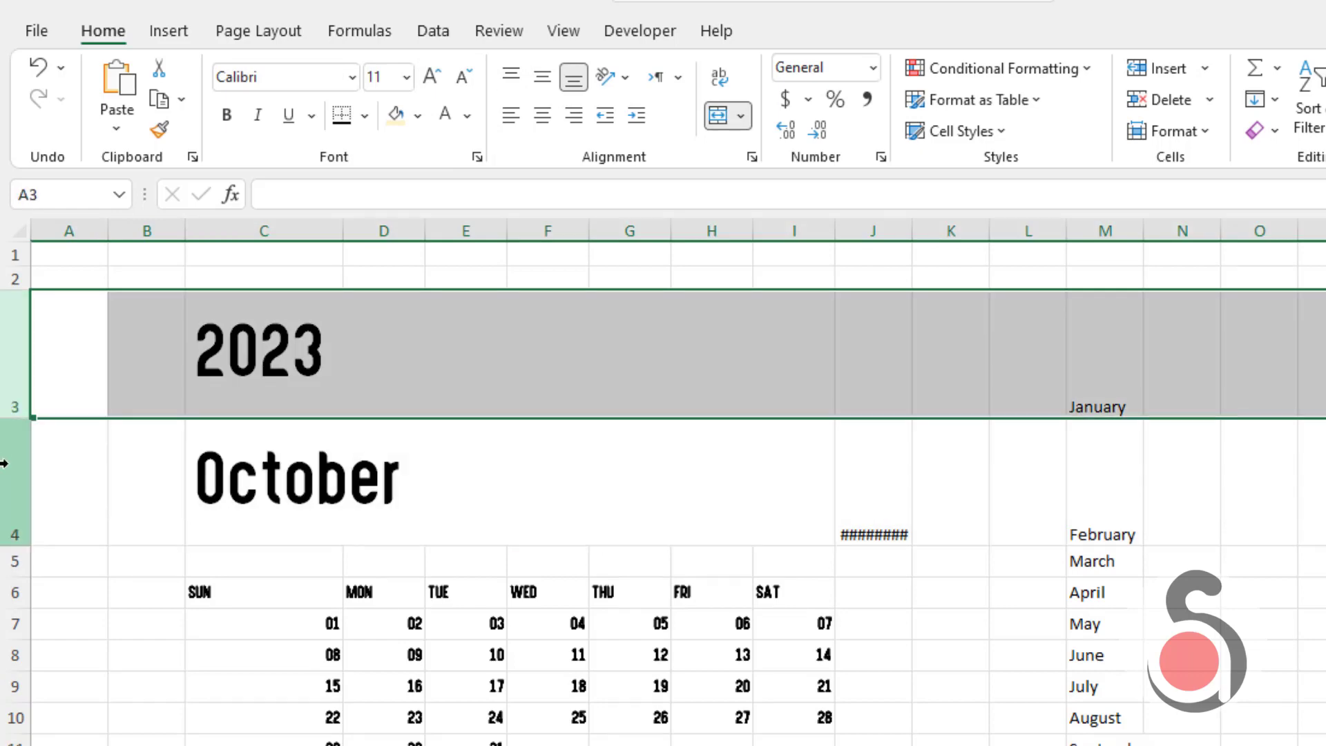
left_click(630, 470)
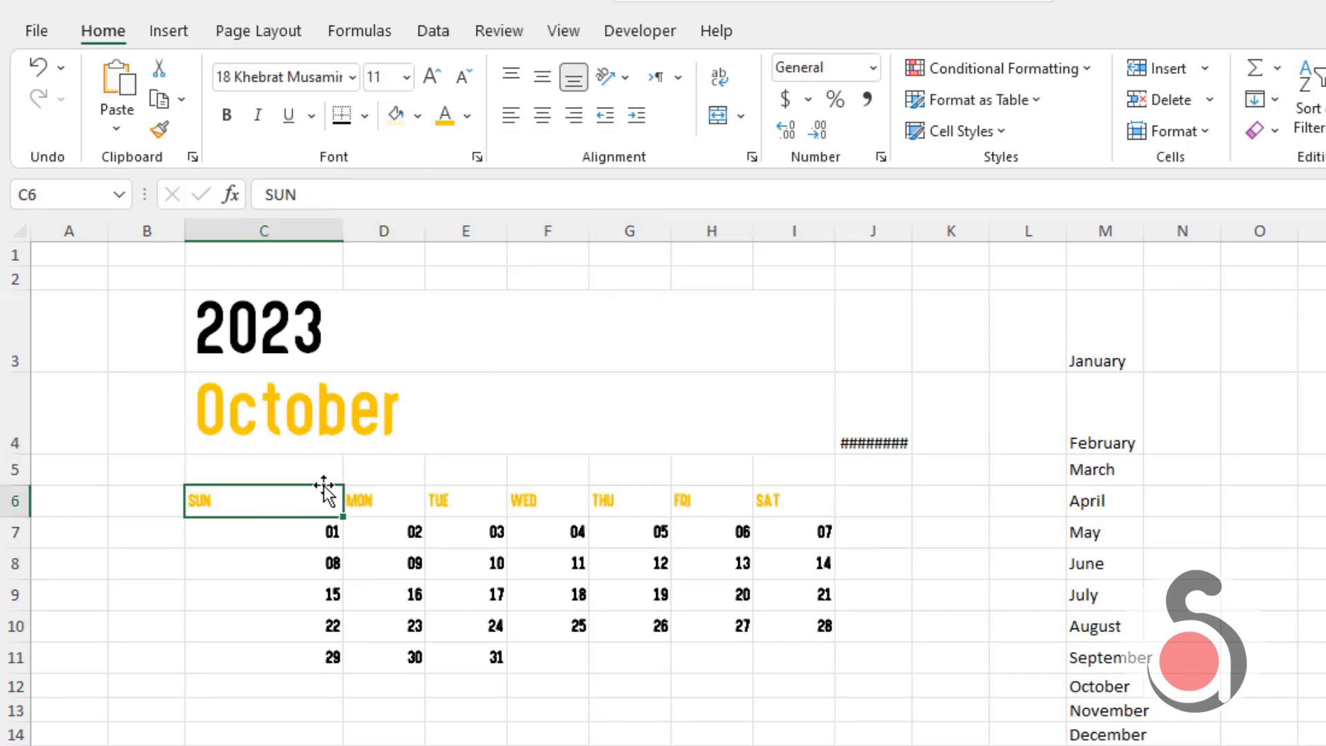
- Colour the Sunday and Saturday columns red and set the centred day grid to size 24
left_click(463, 378)
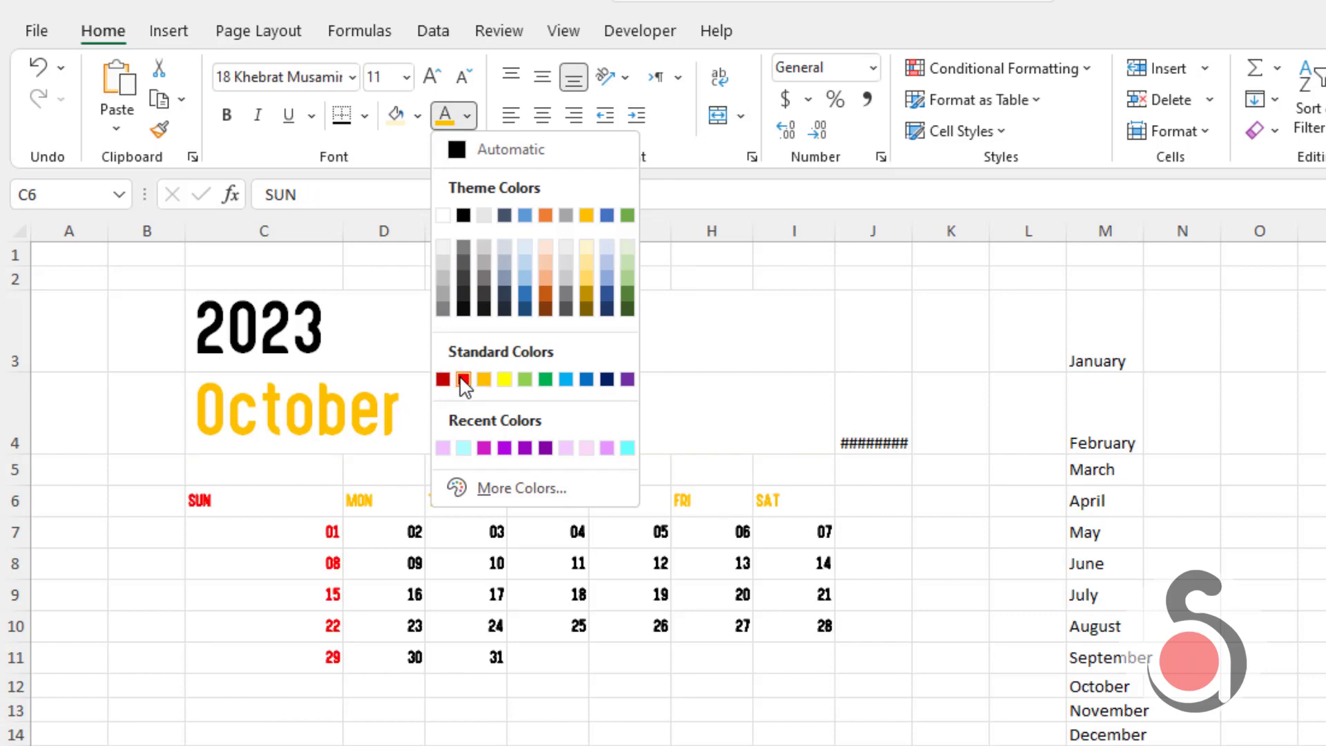
left_click(442, 379)
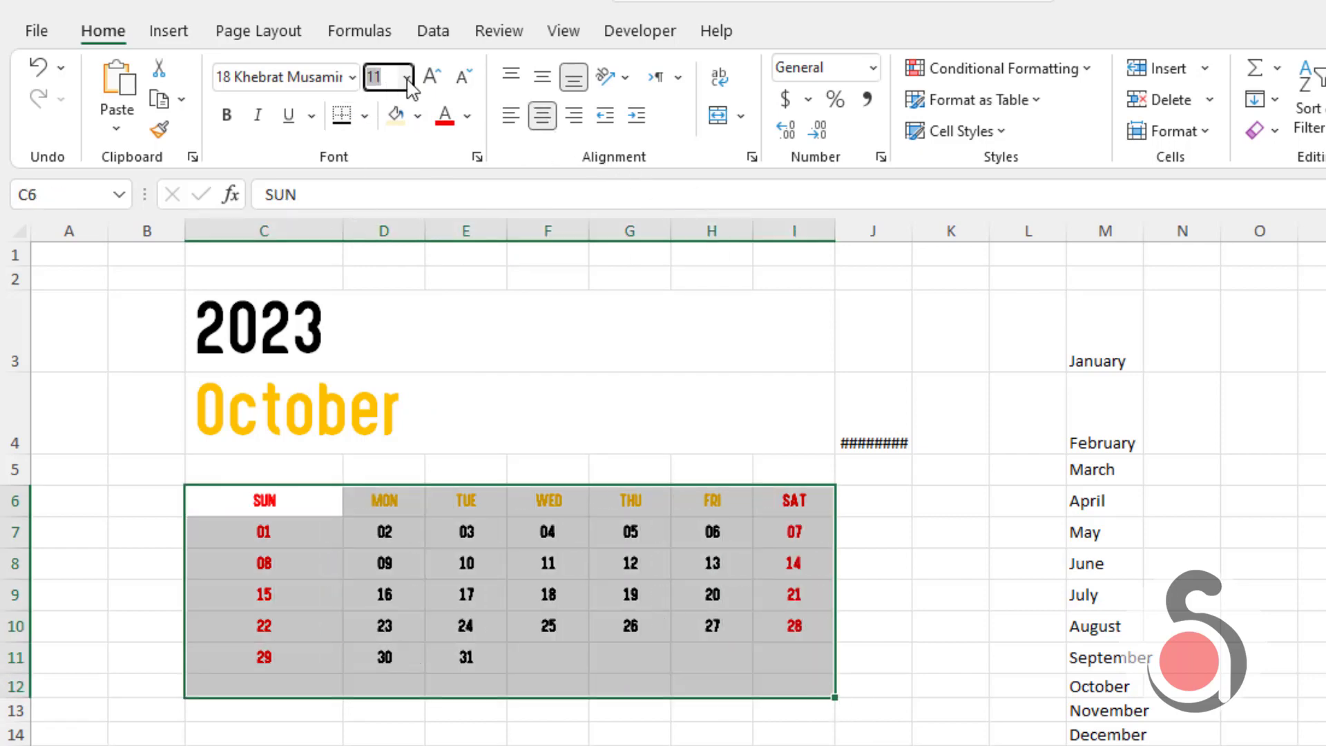
left_click(383, 77)
type("24")
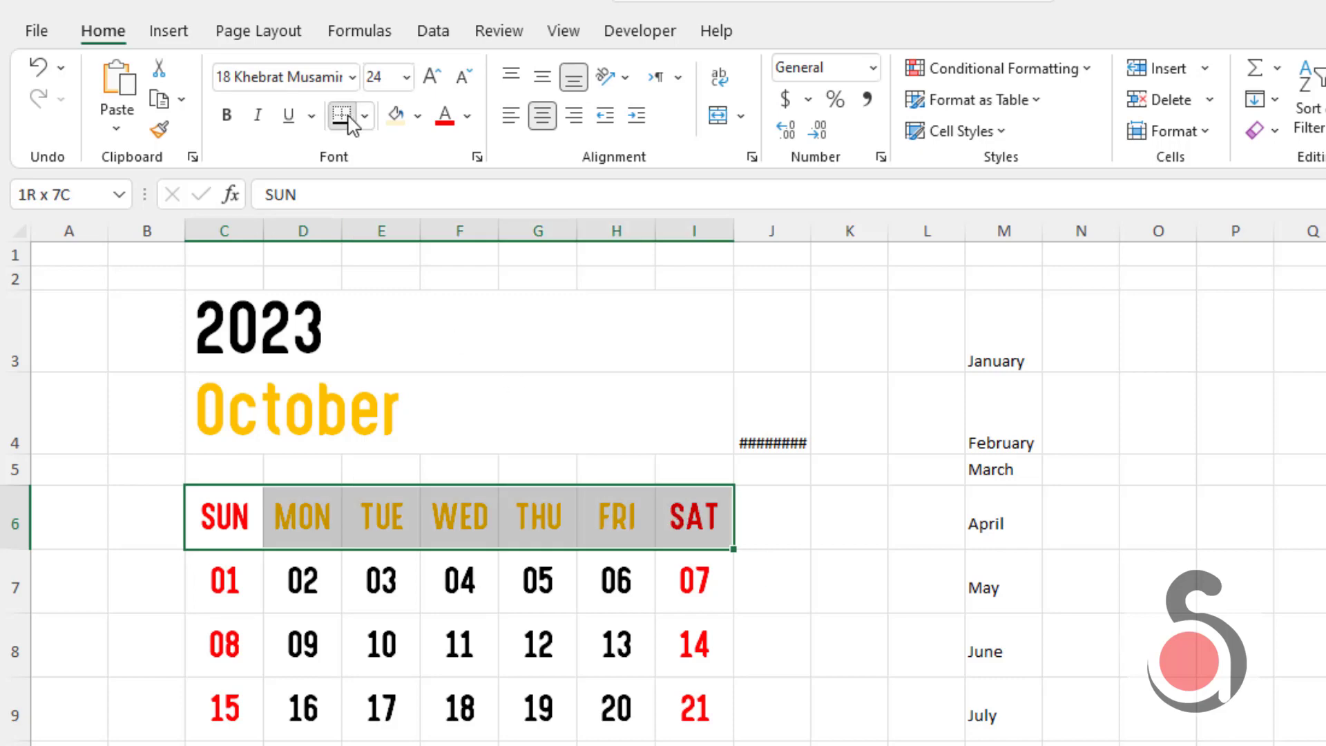
- Give the weekday row a gold bottom border and a pale gold fill
left_click(771, 581)
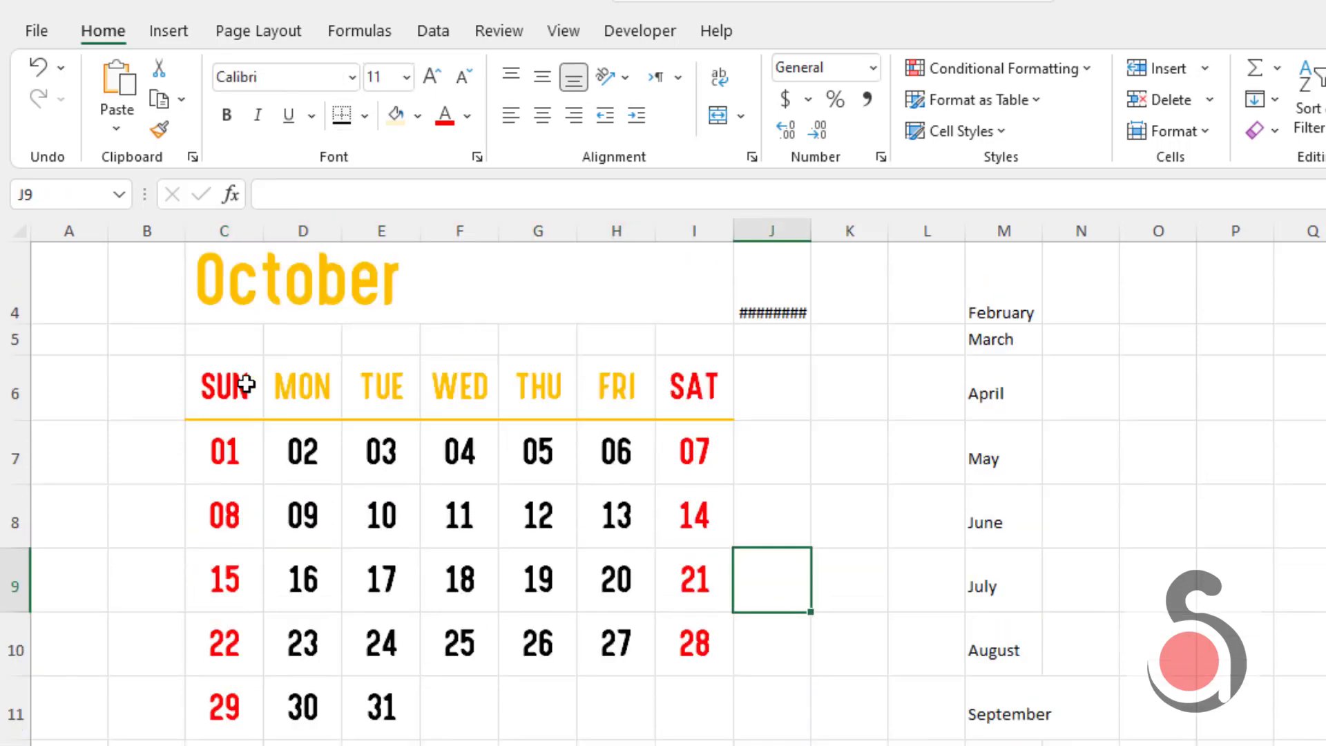
left_click(222, 387)
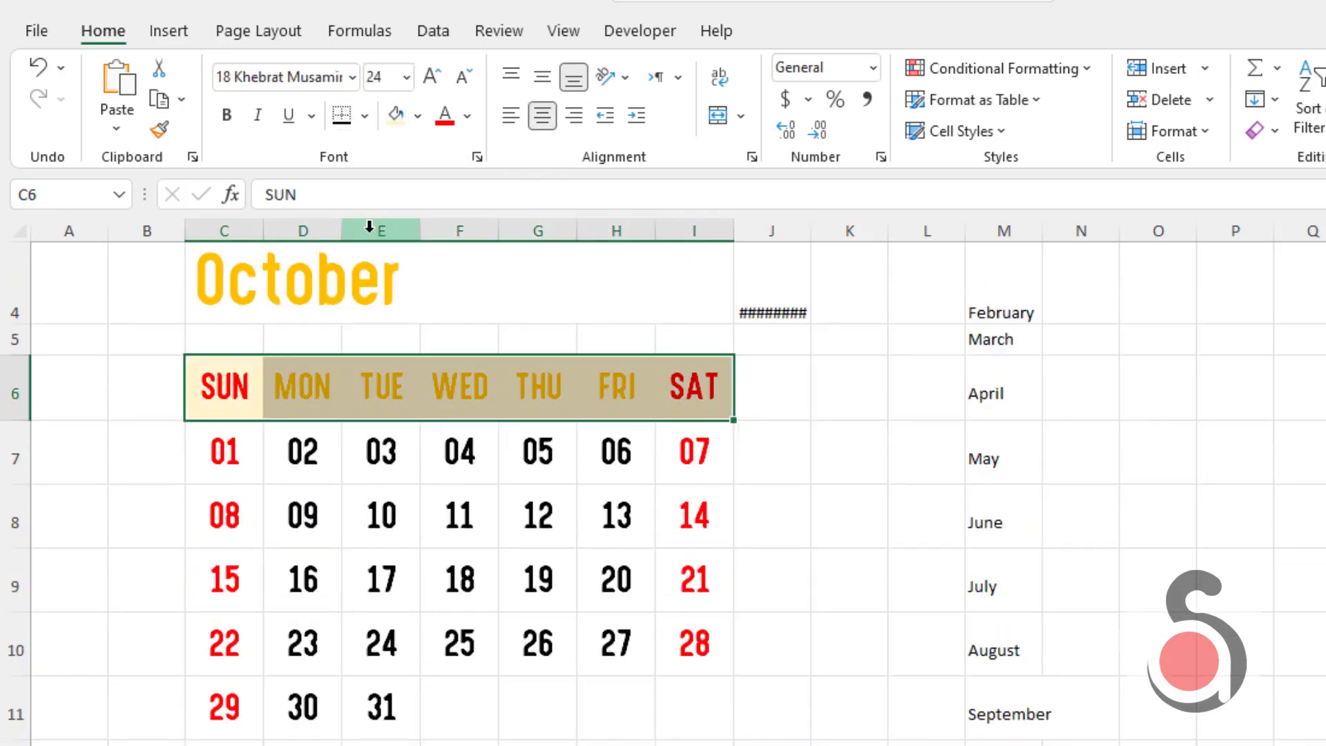
left_click(168, 30)
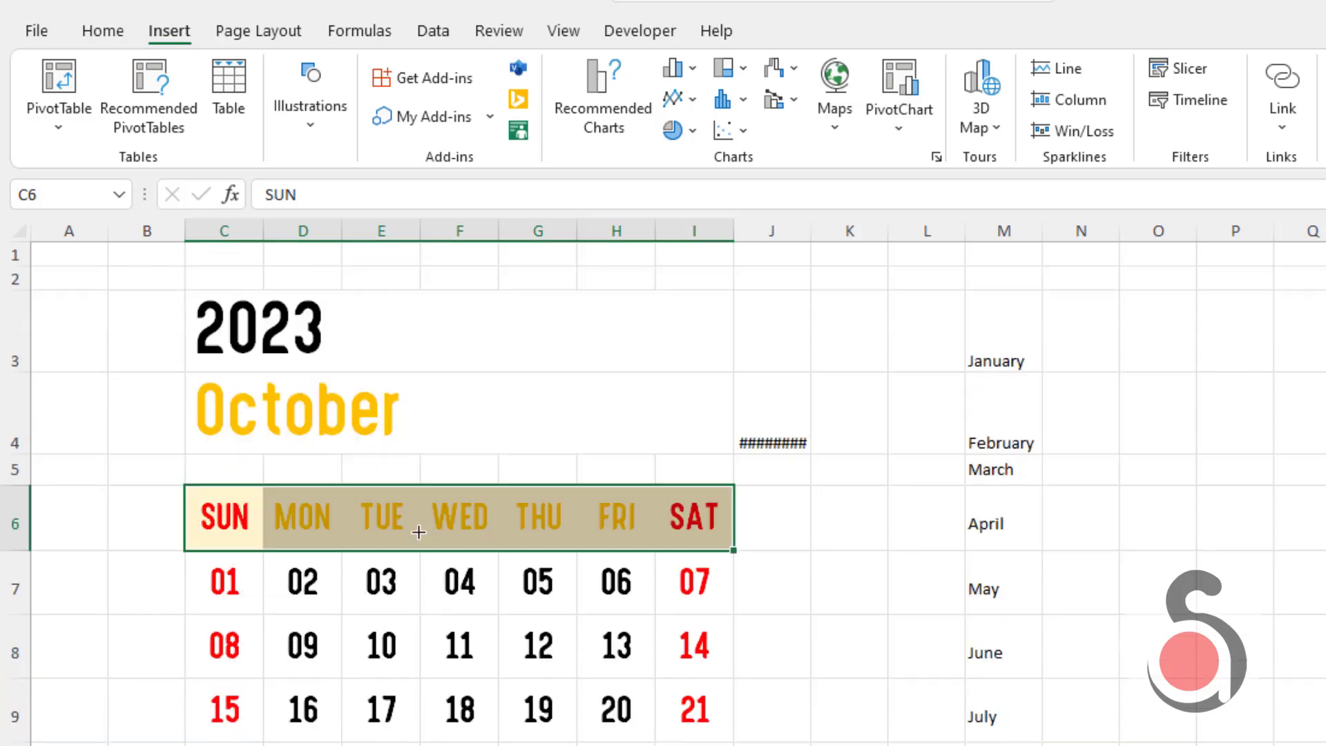
mouse_move(187, 485)
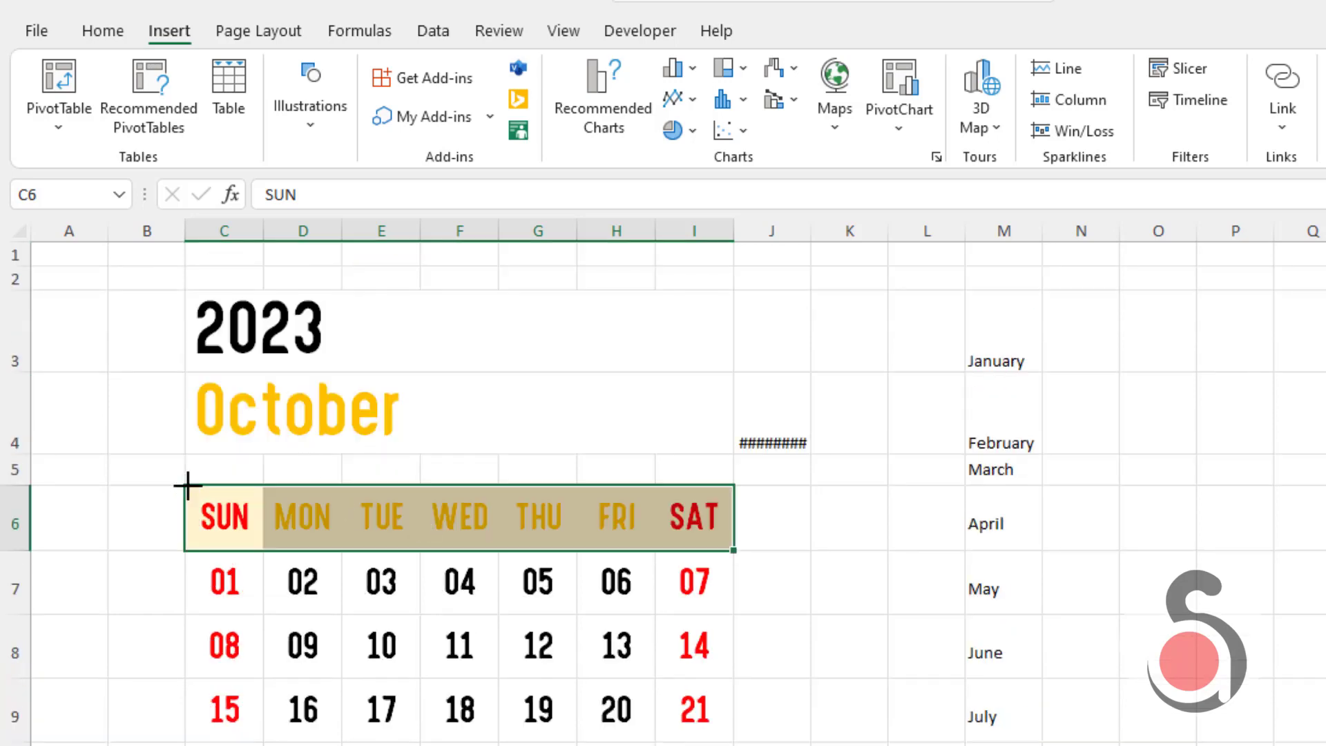
- Frame the grid with a no-fill, gold-outlined rounded rectangle and hide the helper date and month list
scroll("down", 3)
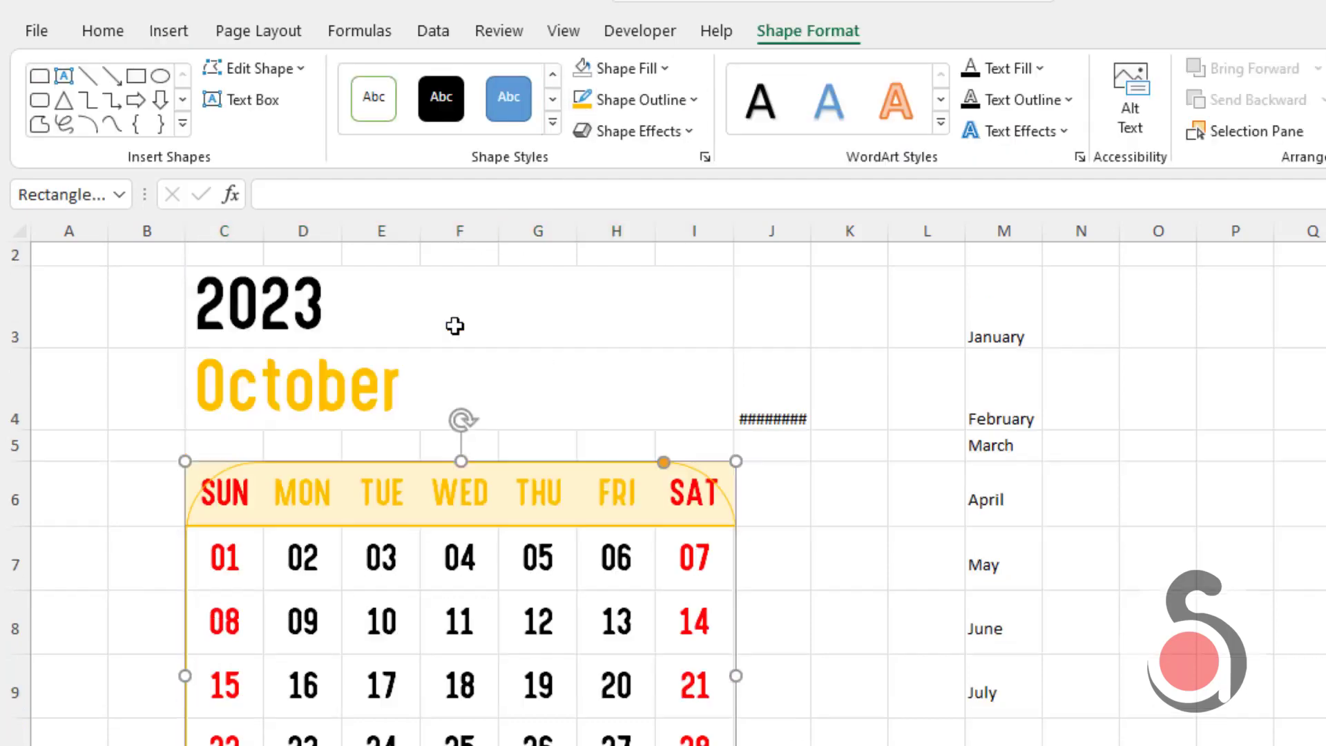
scroll("down", 3)
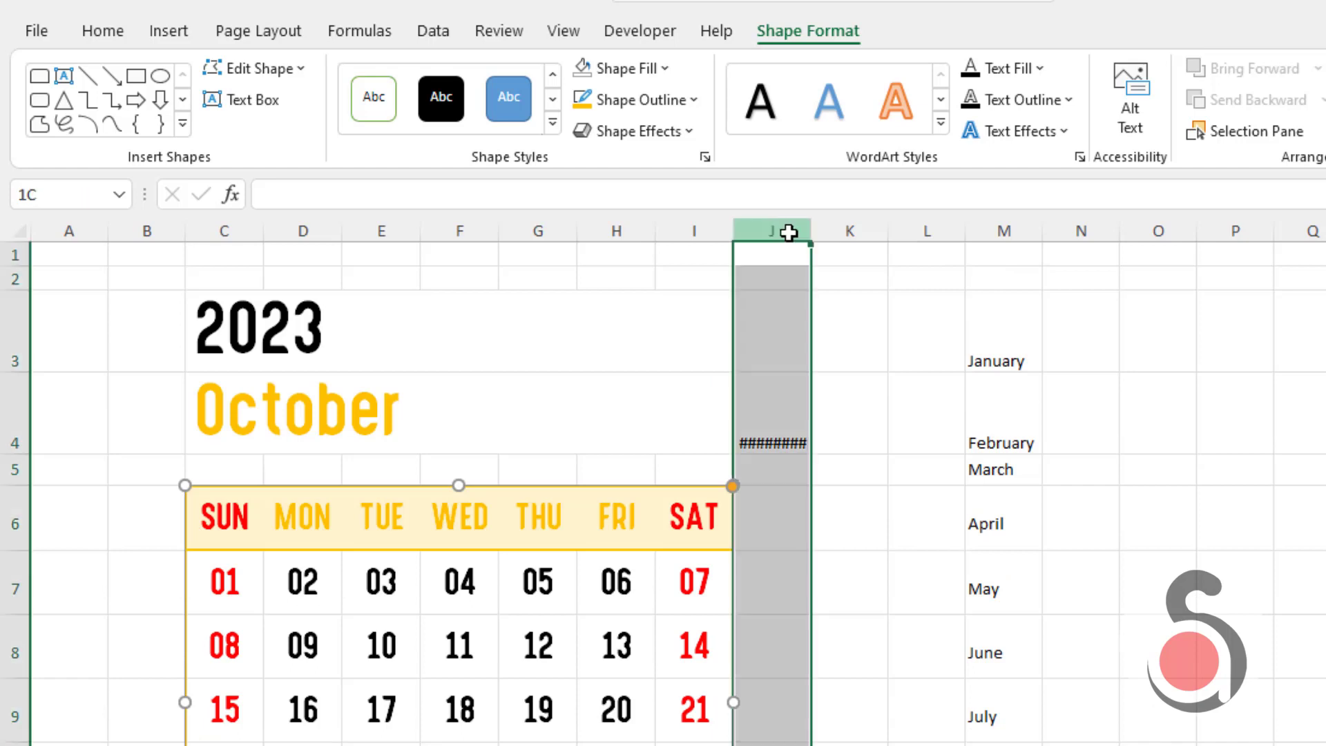
left_click(469, 116)
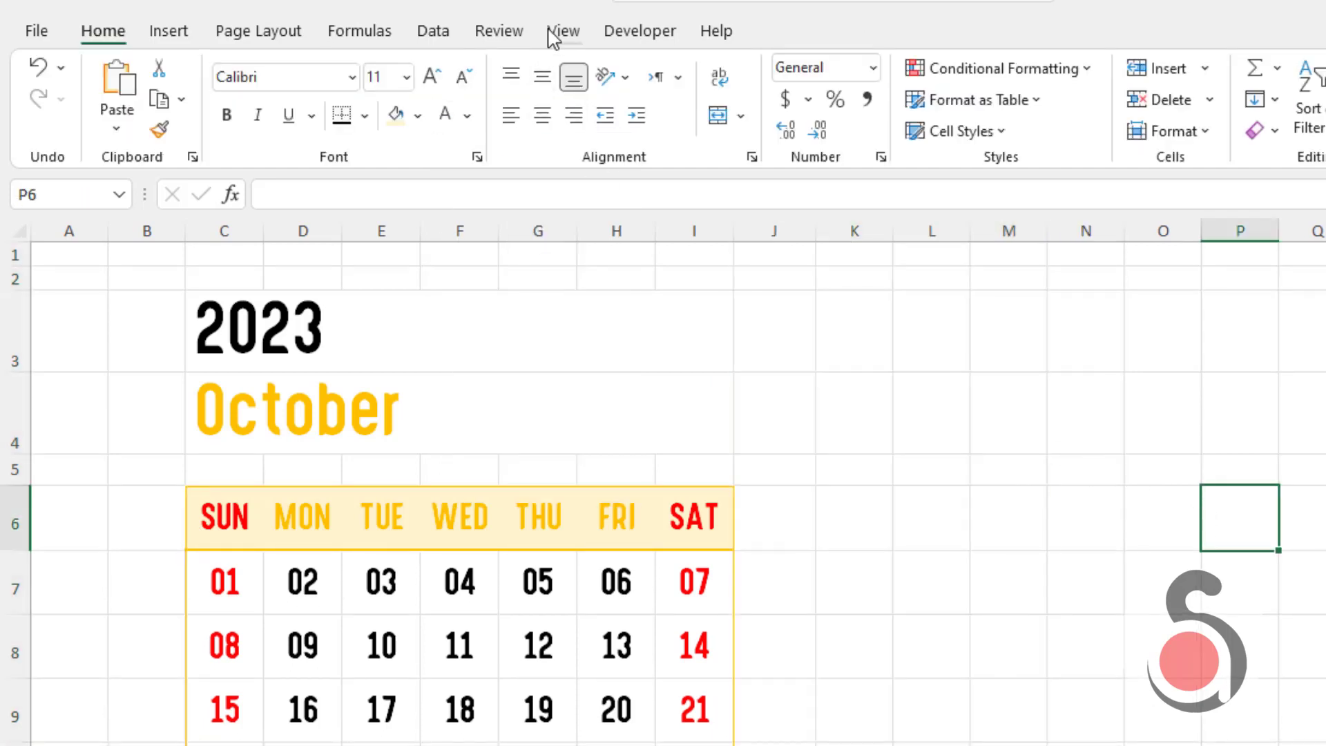
- Turn off sheet gridlines and delete the empty rows 1–2 so the calendar sits at the top
left_click(564, 30)
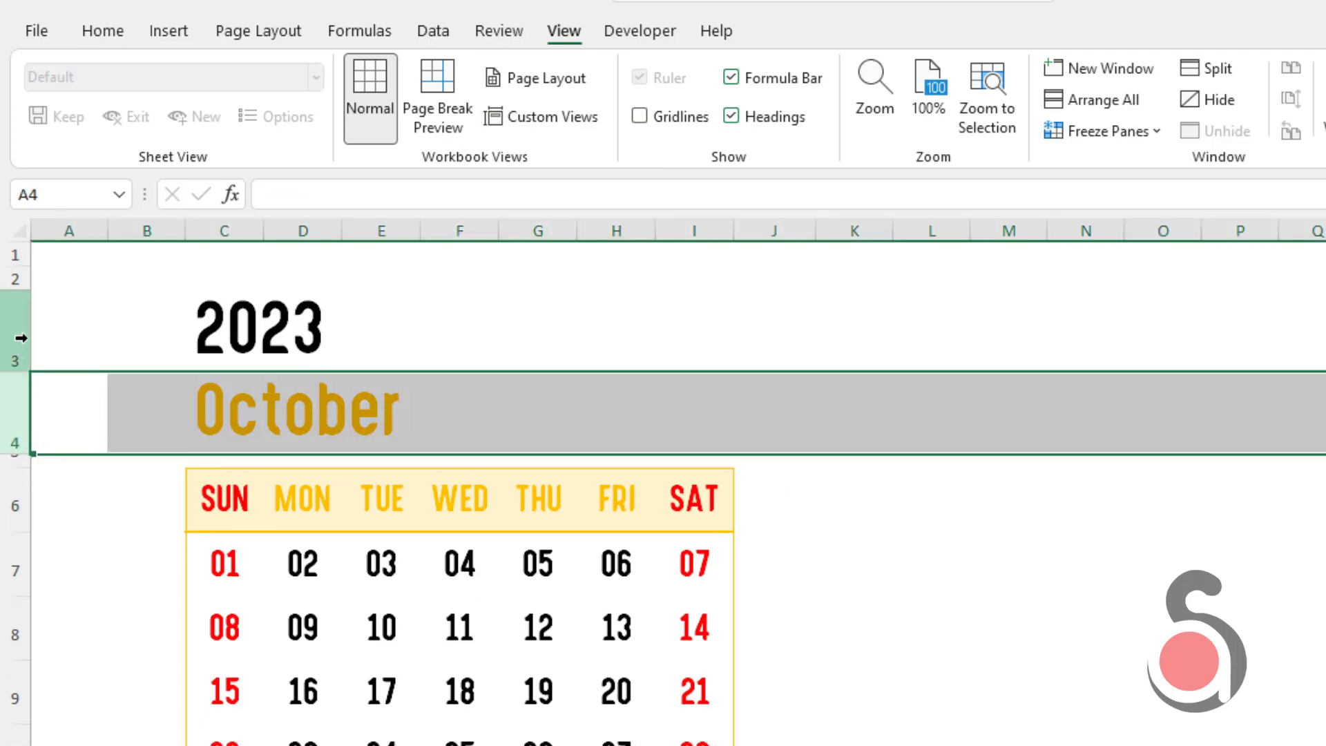
right_click(17, 337)
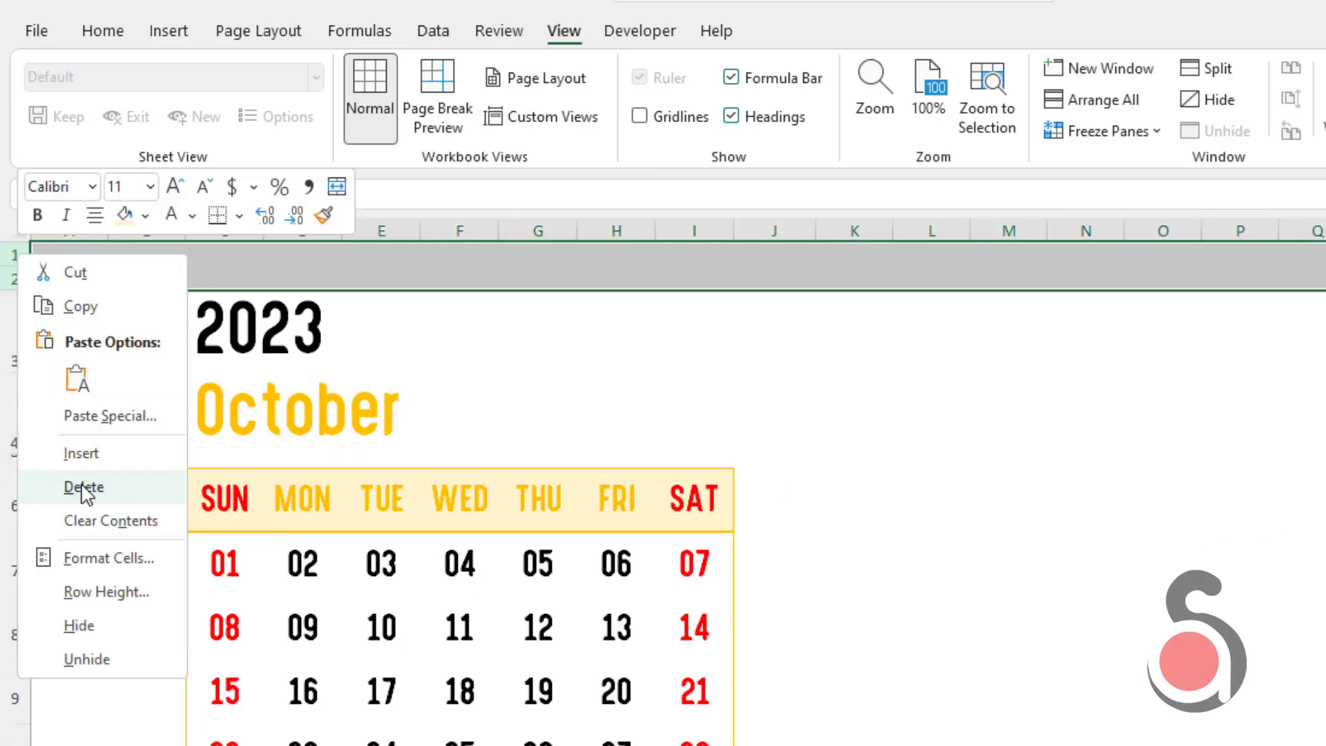
left_click(83, 486)
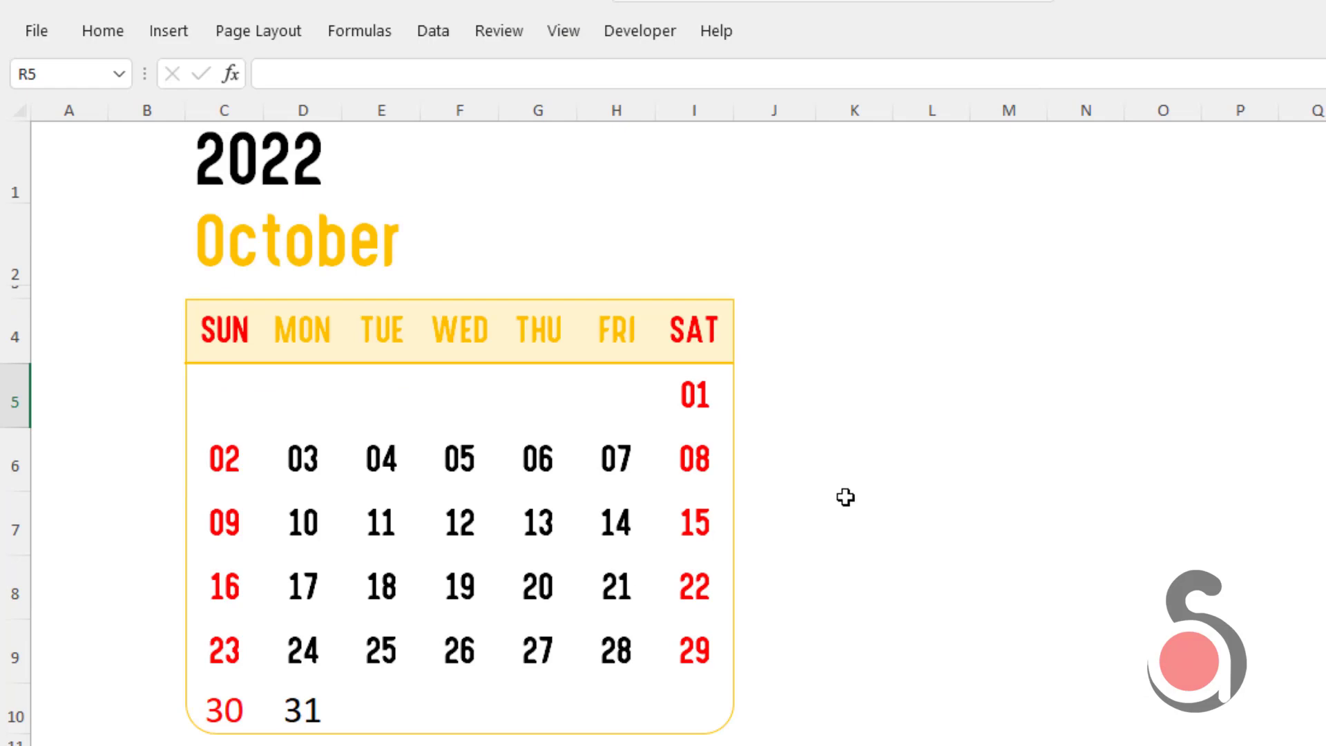
- Pick April from the month cell's dropdown so the grid shows April 2022, then check the day-grid formula
left_click(458, 507)
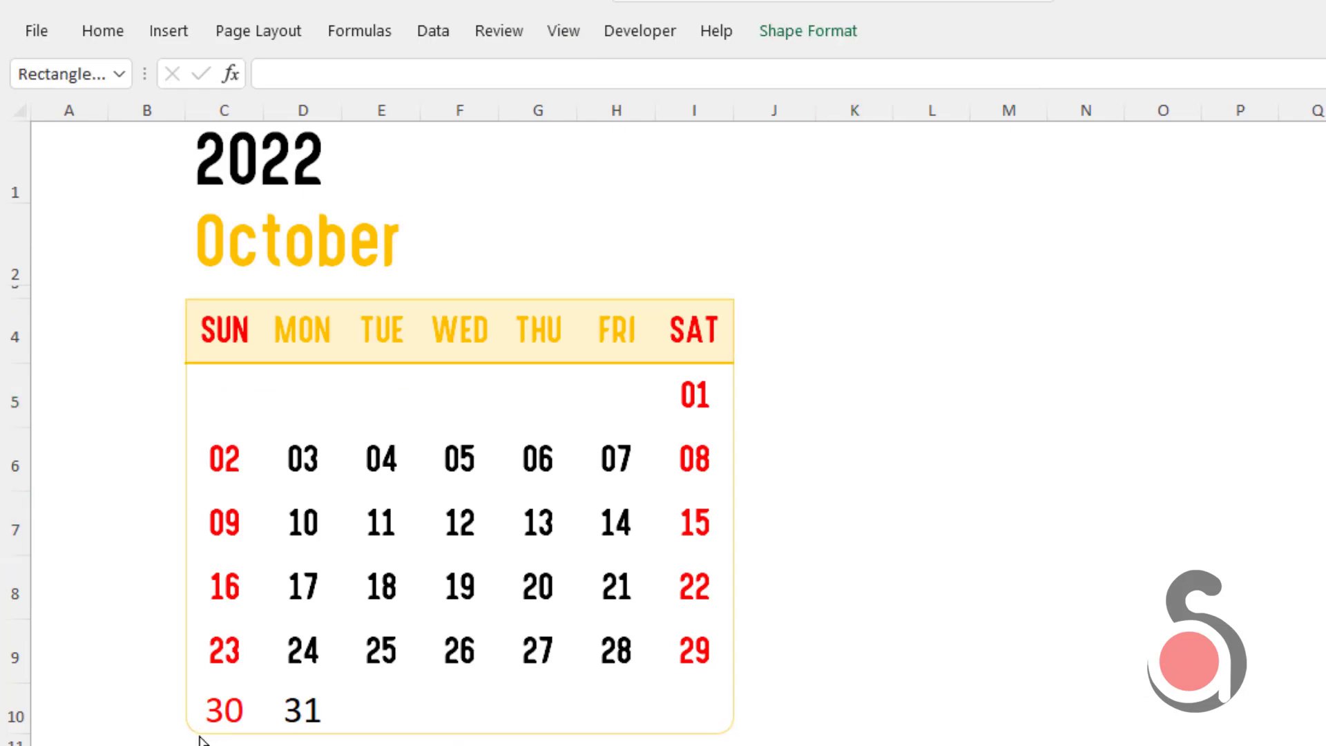
left_click(742, 274)
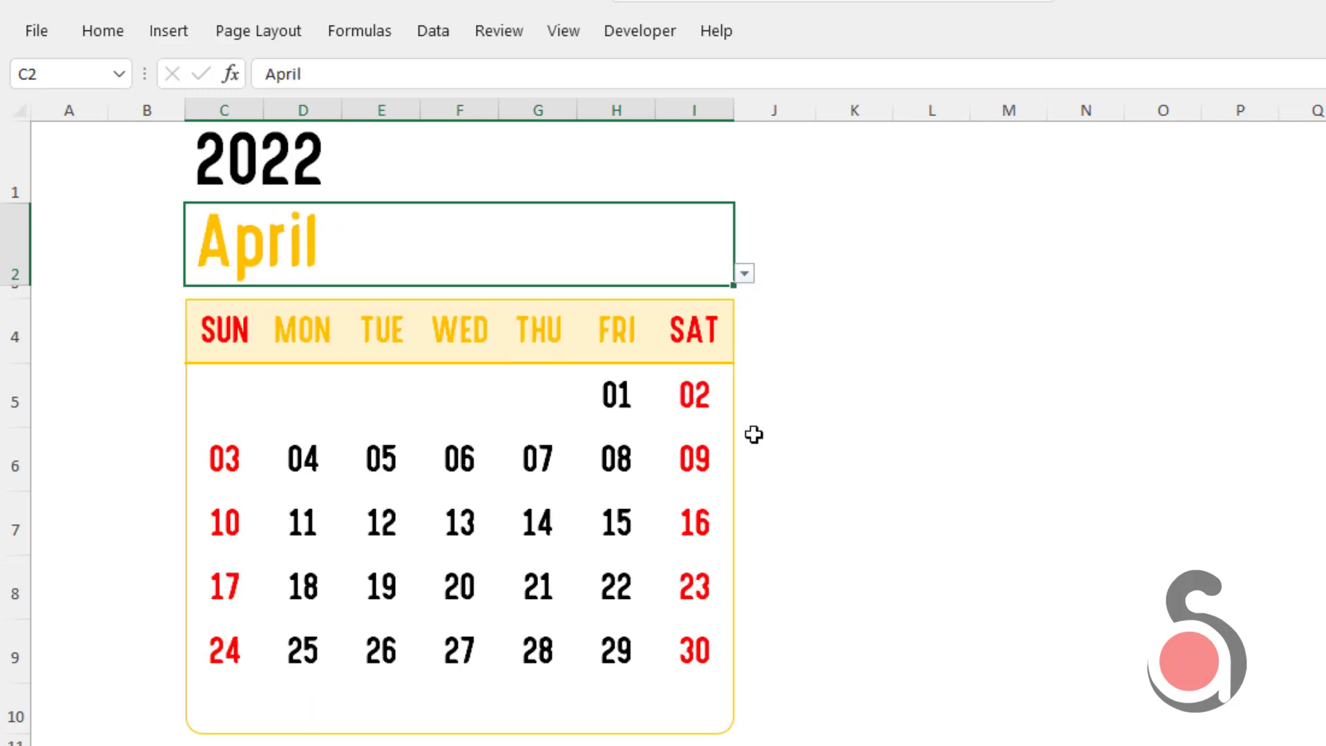
left_click(932, 651)
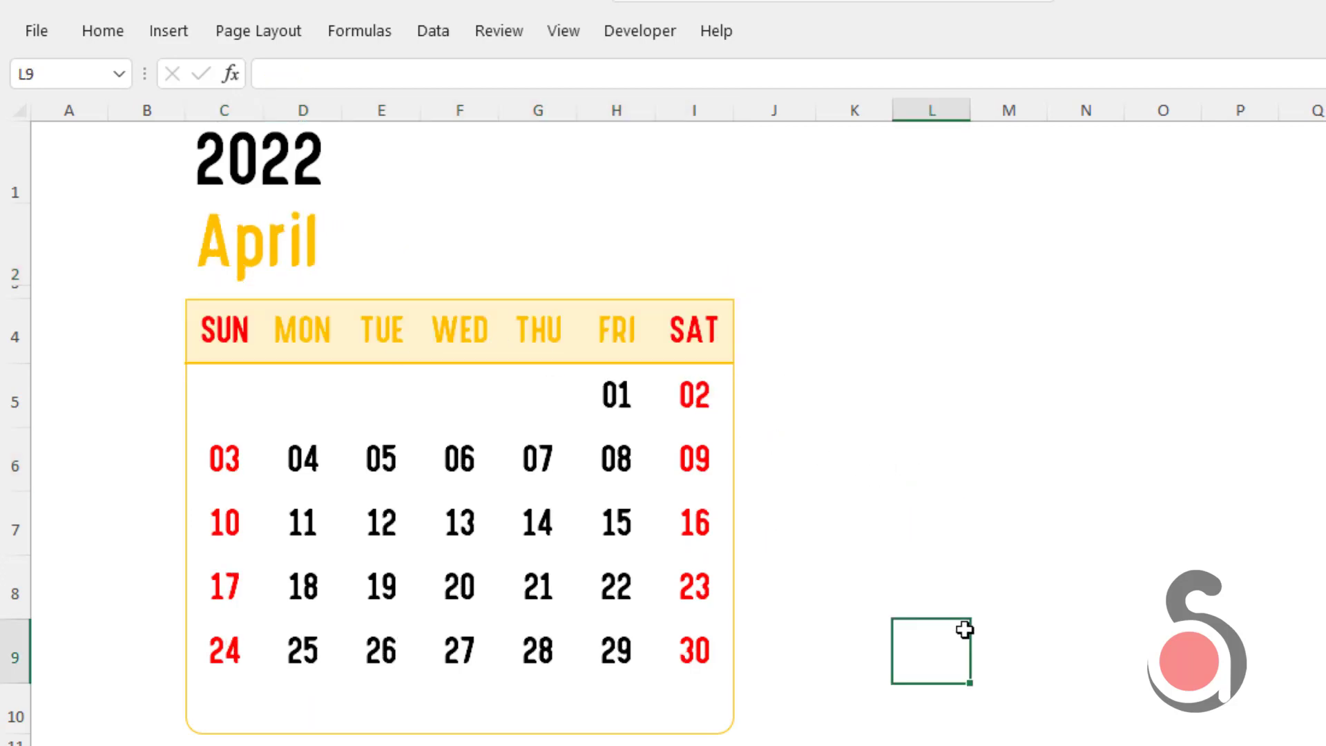
mouse_move(561, 542)
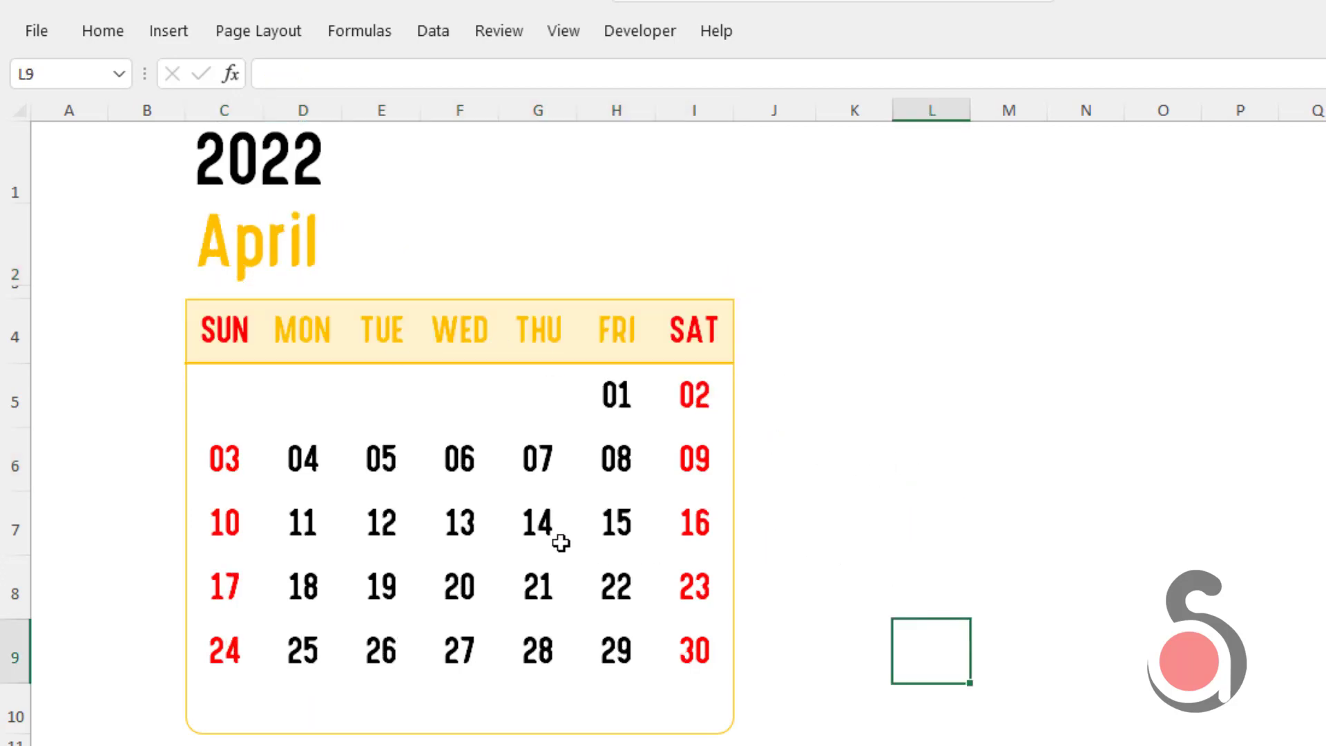
left_click(223, 330)
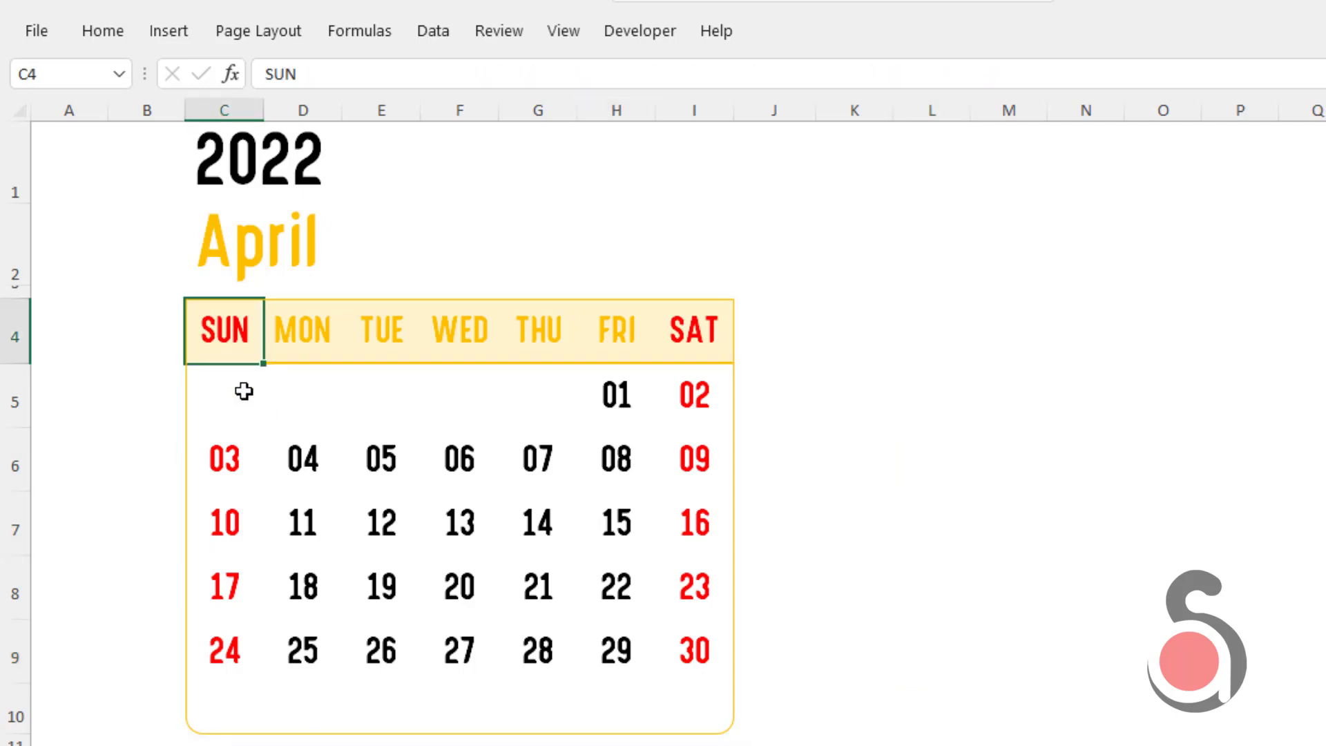
left_click(224, 397)
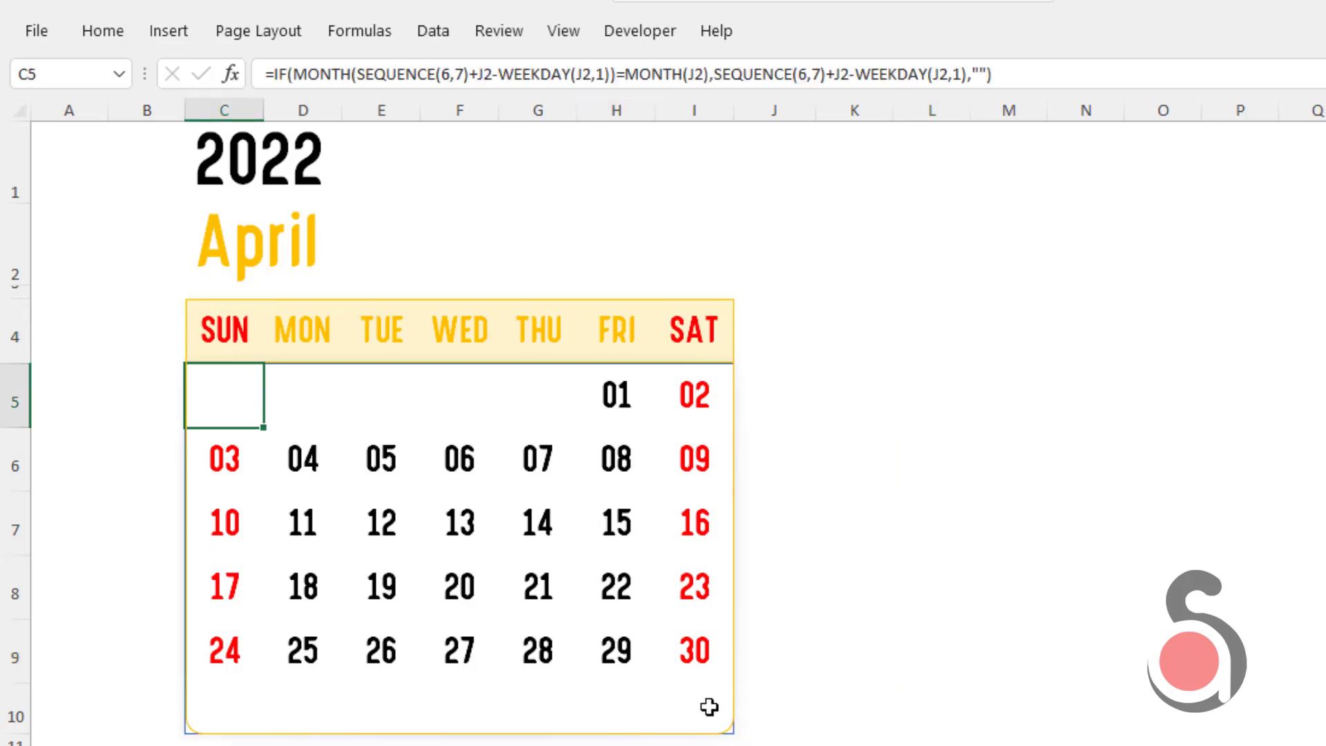